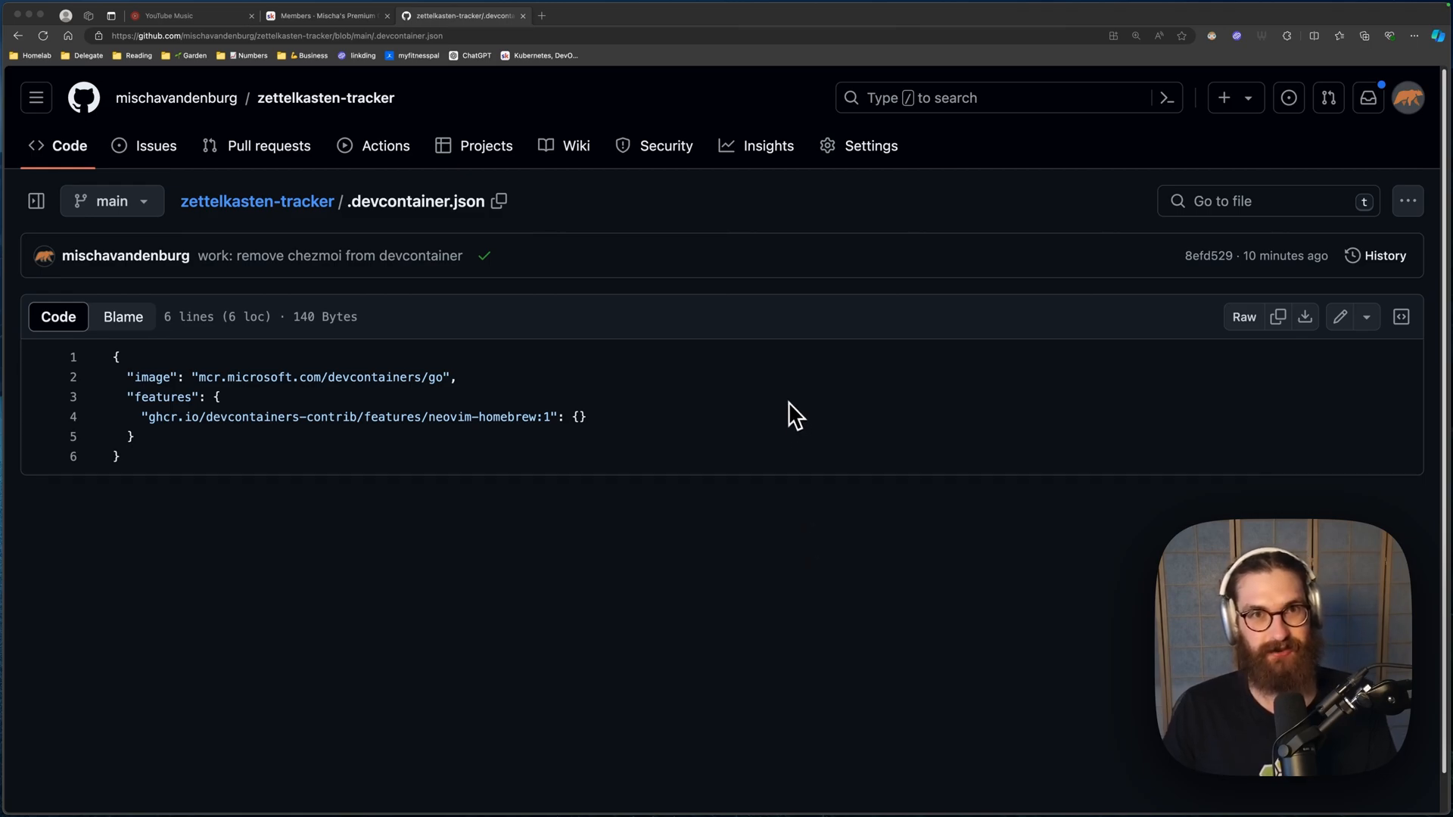
mouse_move(787, 424)
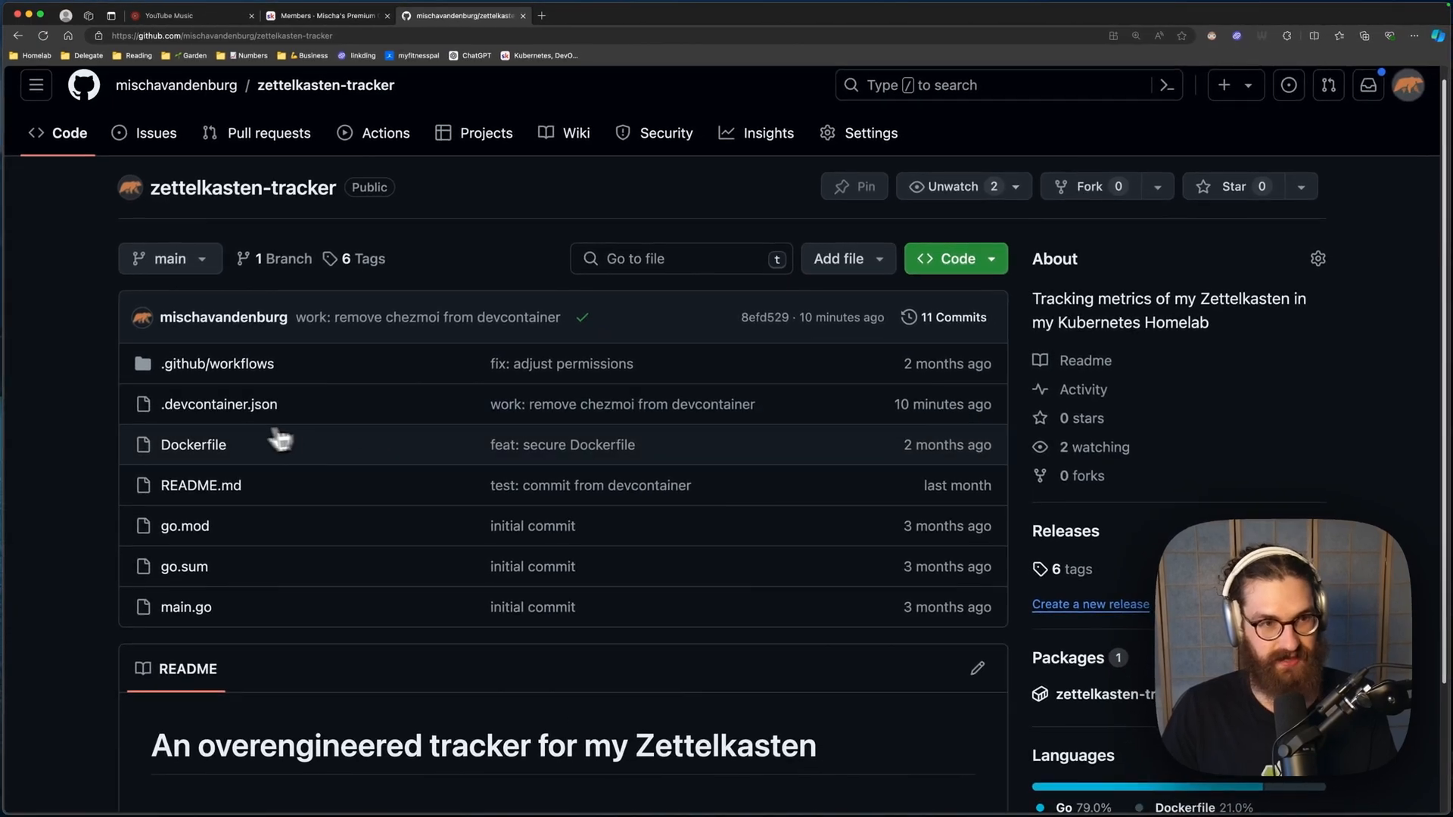
Step: Open .devcontainer.json, then browse the containers.dev Features catalog in a new tab
left_click(220, 404)
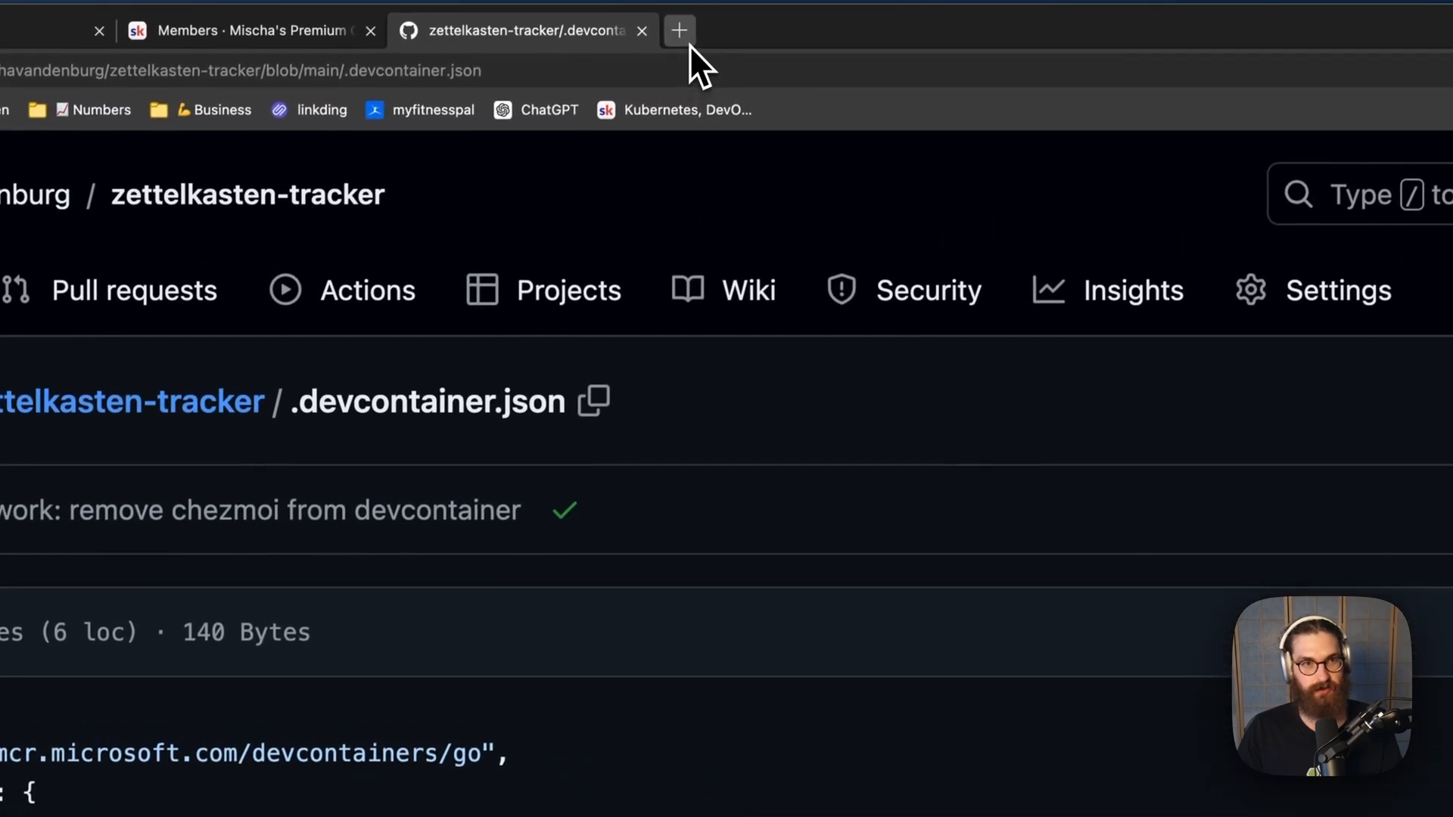
left_click(678, 30)
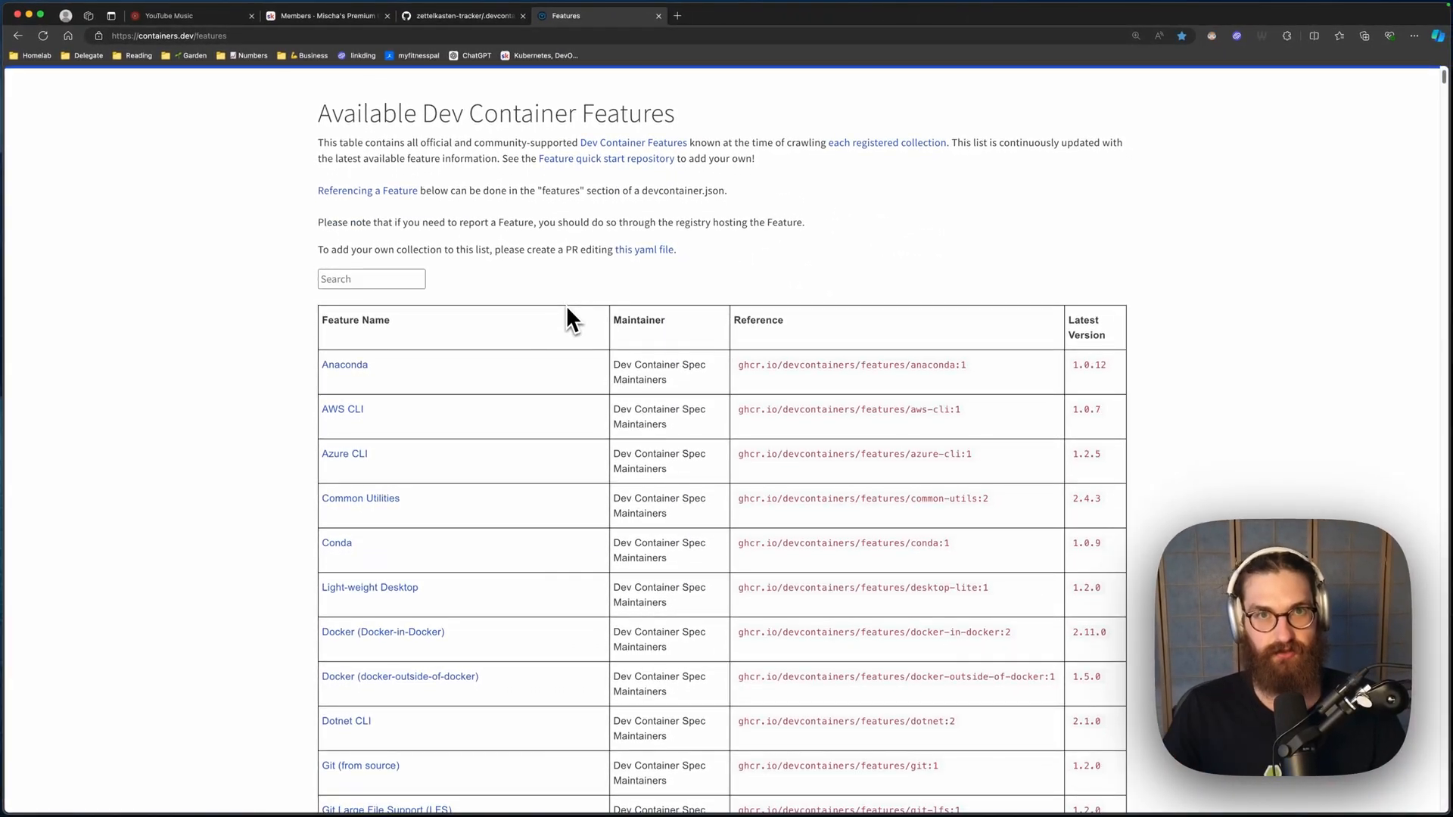
scroll("down", 3)
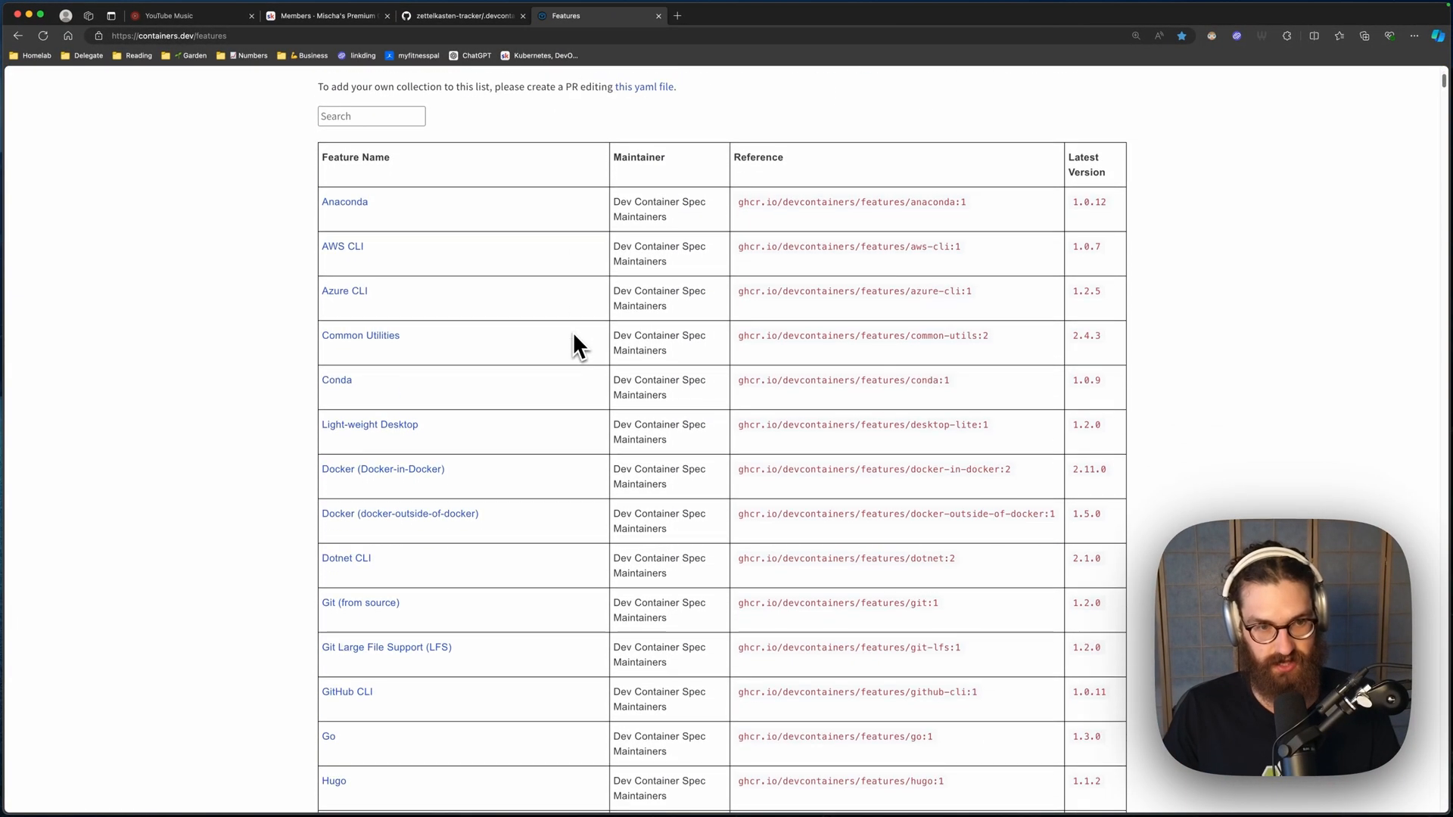
scroll("down", 3)
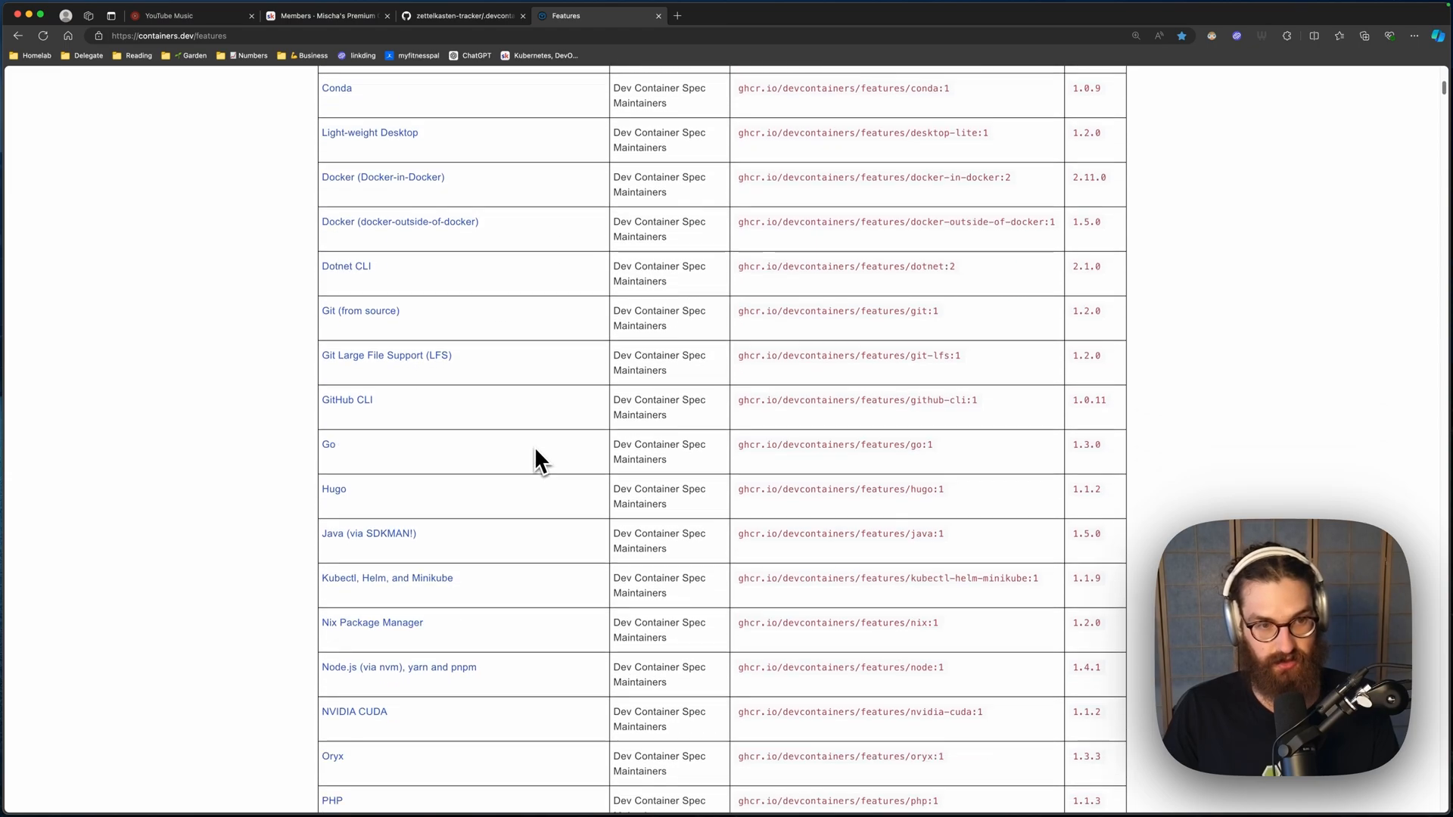
scroll("down", 3)
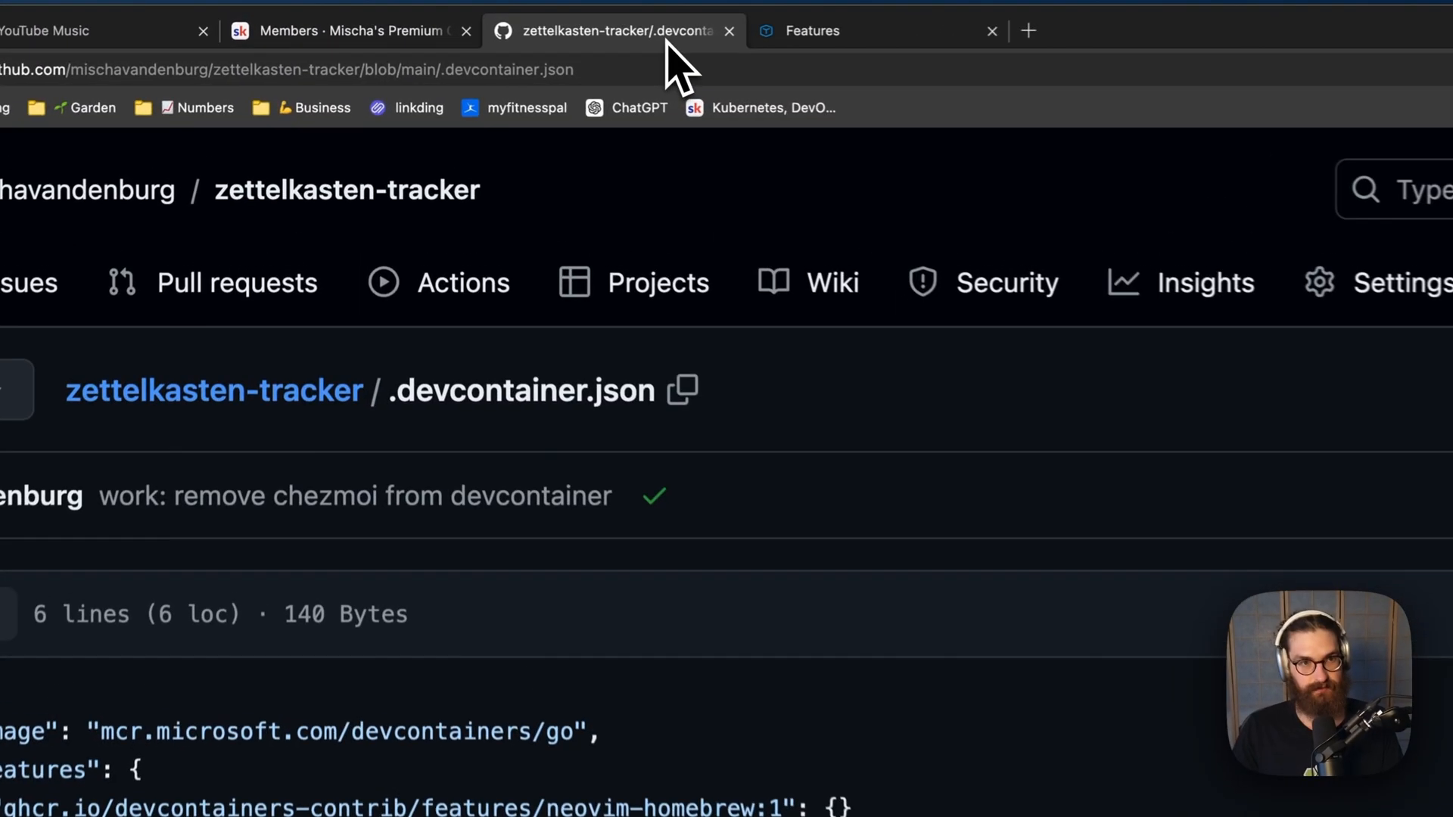
Step: Scroll through the devpod.sh homepage, which presents DevPod as a client-only Codespaces alternative
scroll("down", 3)
type("https://devpod.sh")
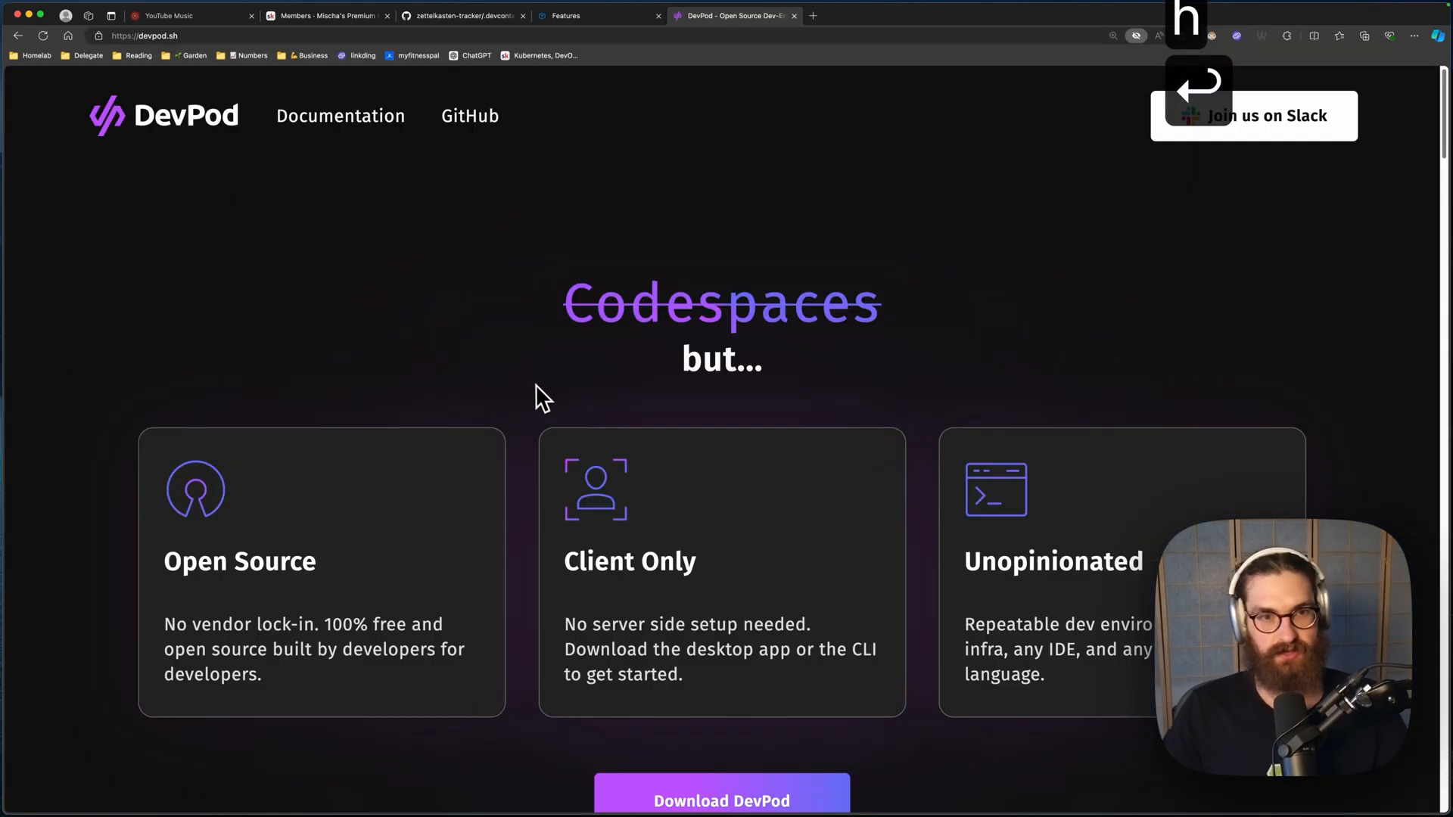
scroll("down", 3)
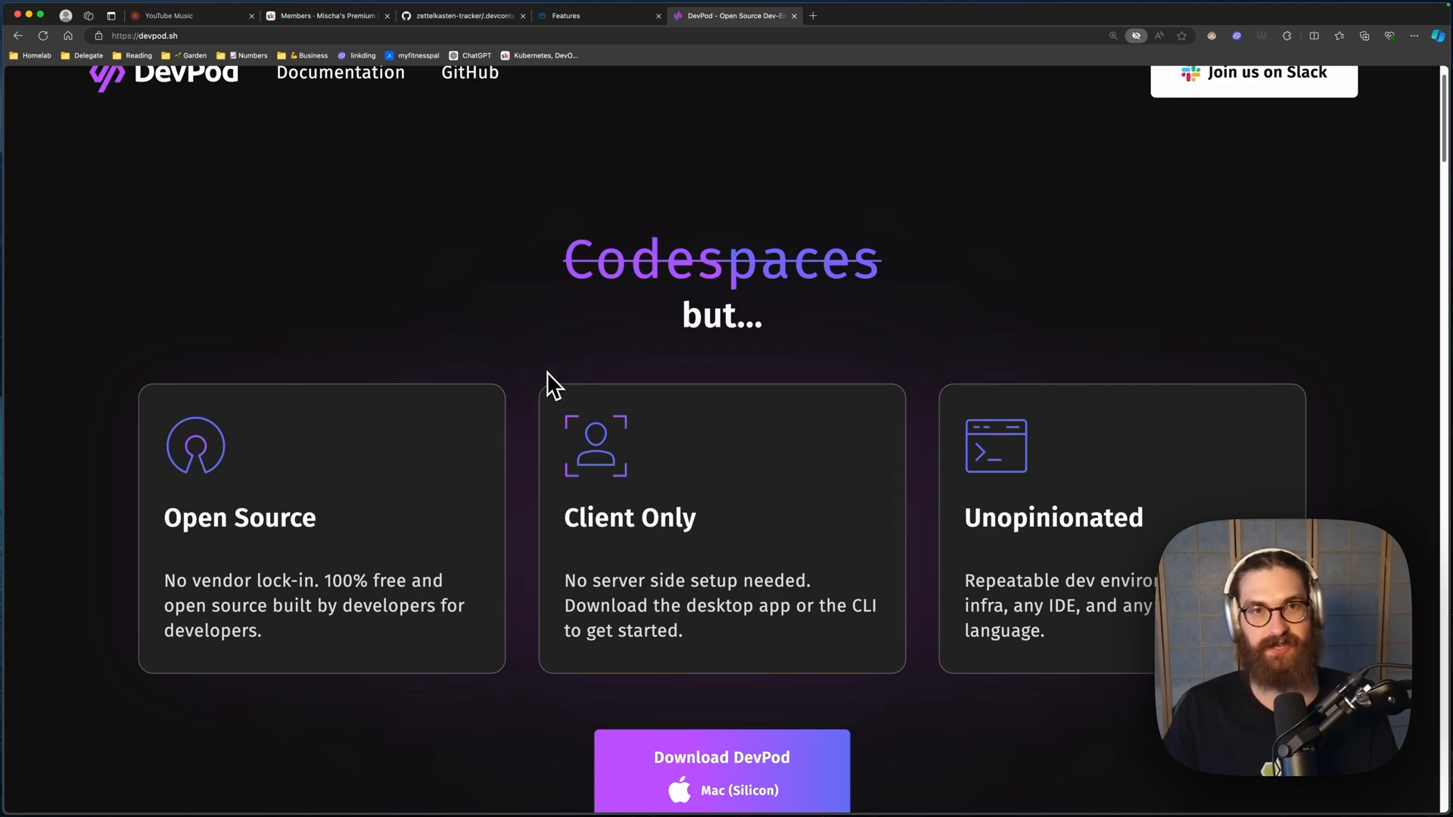
Step: In the terminal, recall and run the devpod up command with the Kubernetes provider and dotfiles repo
key("cmd+3")
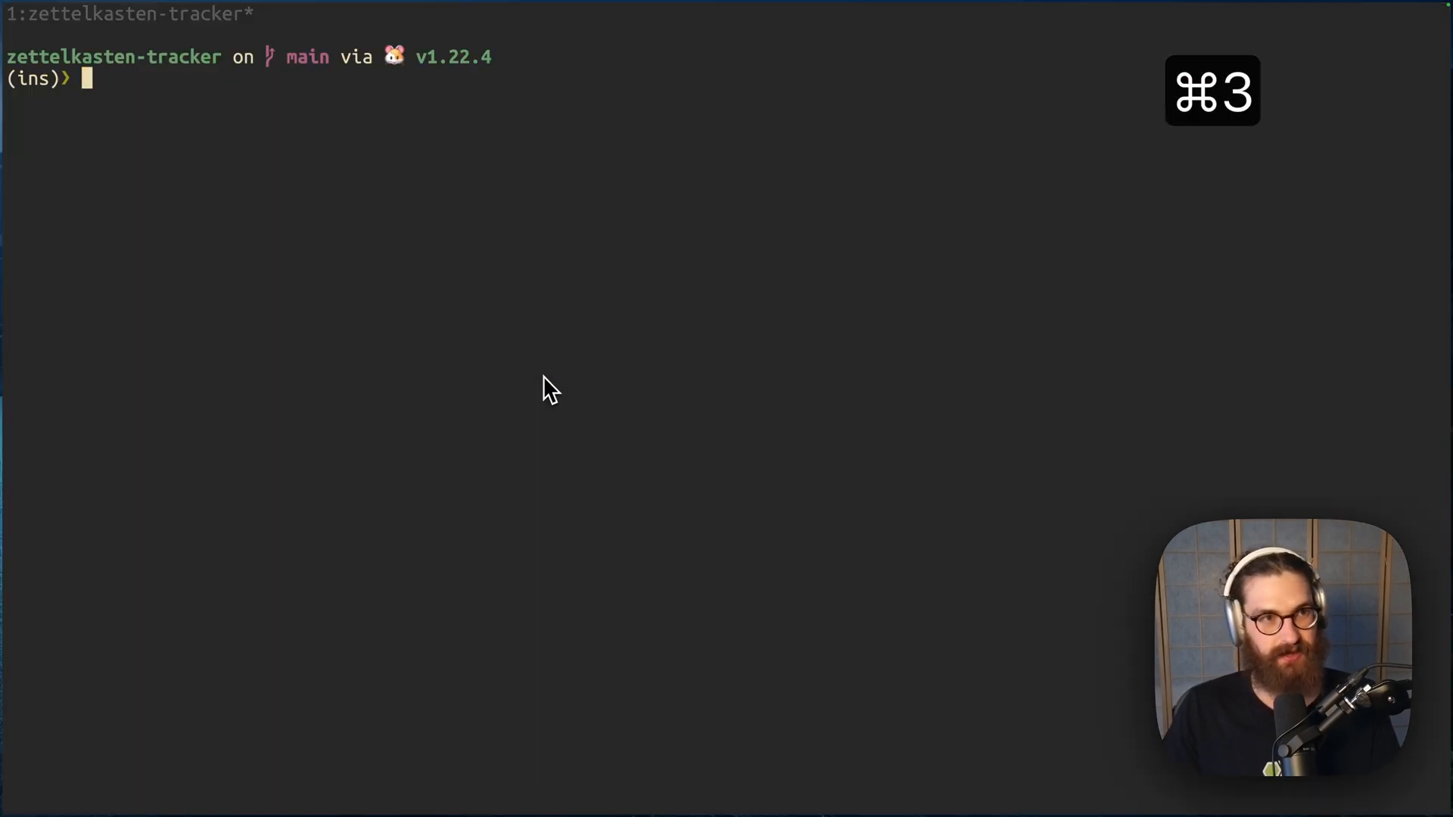
type("ls")
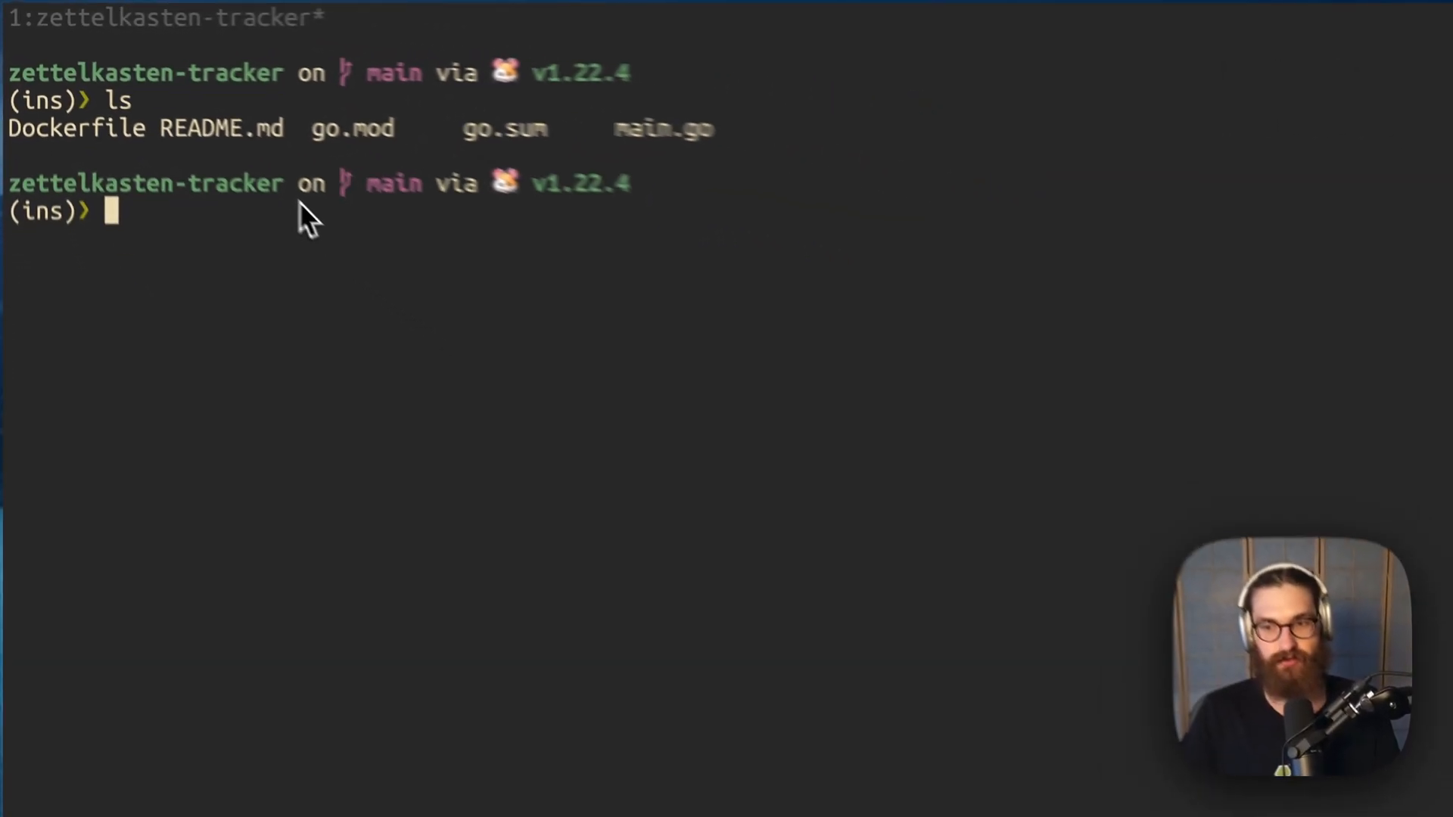
key("ctrl+r")
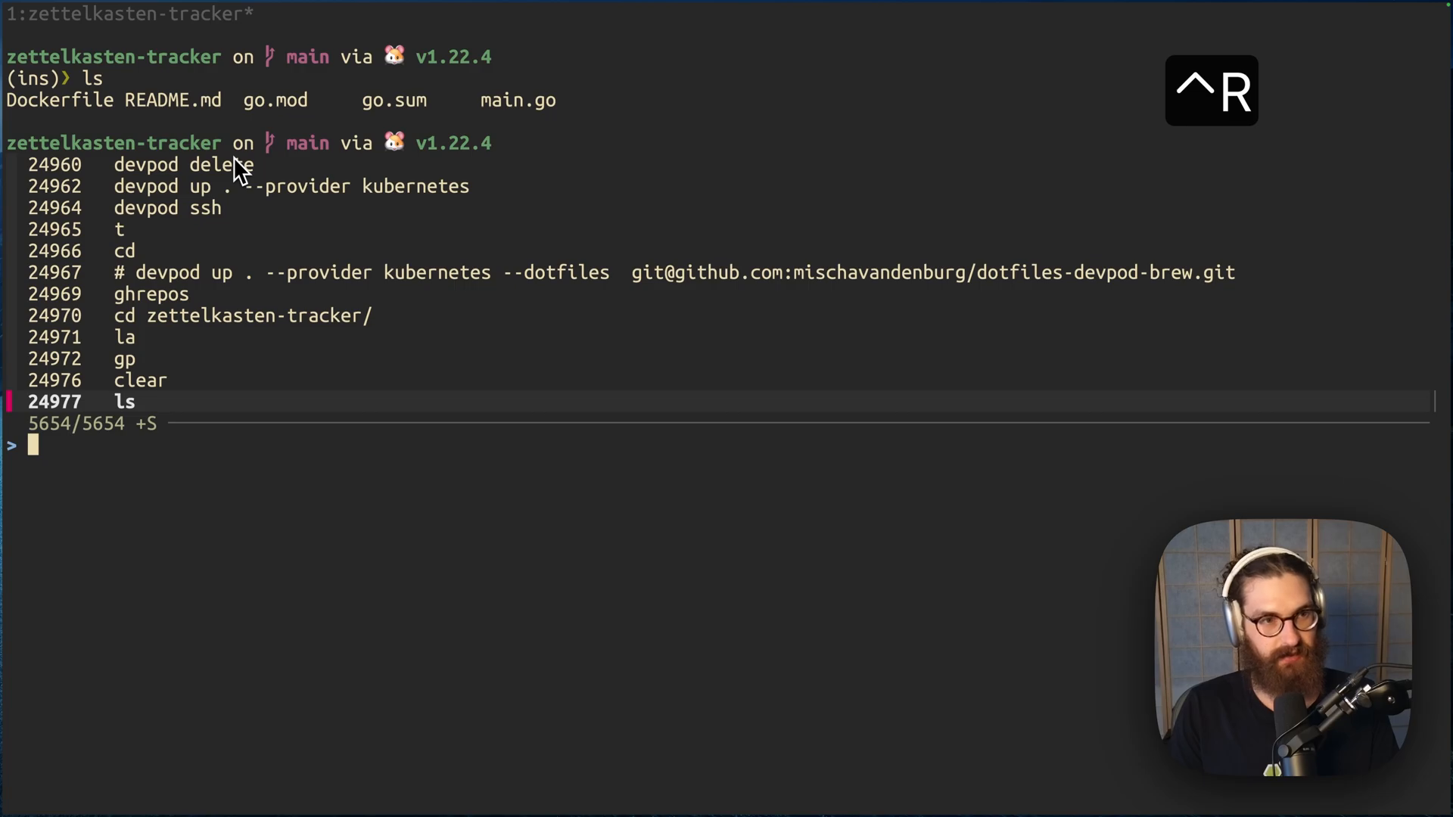
key("enter")
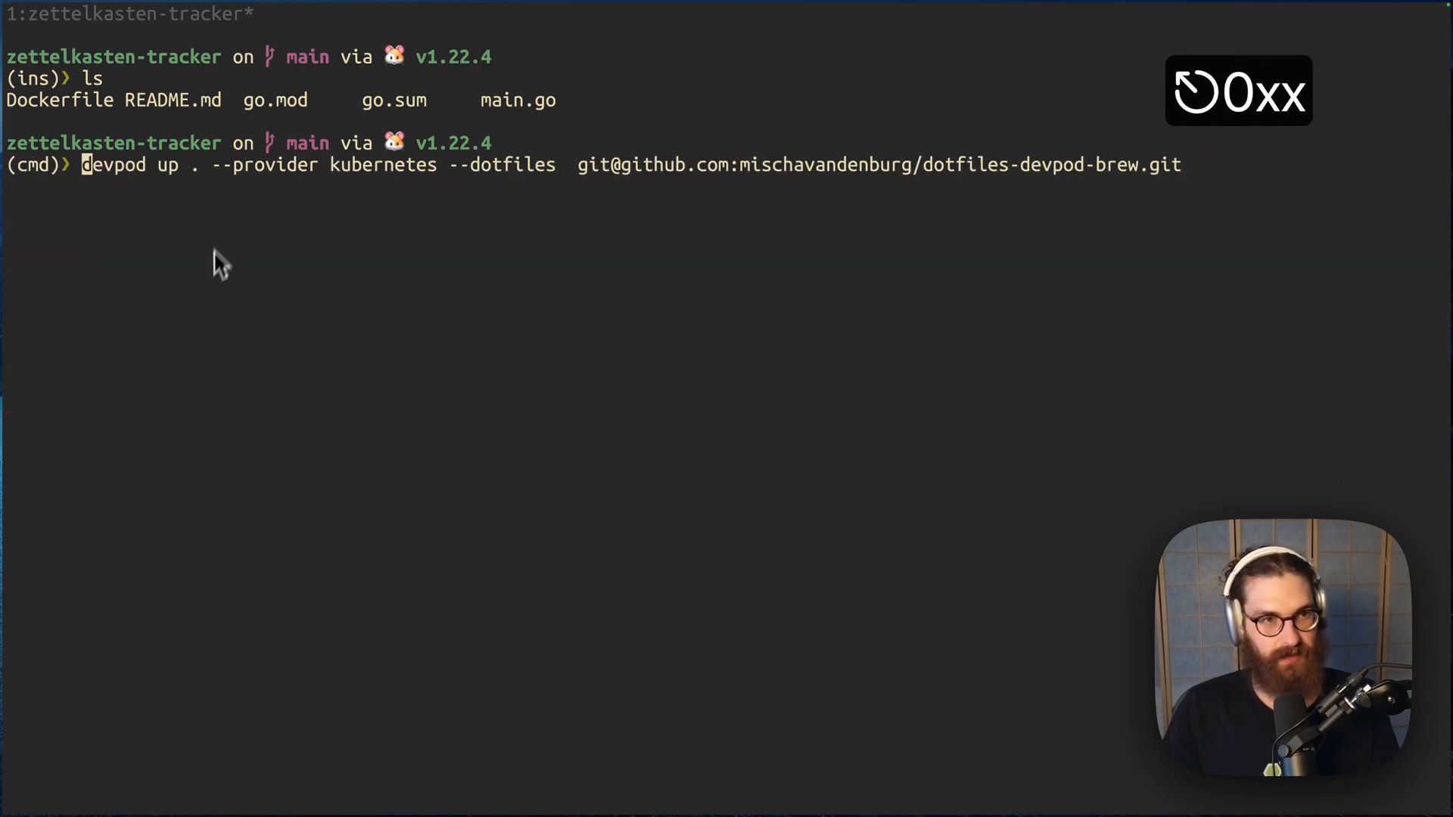
mouse_move(144, 196)
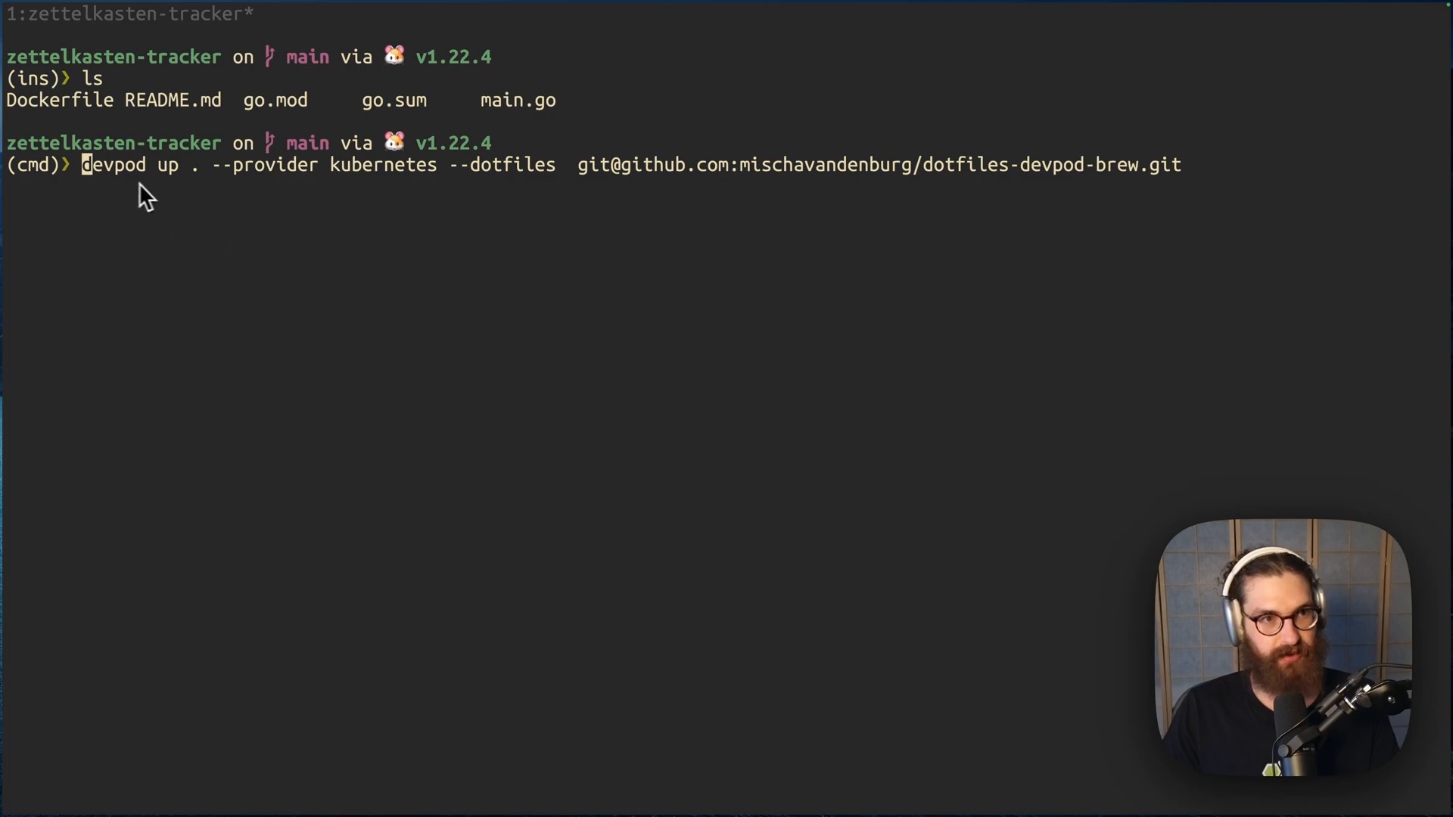
mouse_move(218, 199)
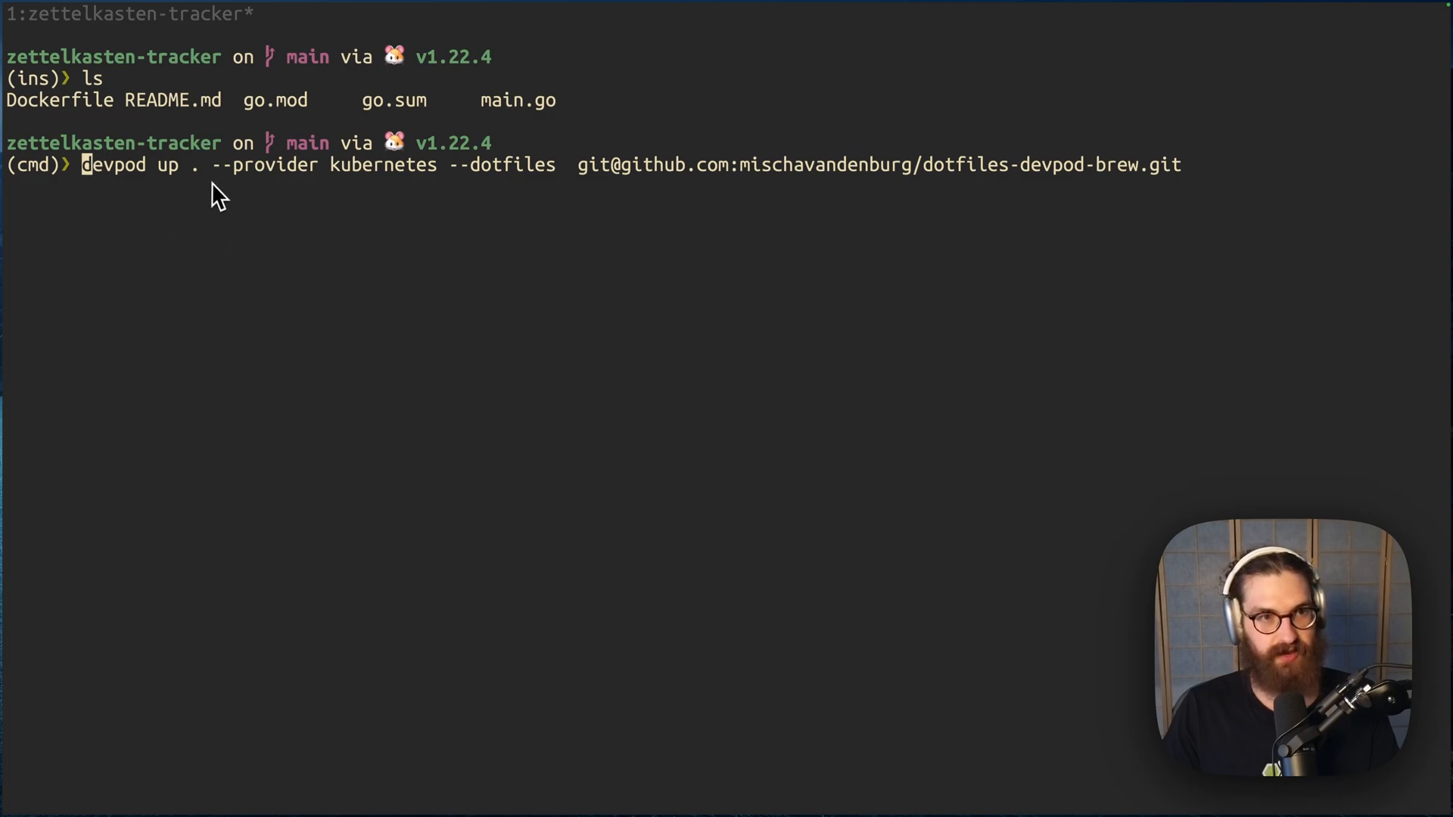
mouse_move(369, 190)
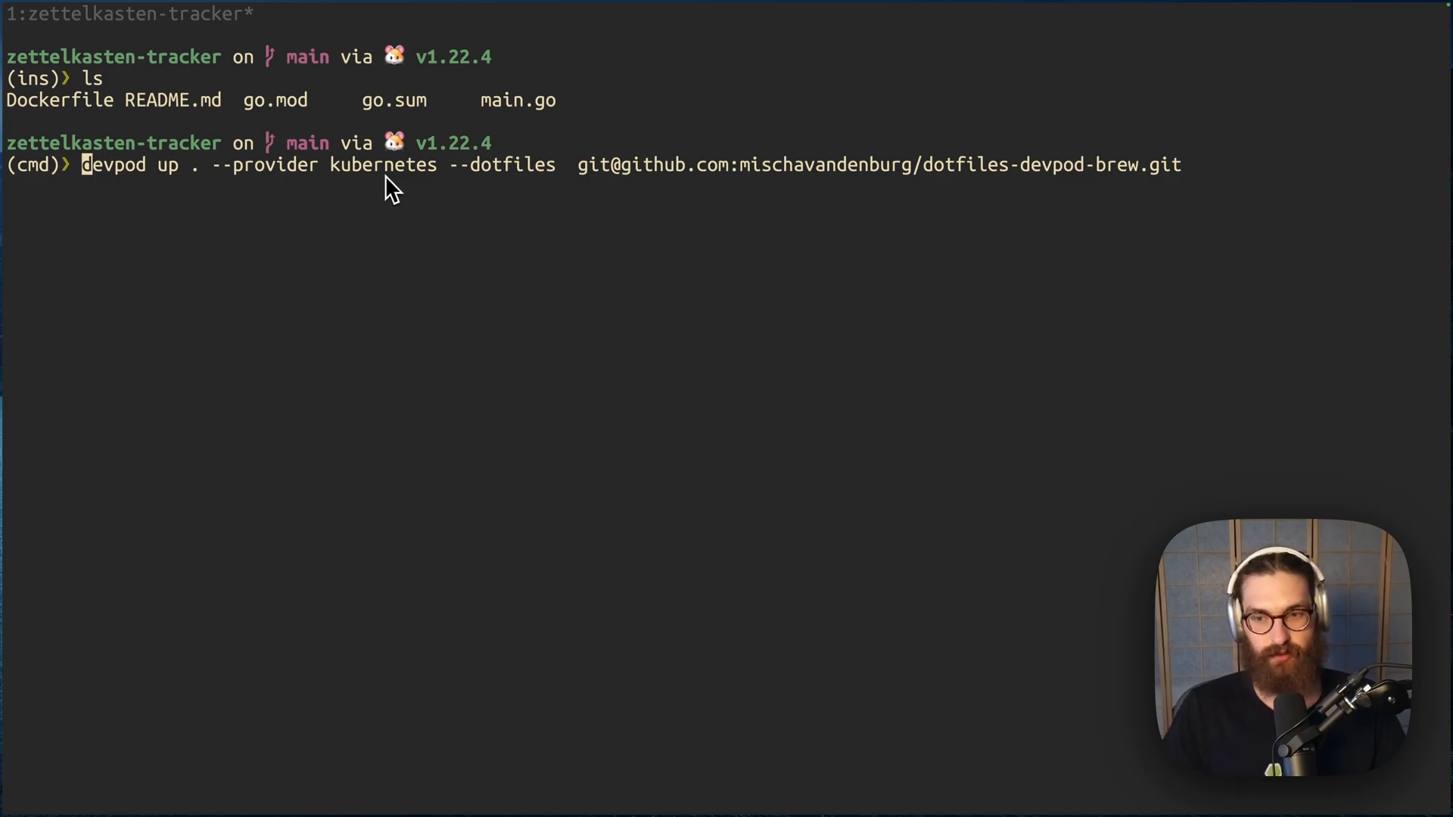
mouse_move(479, 232)
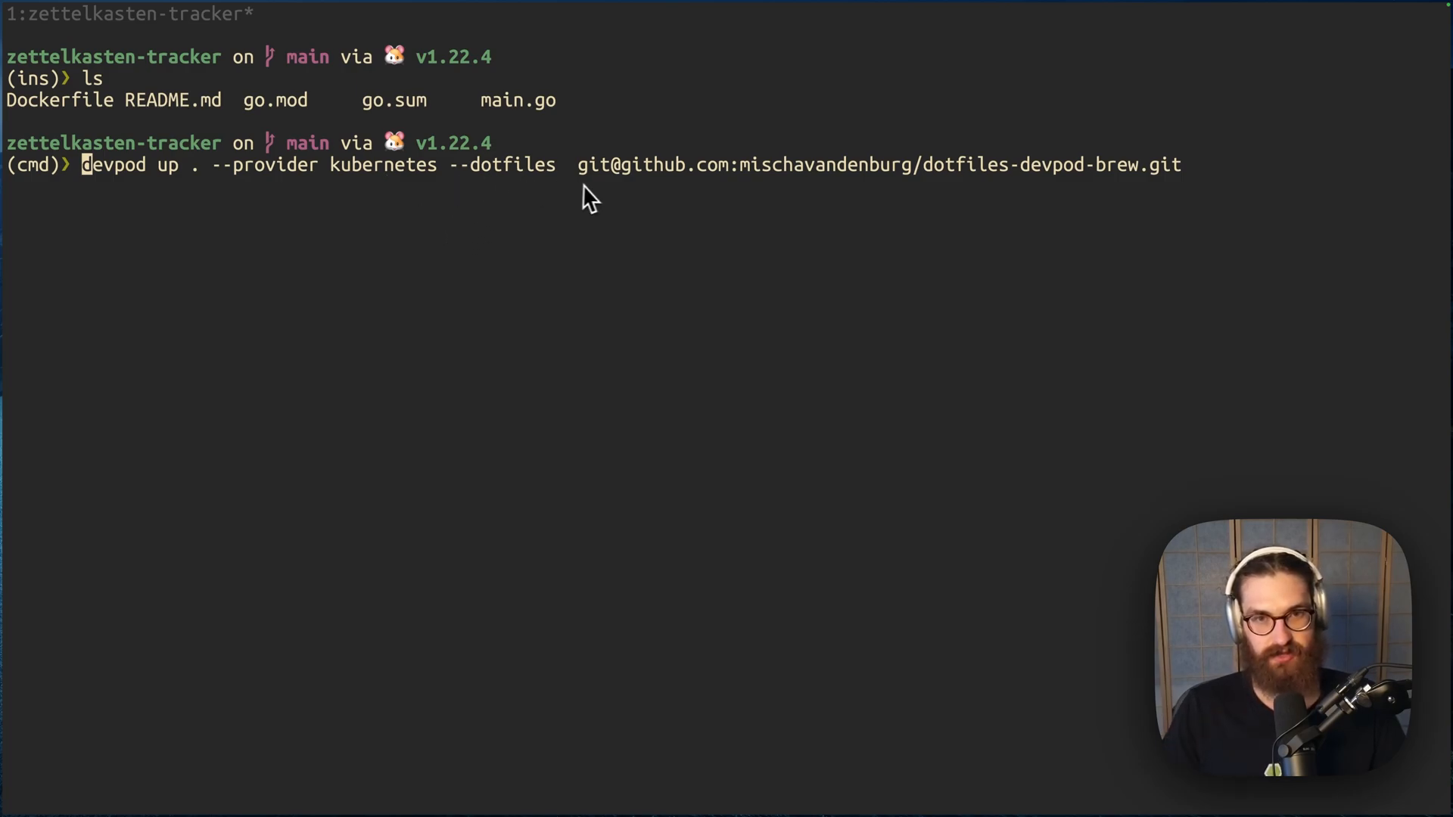
mouse_move(903, 194)
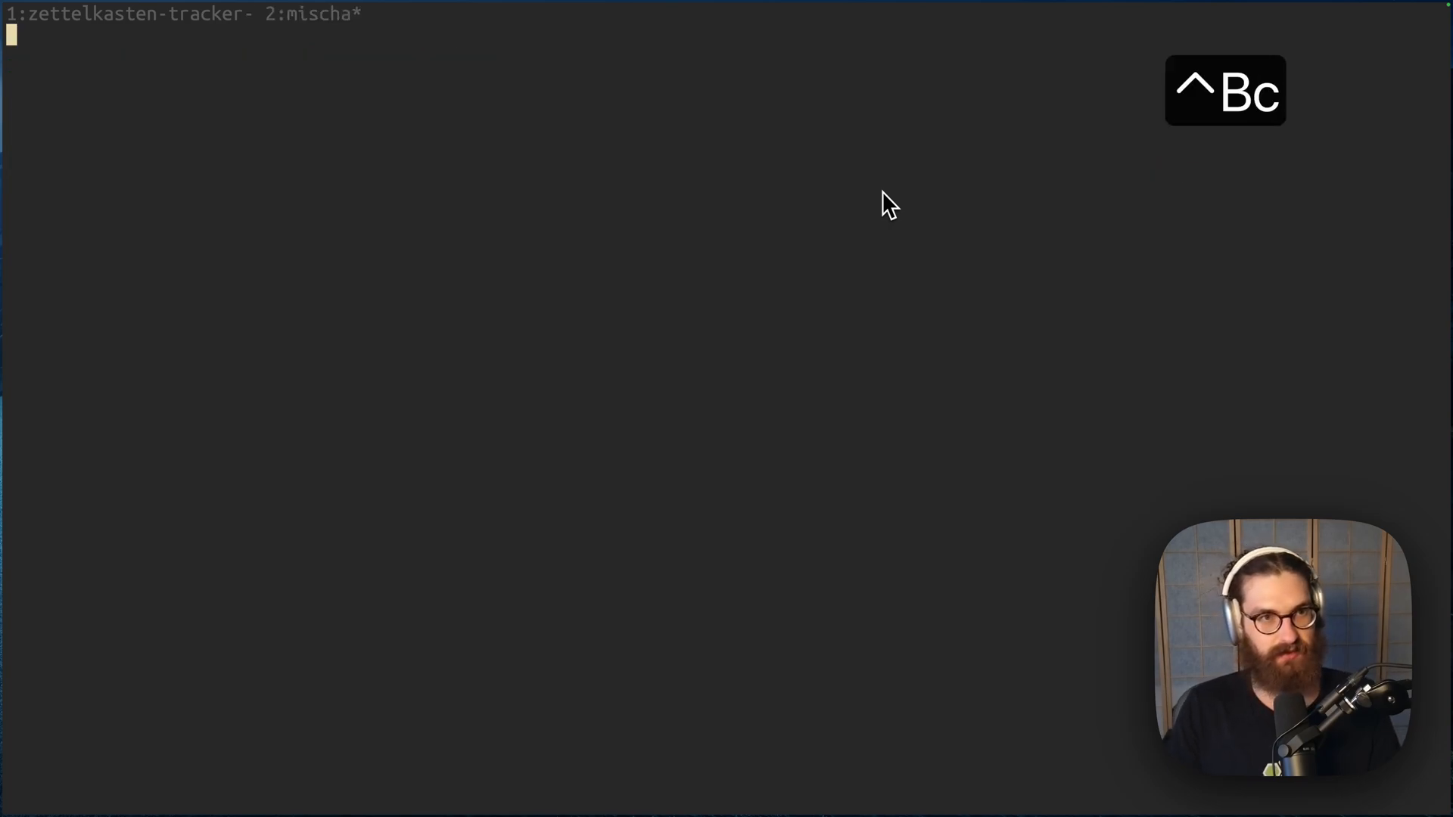
Step: Launch k9s and watch the zettelkasten workspace pods start in the devpod namespace
type("k9s")
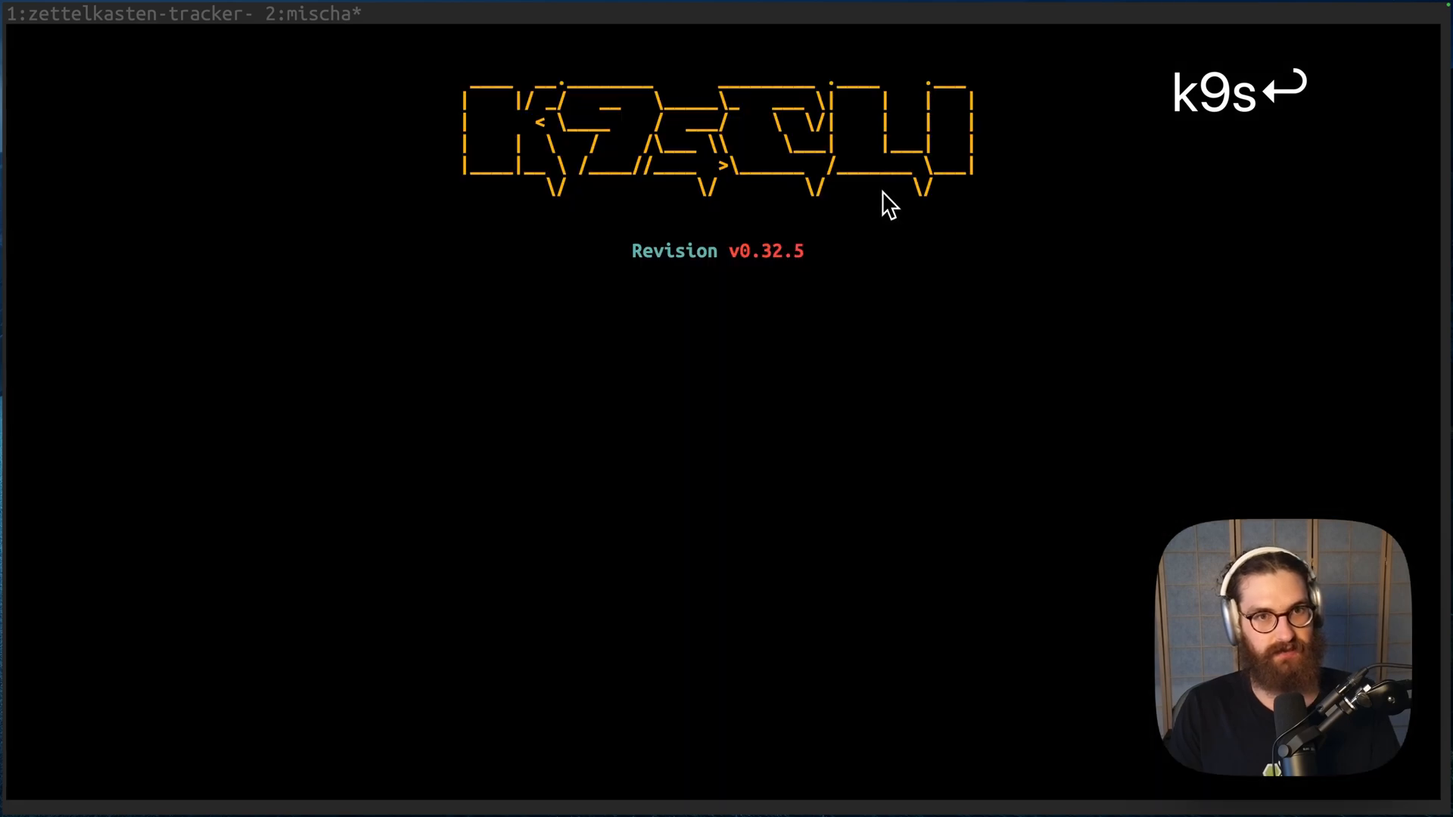
key("enter")
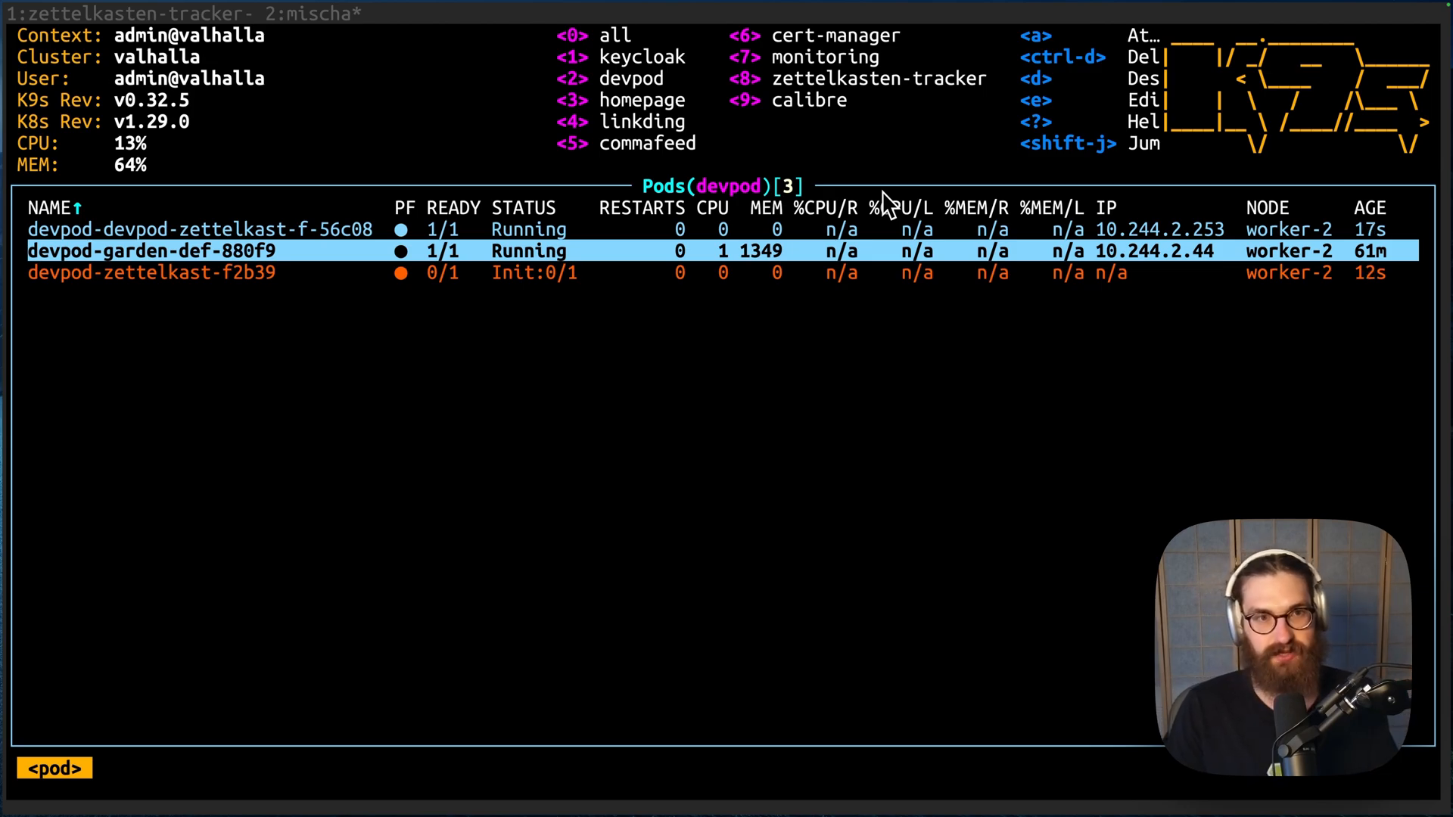
key("j")
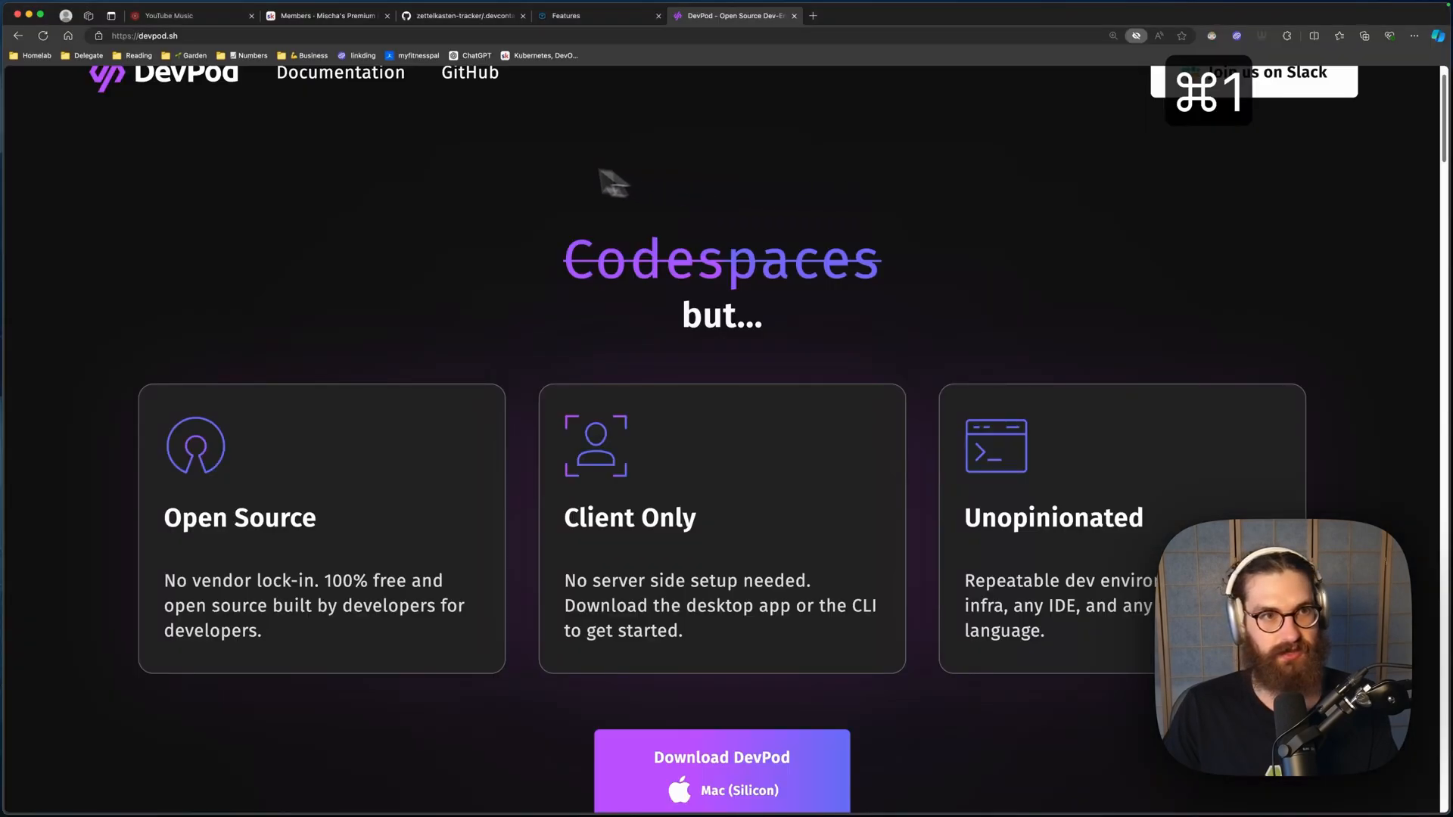
Step: Find the dotfiles-devpod-brew repository and review its setup script's symlinks and brew packages
left_click(454, 15)
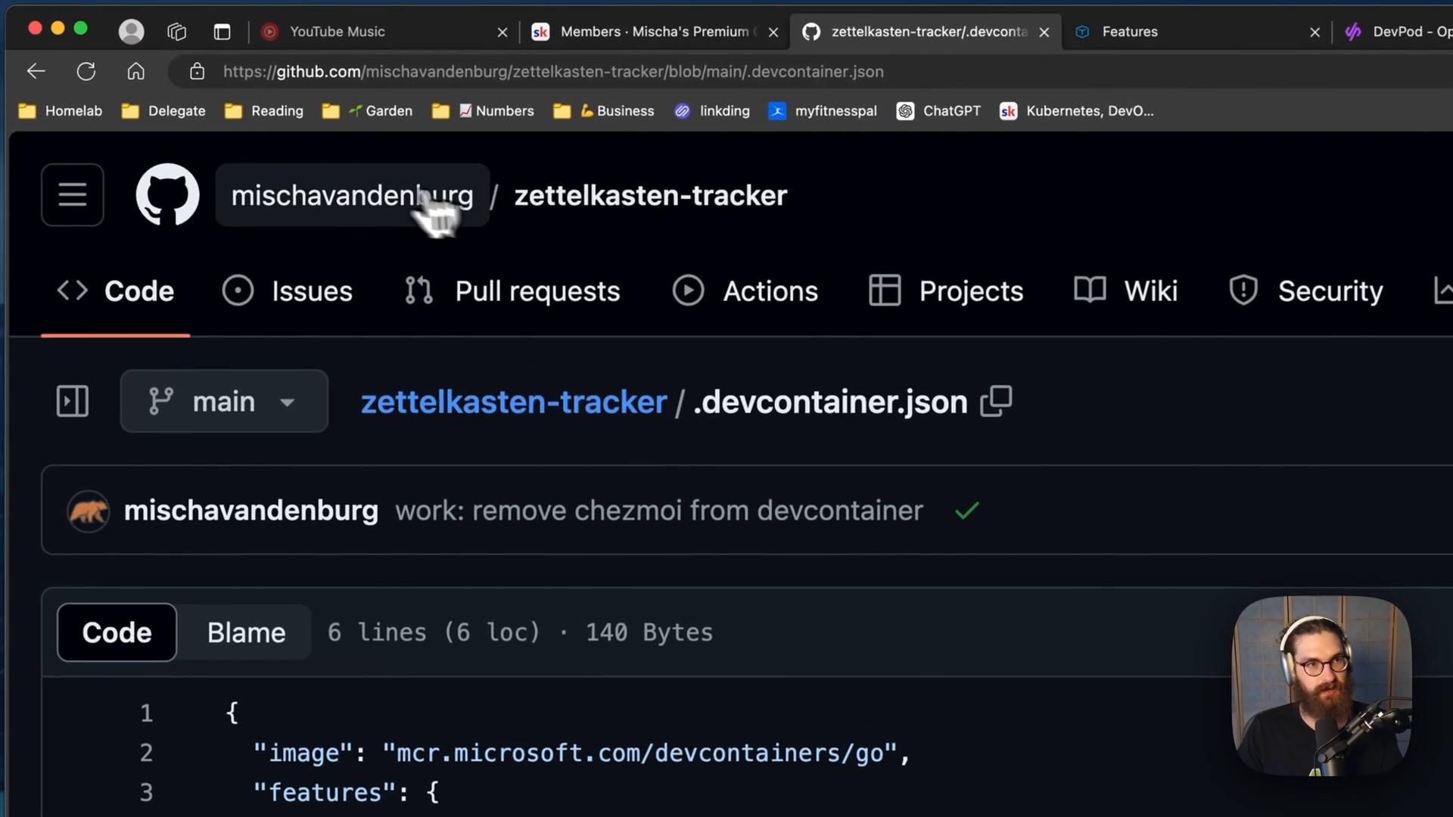
left_click(348, 195)
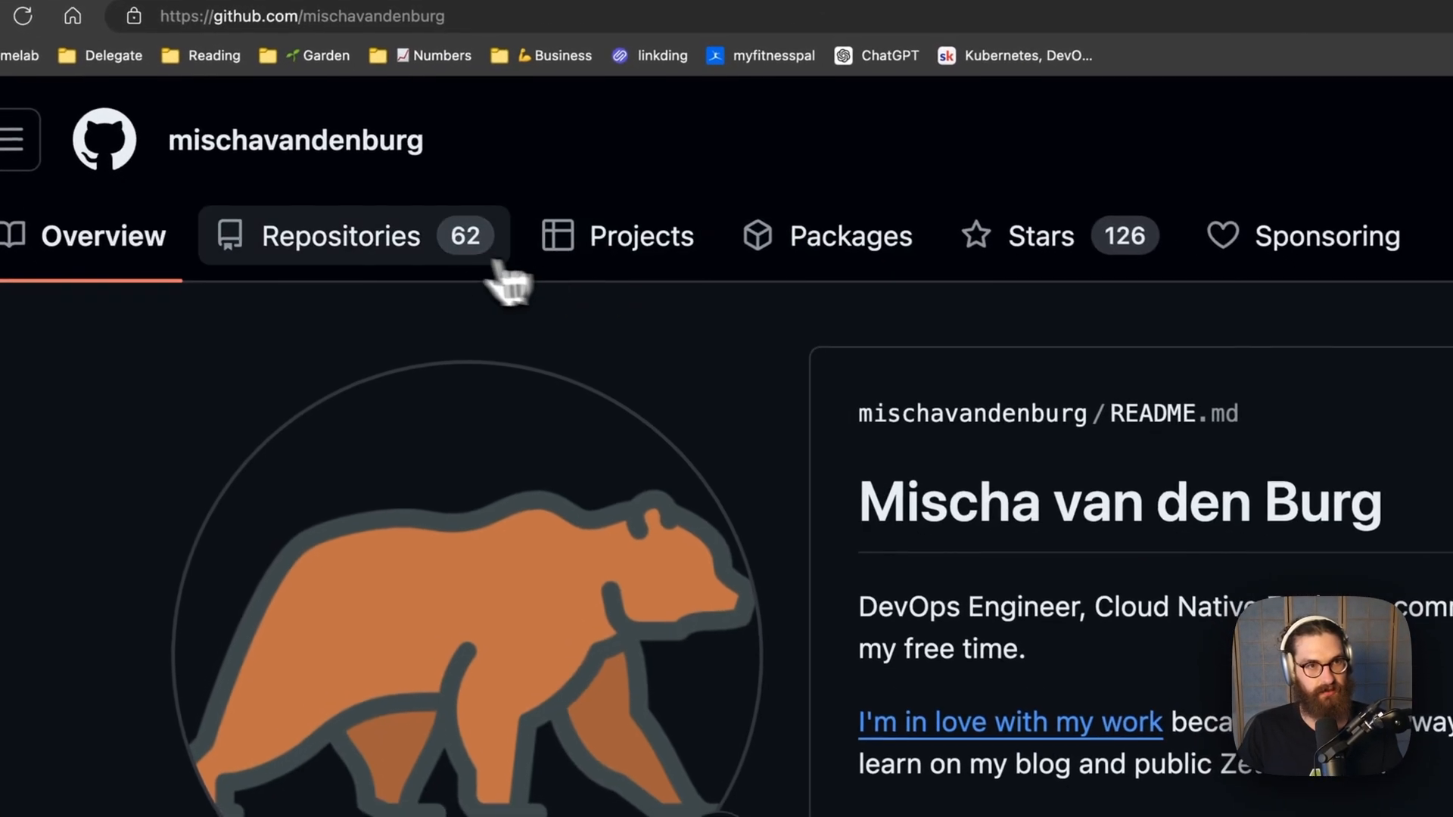
left_click(340, 235)
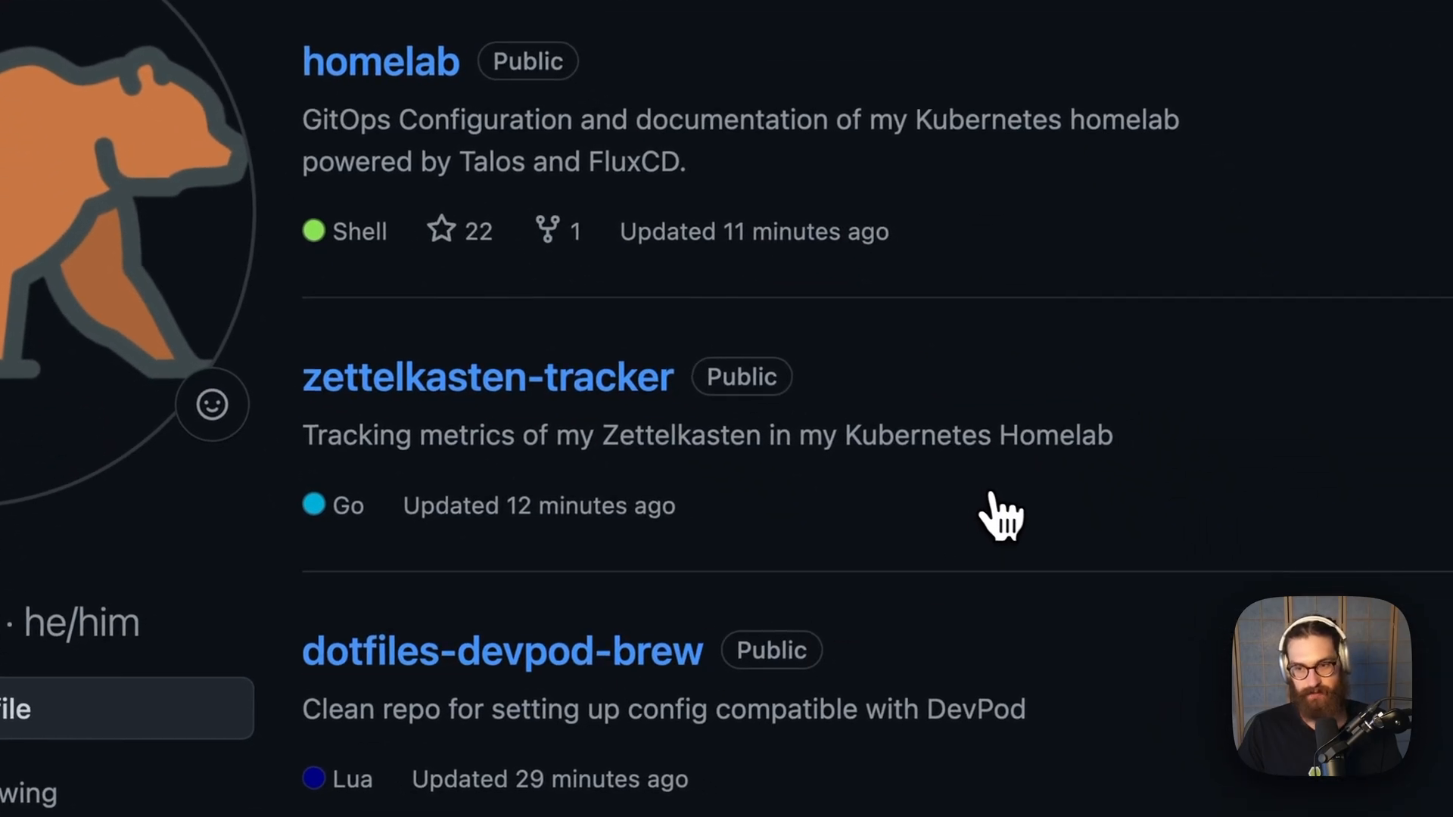
left_click(503, 650)
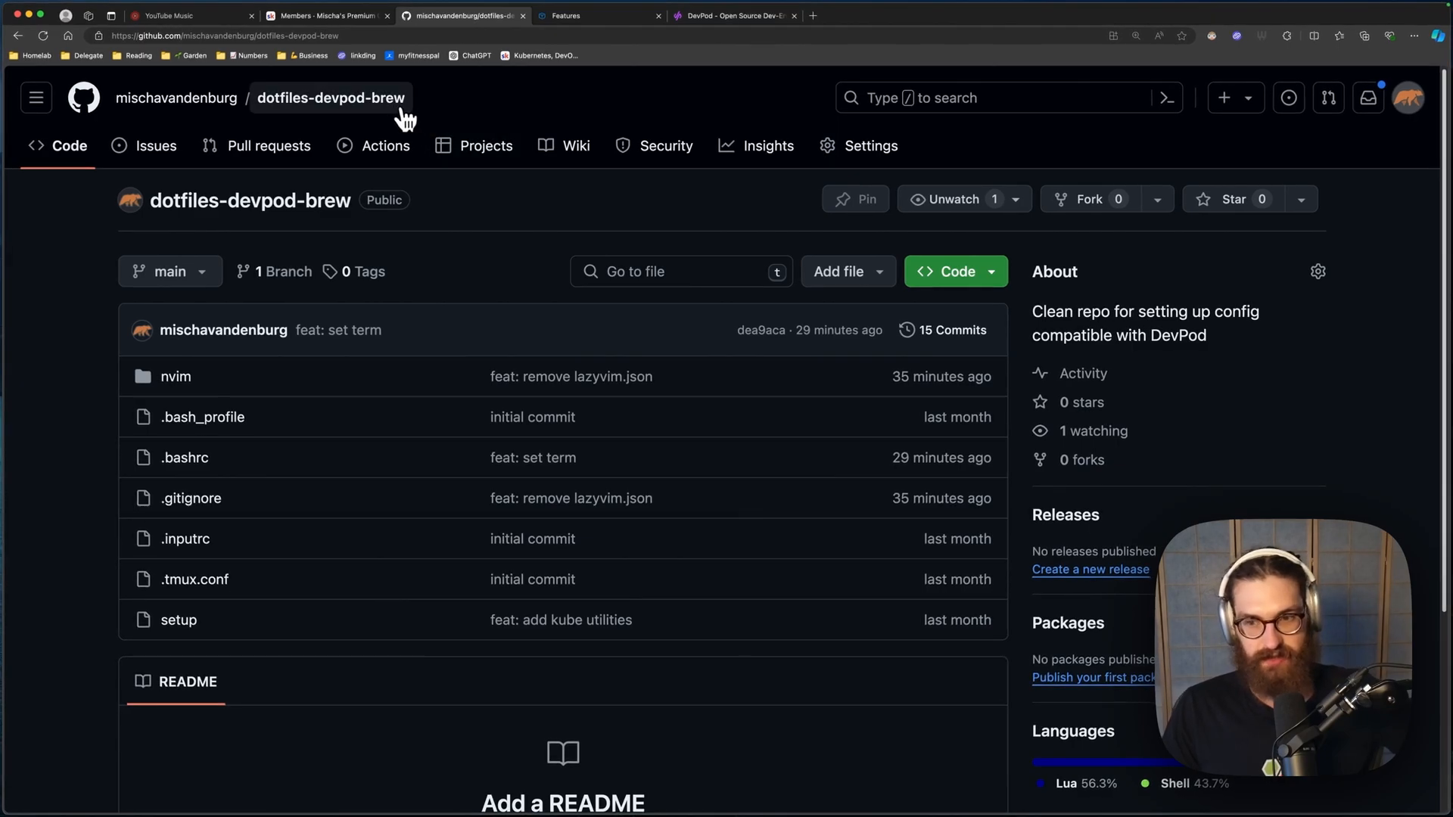
mouse_move(426, 269)
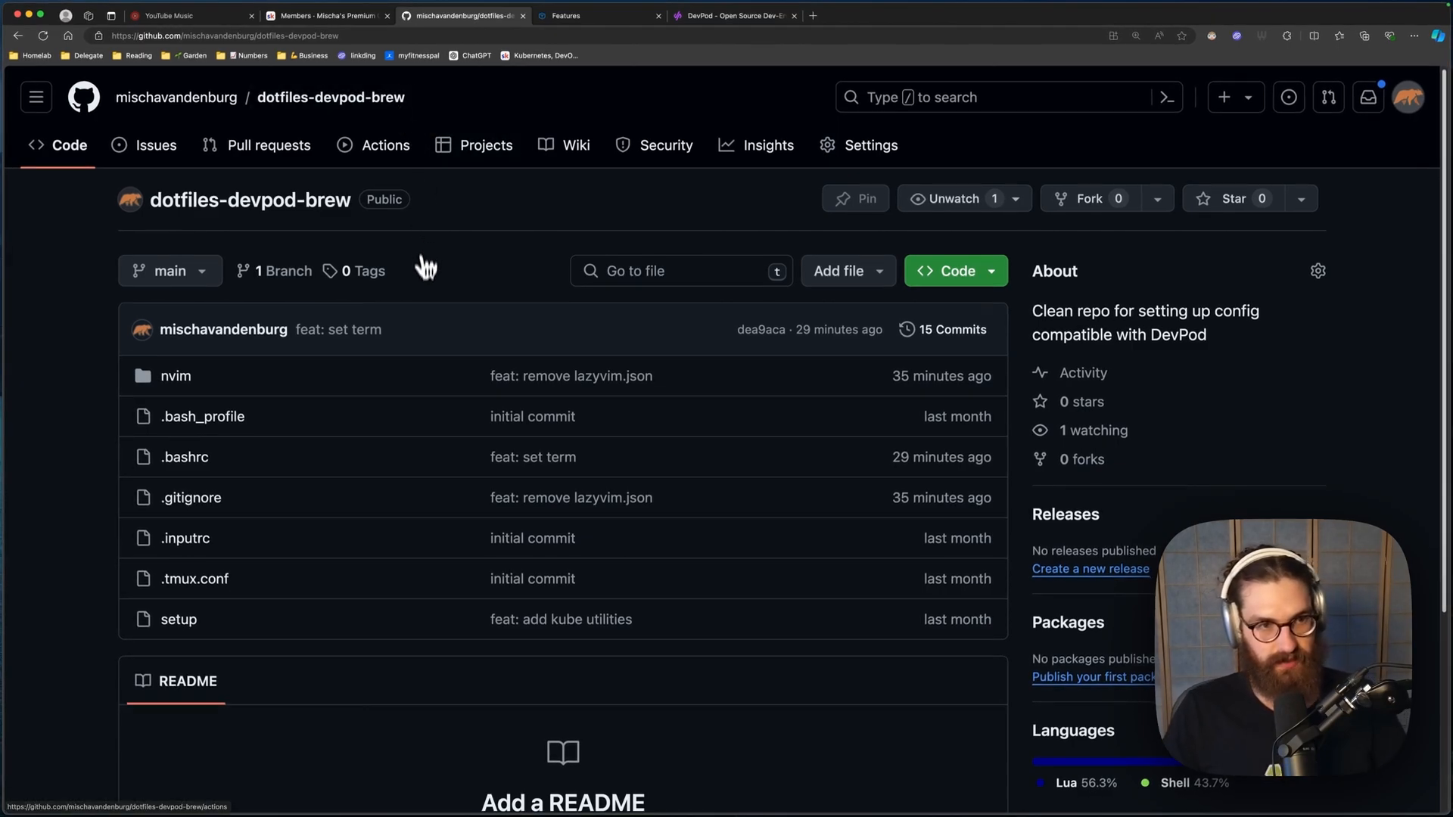
scroll("down", 3)
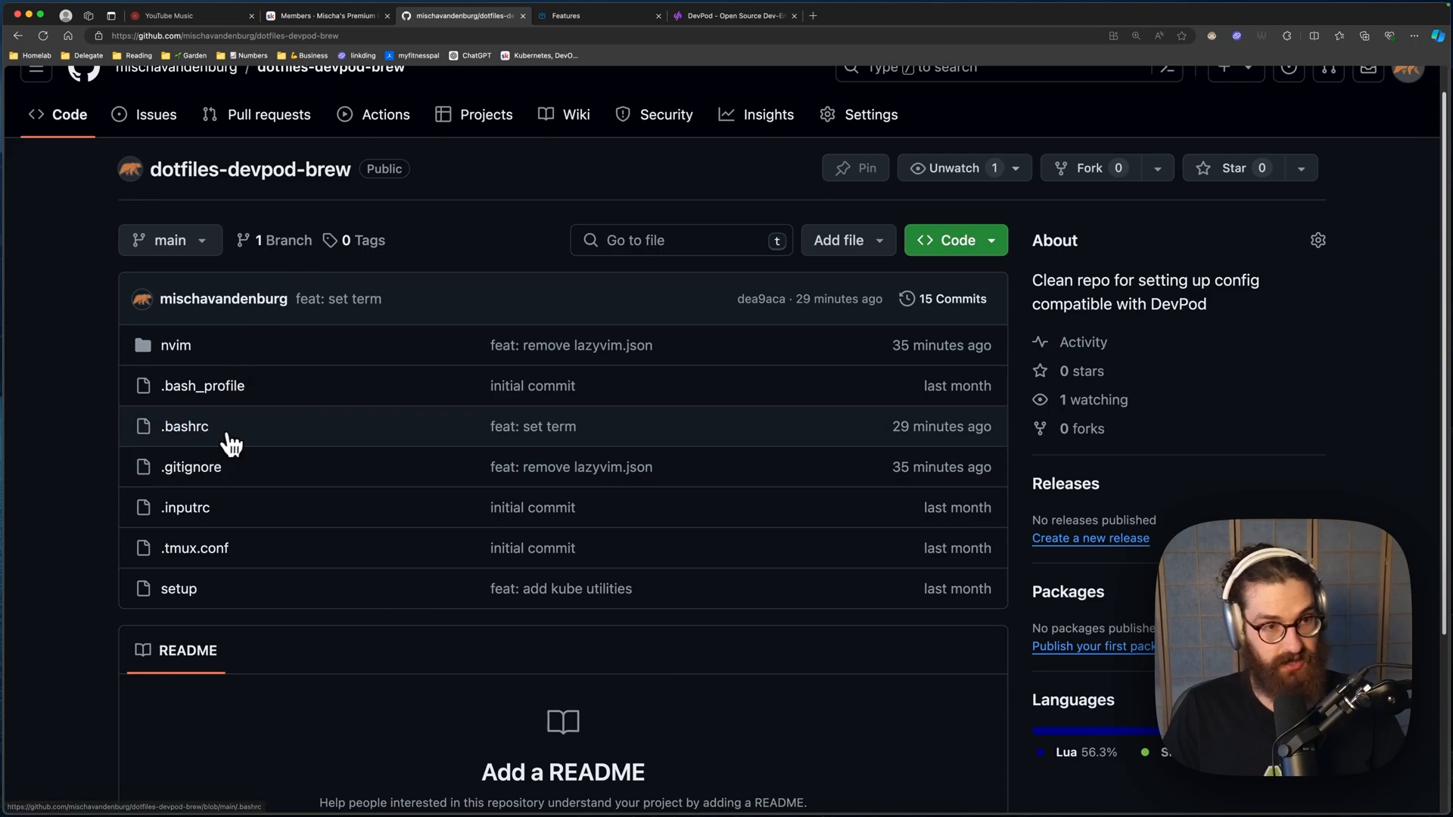
mouse_move(178, 588)
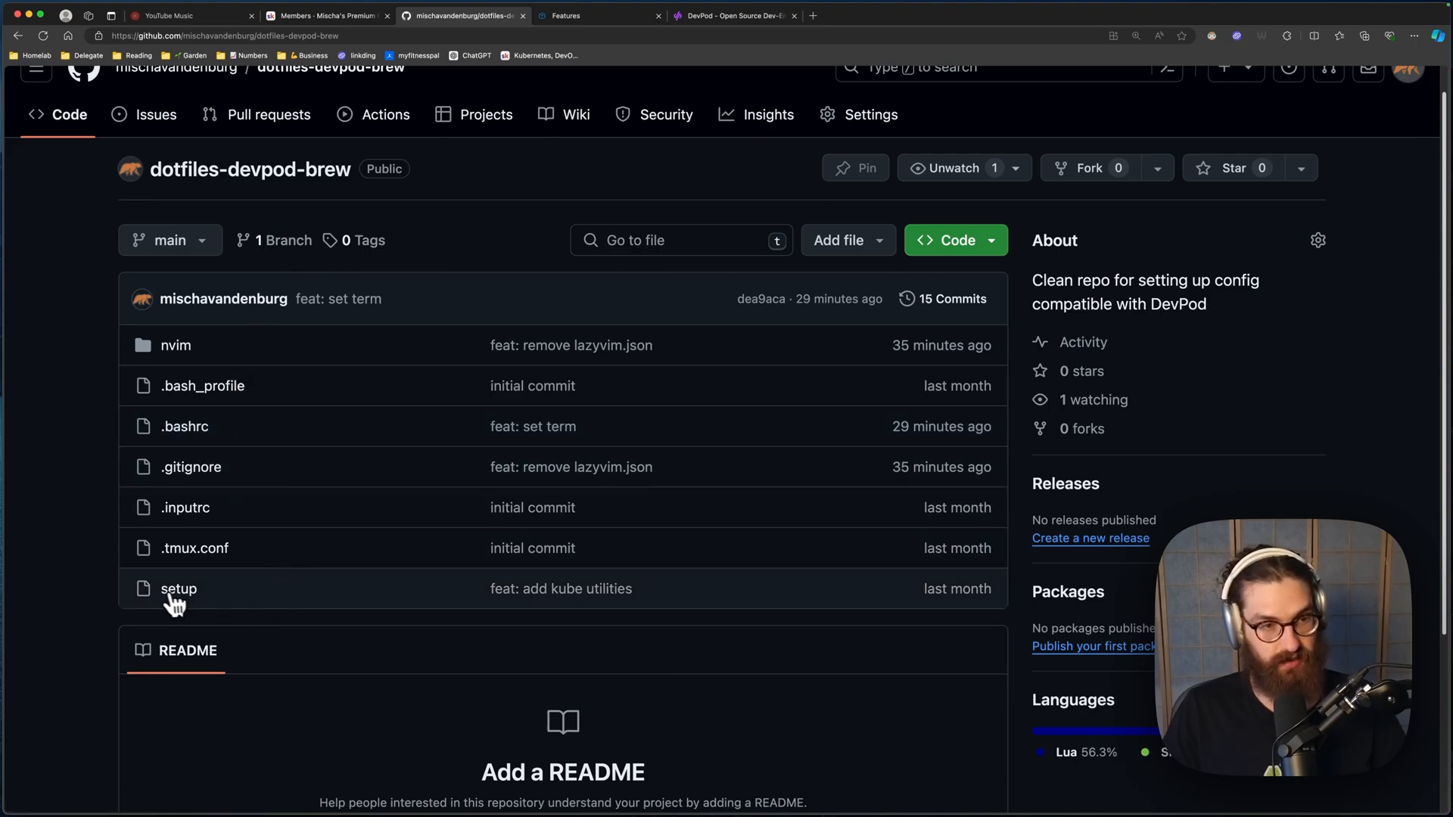
left_click(178, 589)
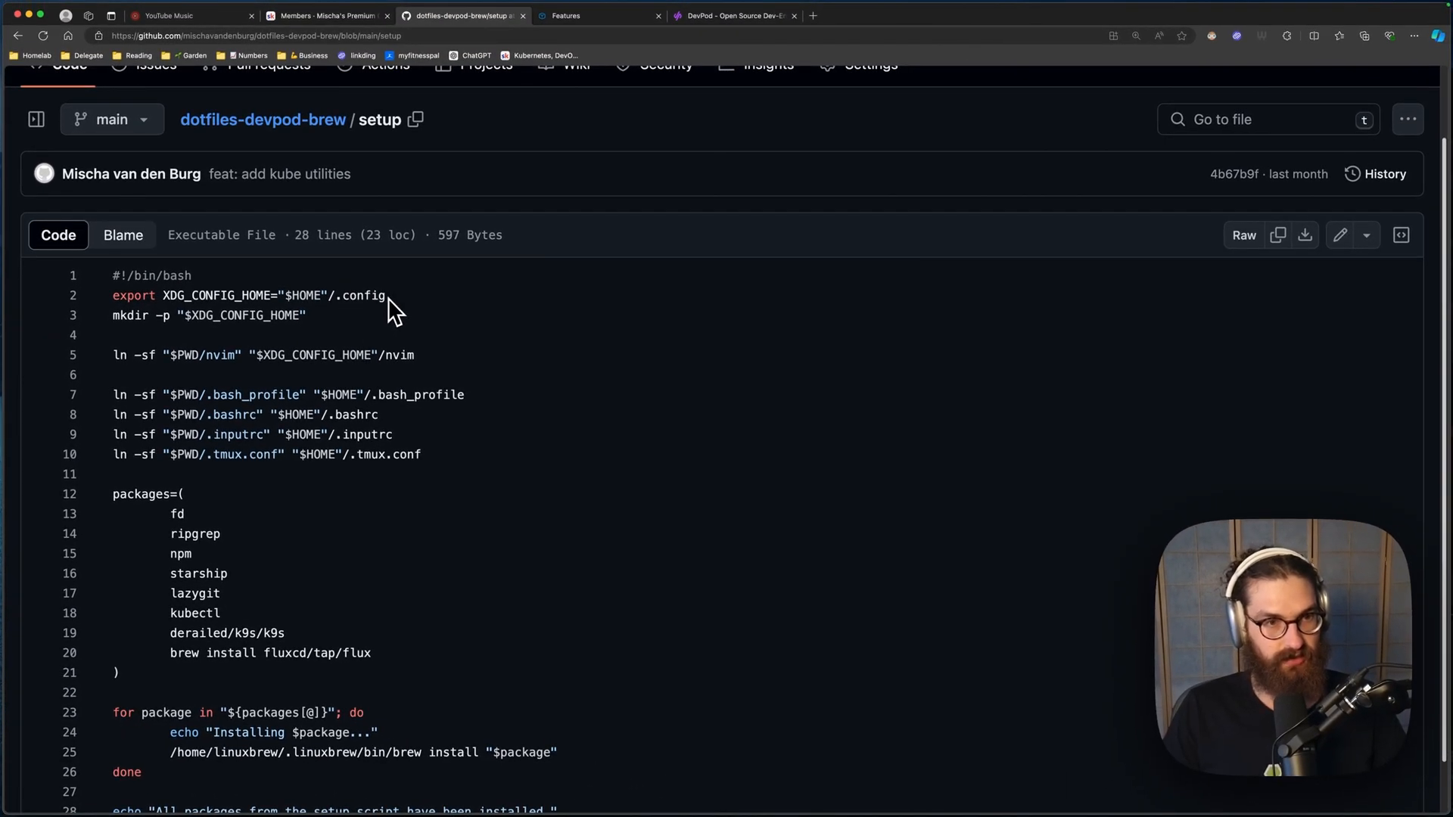
mouse_move(413, 345)
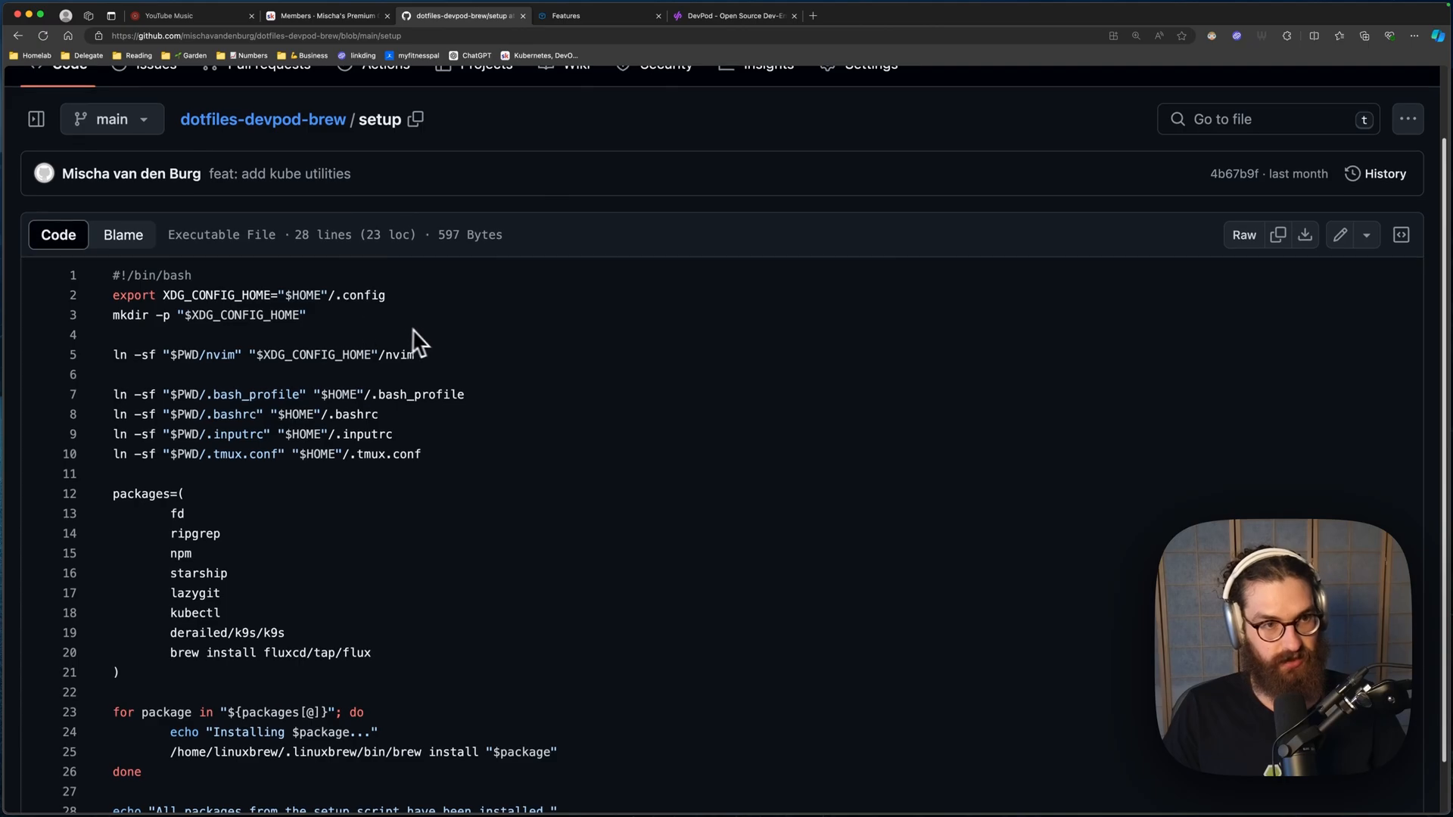
scroll("down", 3)
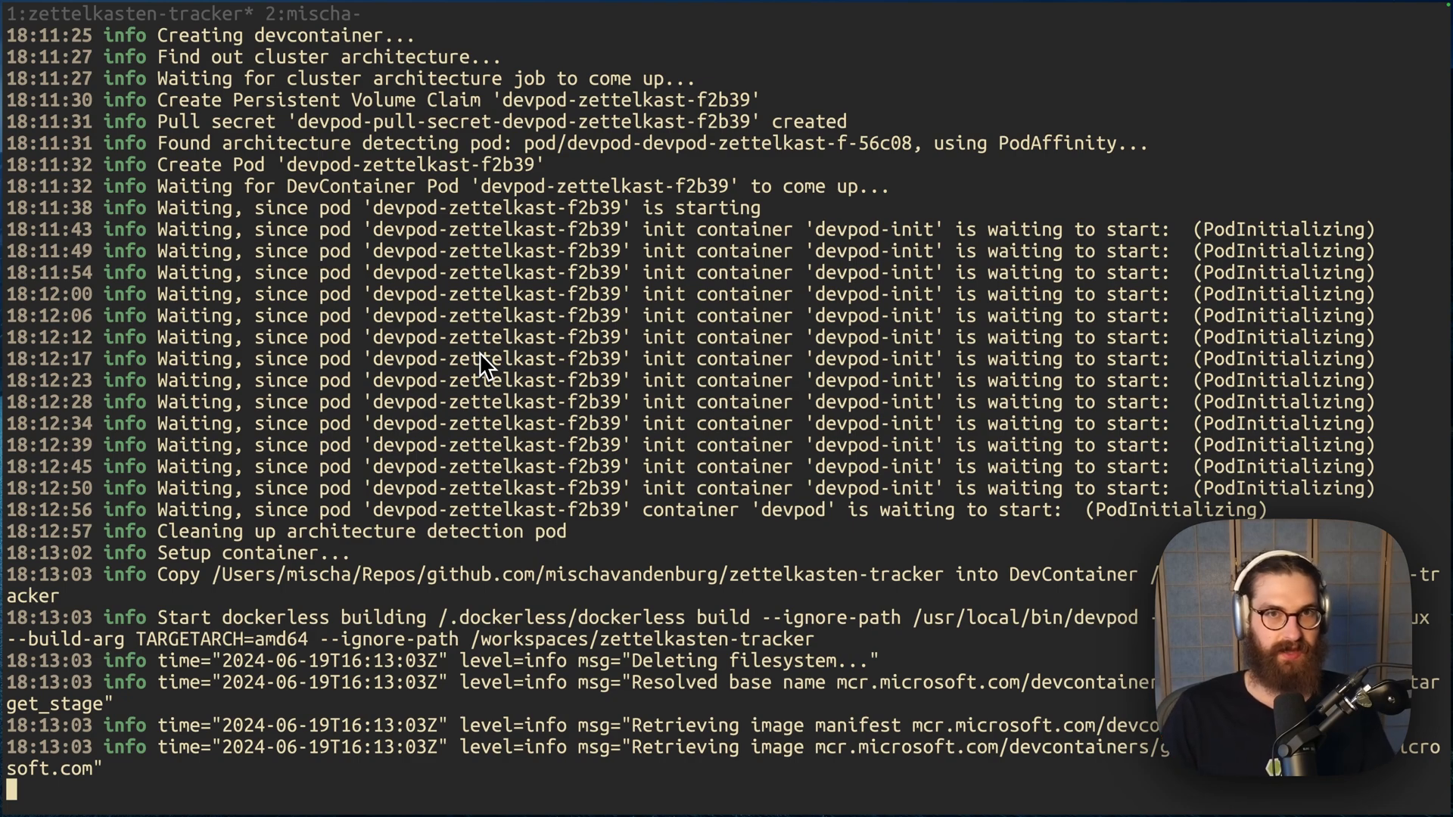
Step: Scroll DevPod's log as Homebrew fetches packages like zlib, gettext, libuv and luajit
scroll("down", 3)
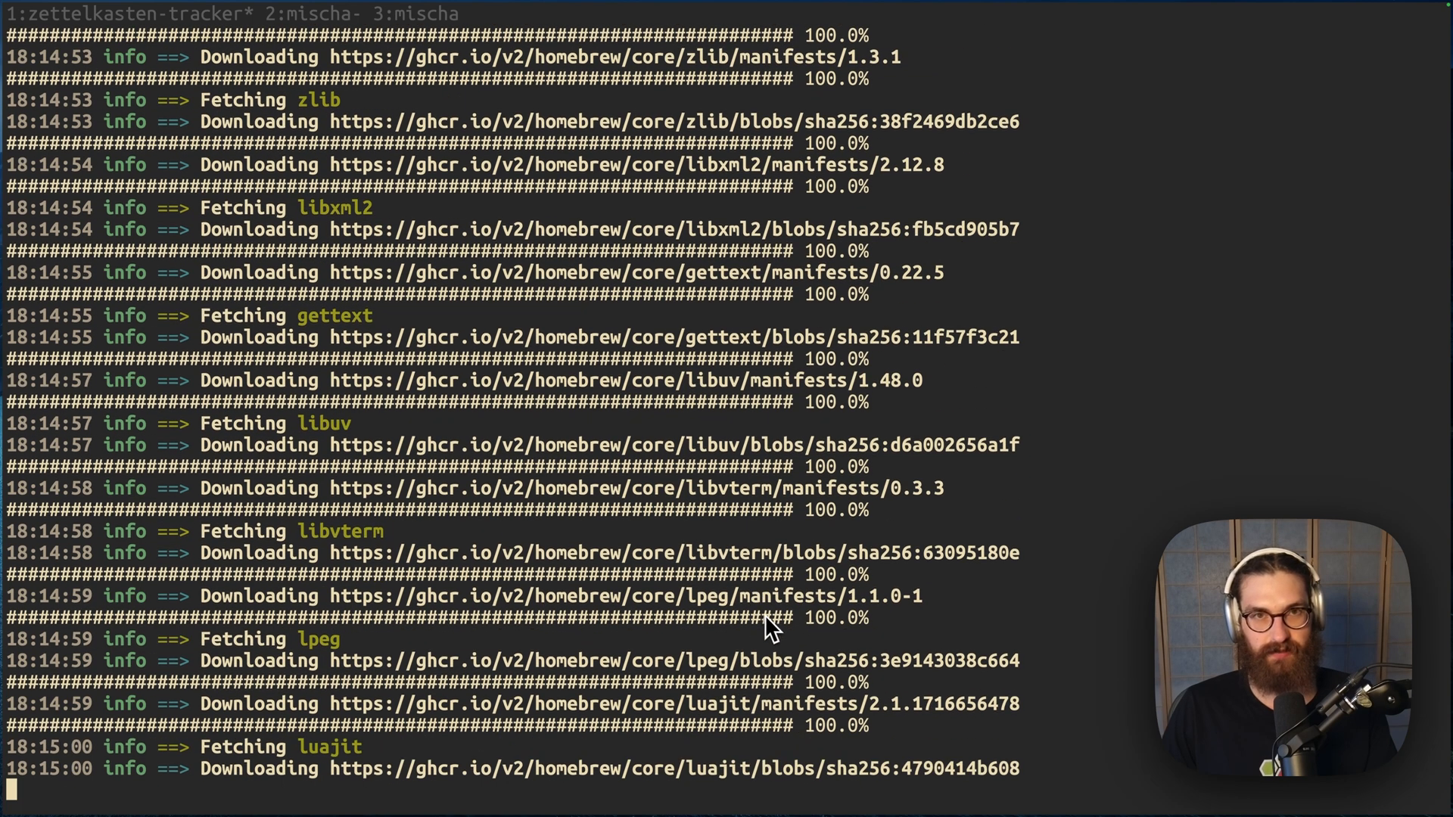
Step: Scroll the log until every setup-script package through flux is installed
scroll("down", 3)
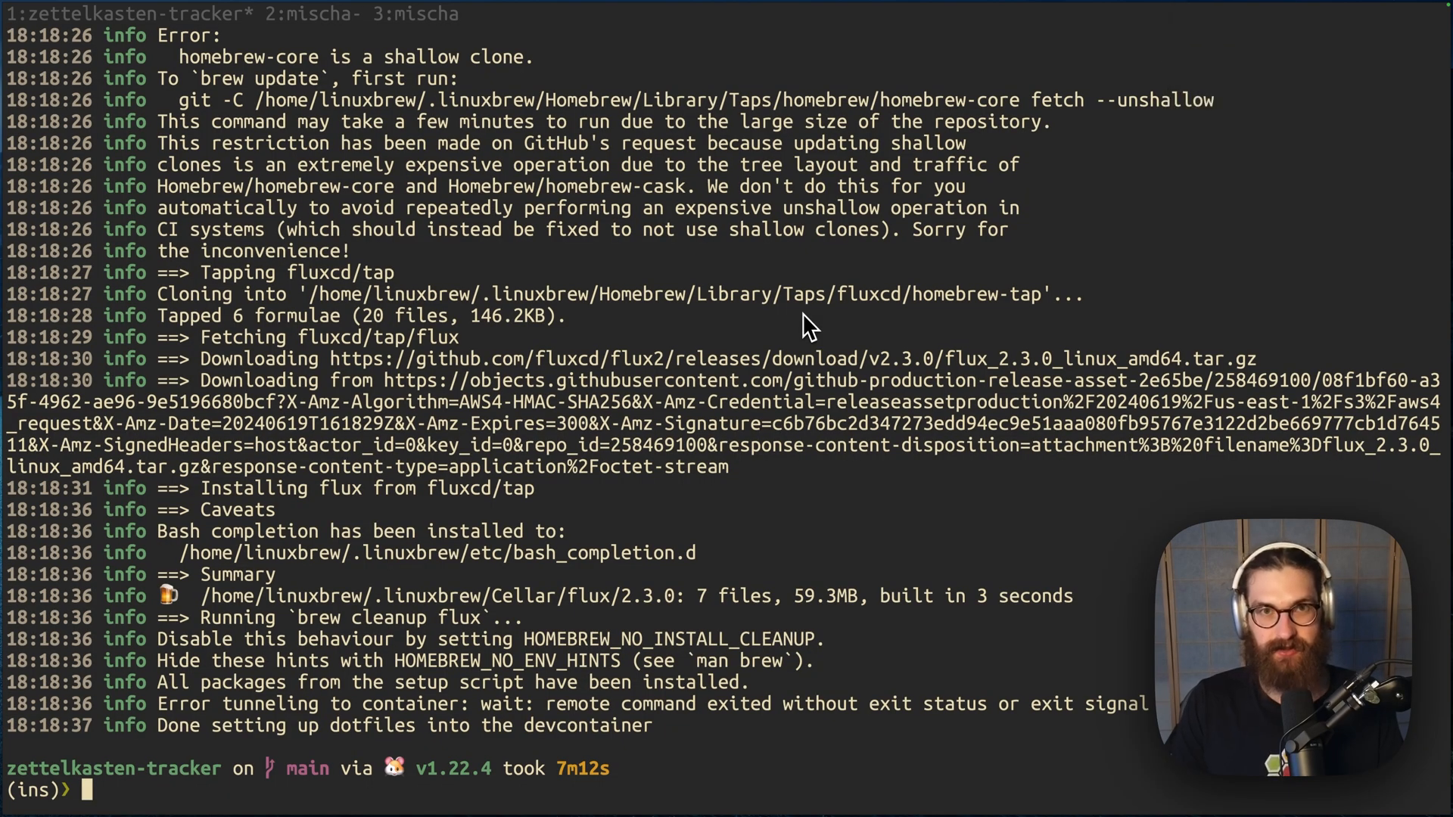
Step: Connect to the zettelkasten-tracker workspace with devpod ssh and list its Go project files
type("devpod ssh")
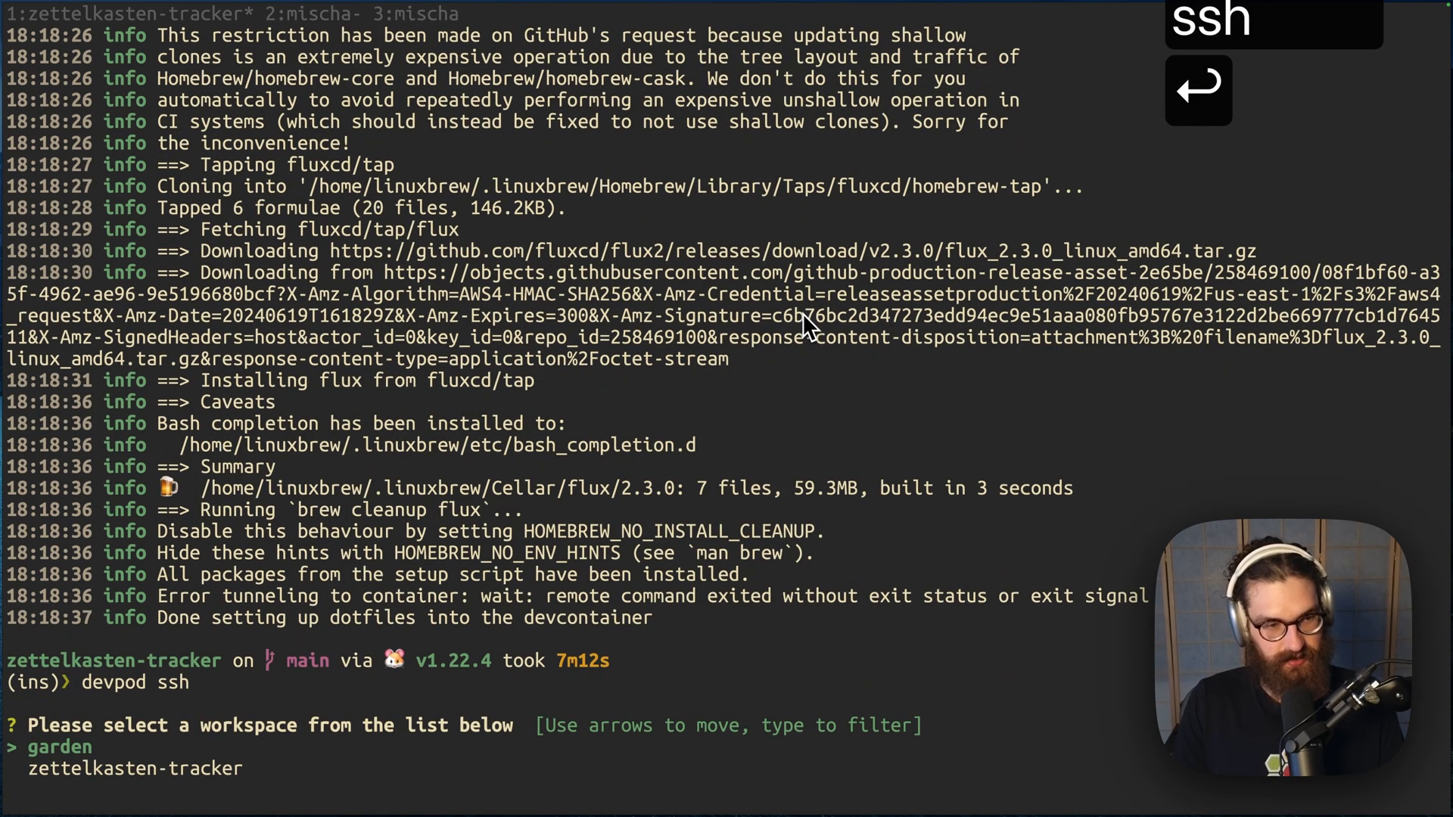
type("zettelkasten-tracker")
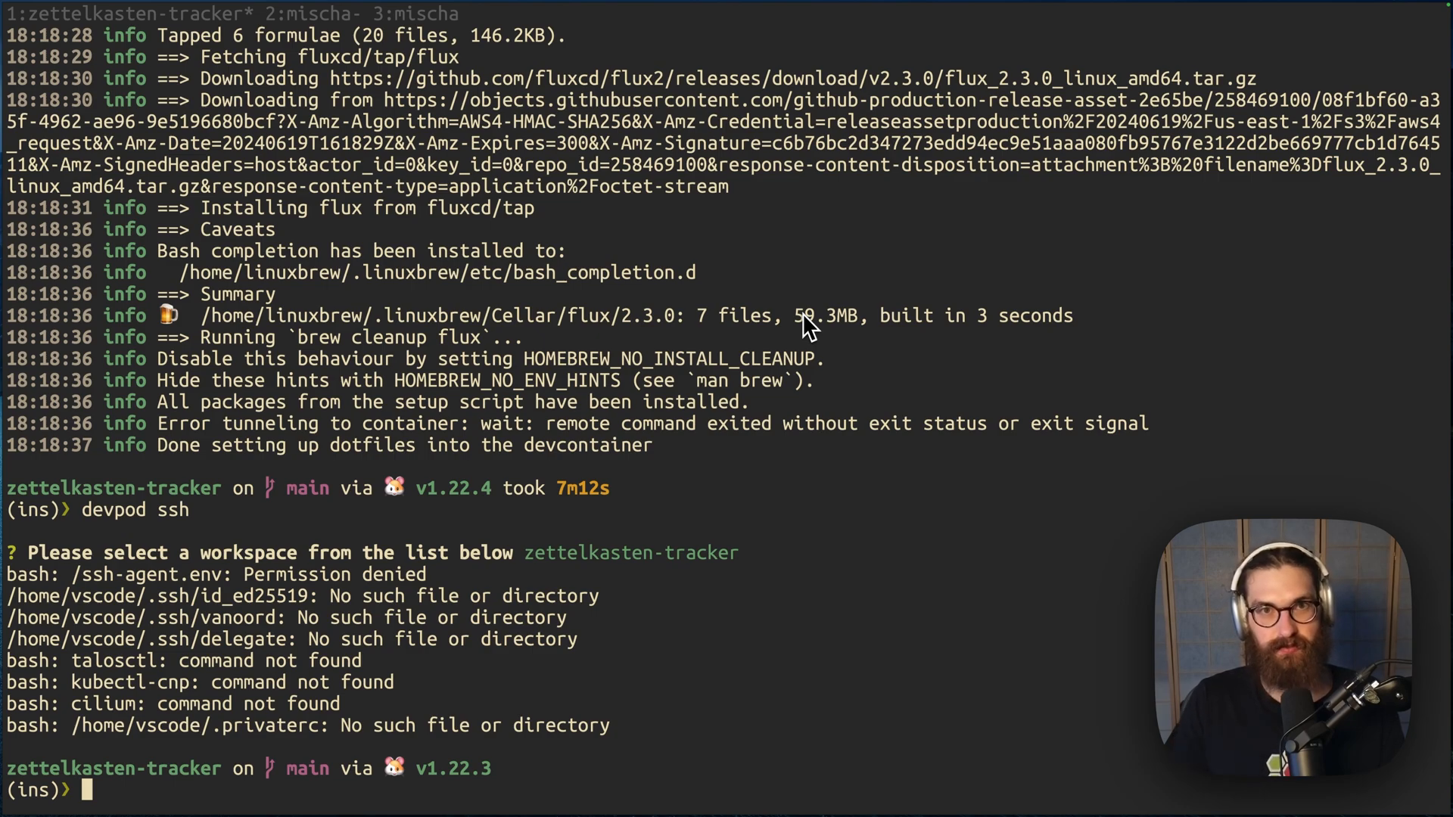
type("ls")
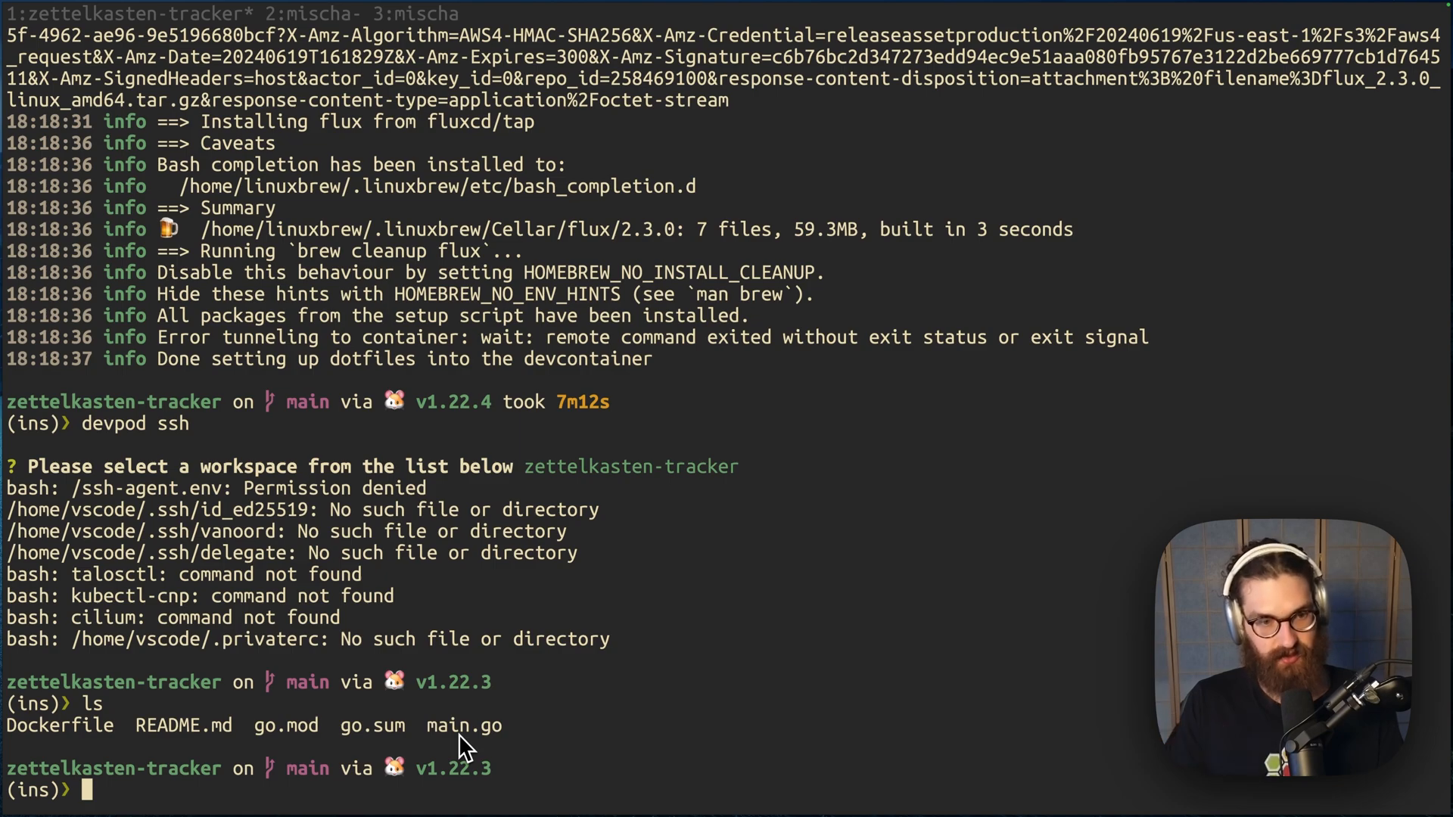
Step: Print the working directory, change to the home folder and list its contents
type("p")
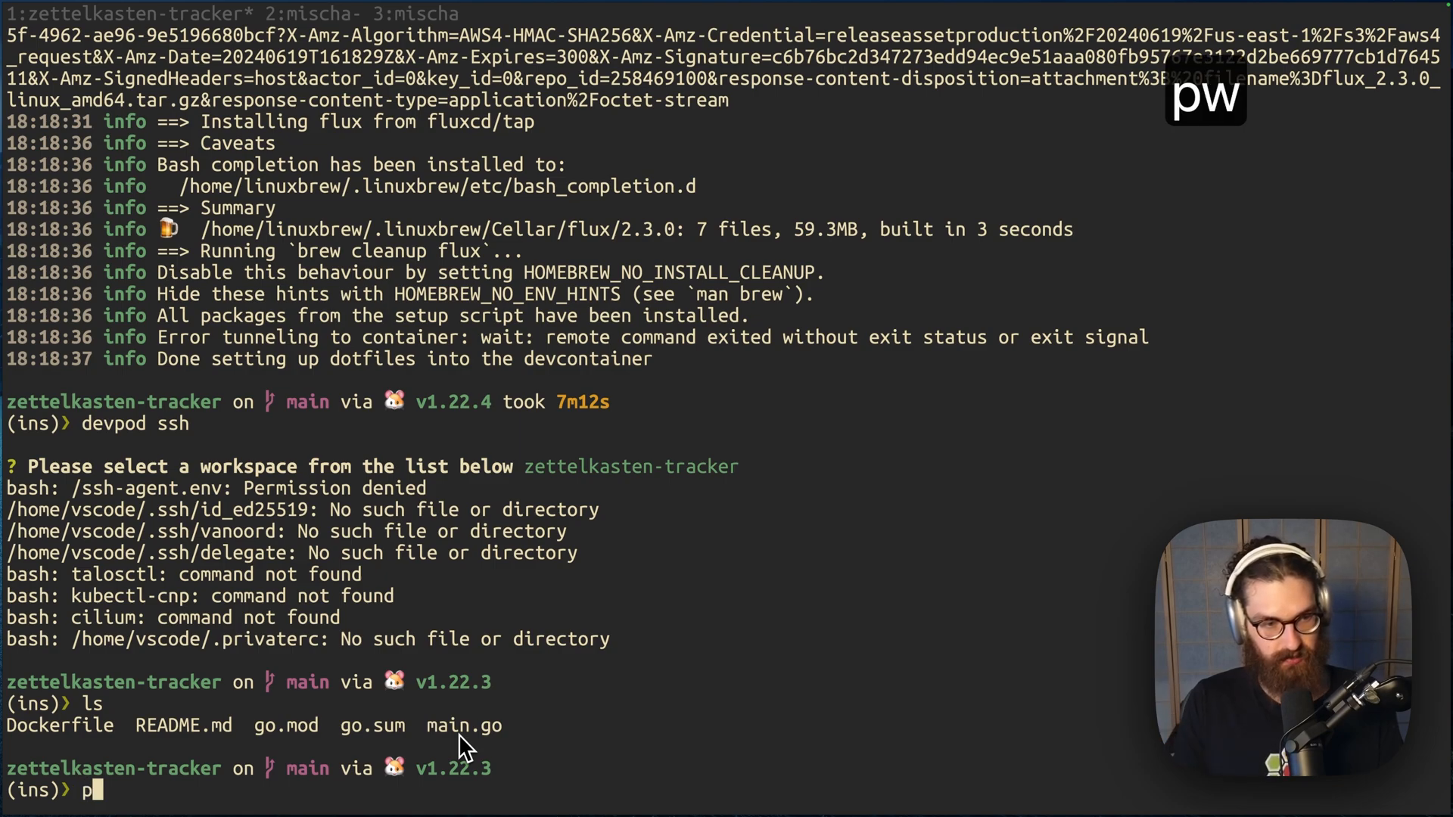
type("wd")
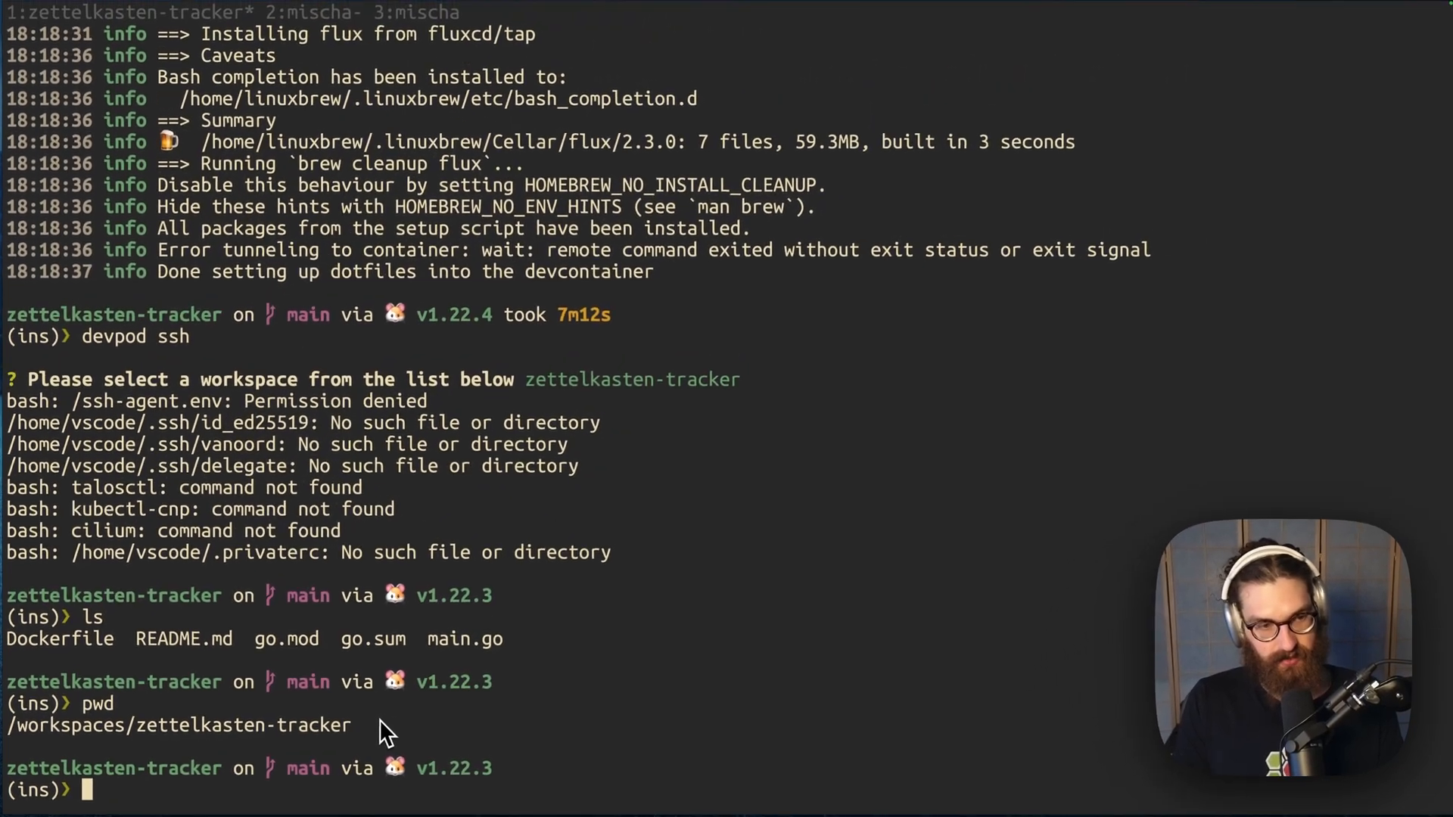
type("cd")
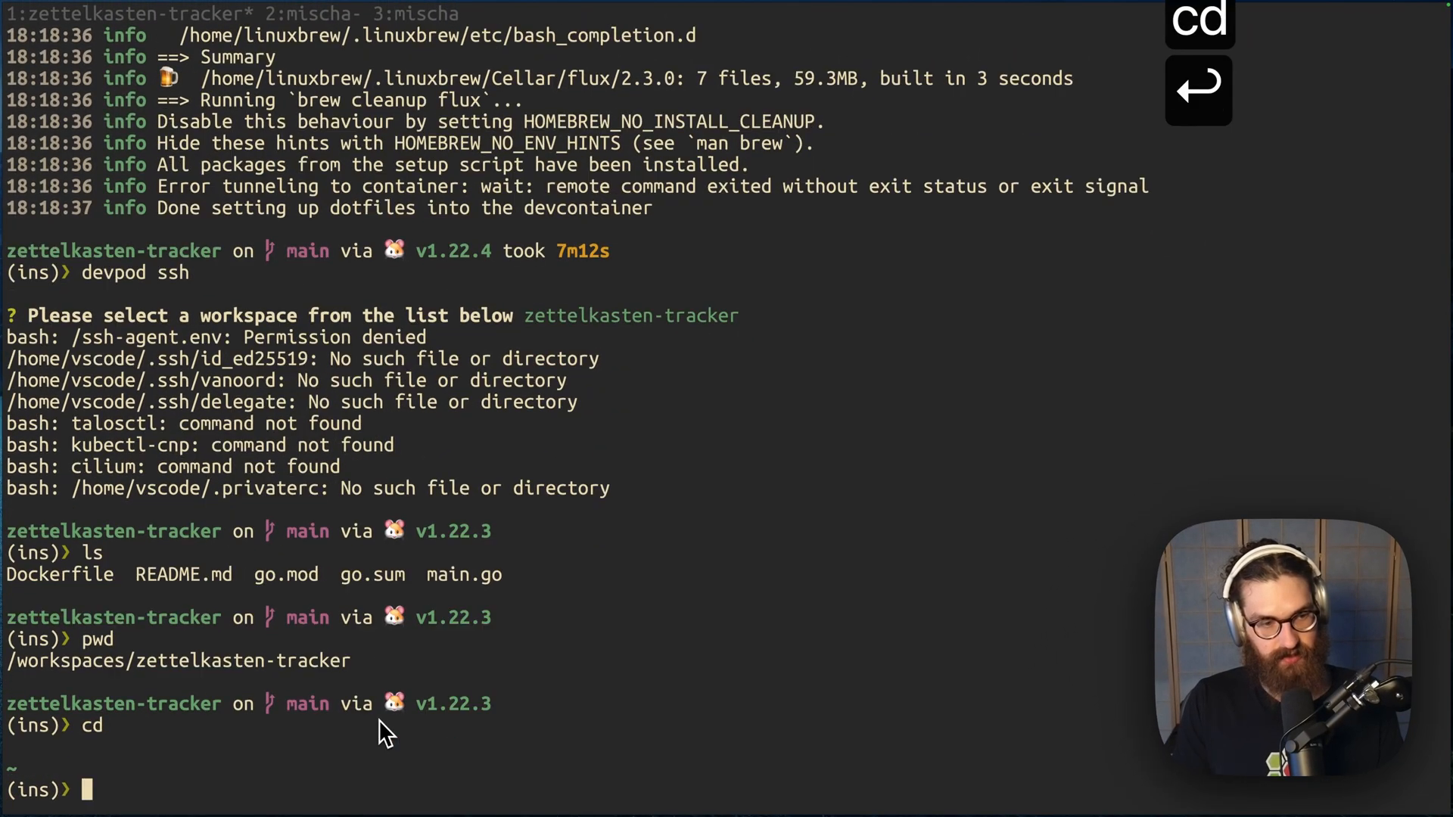
type("la")
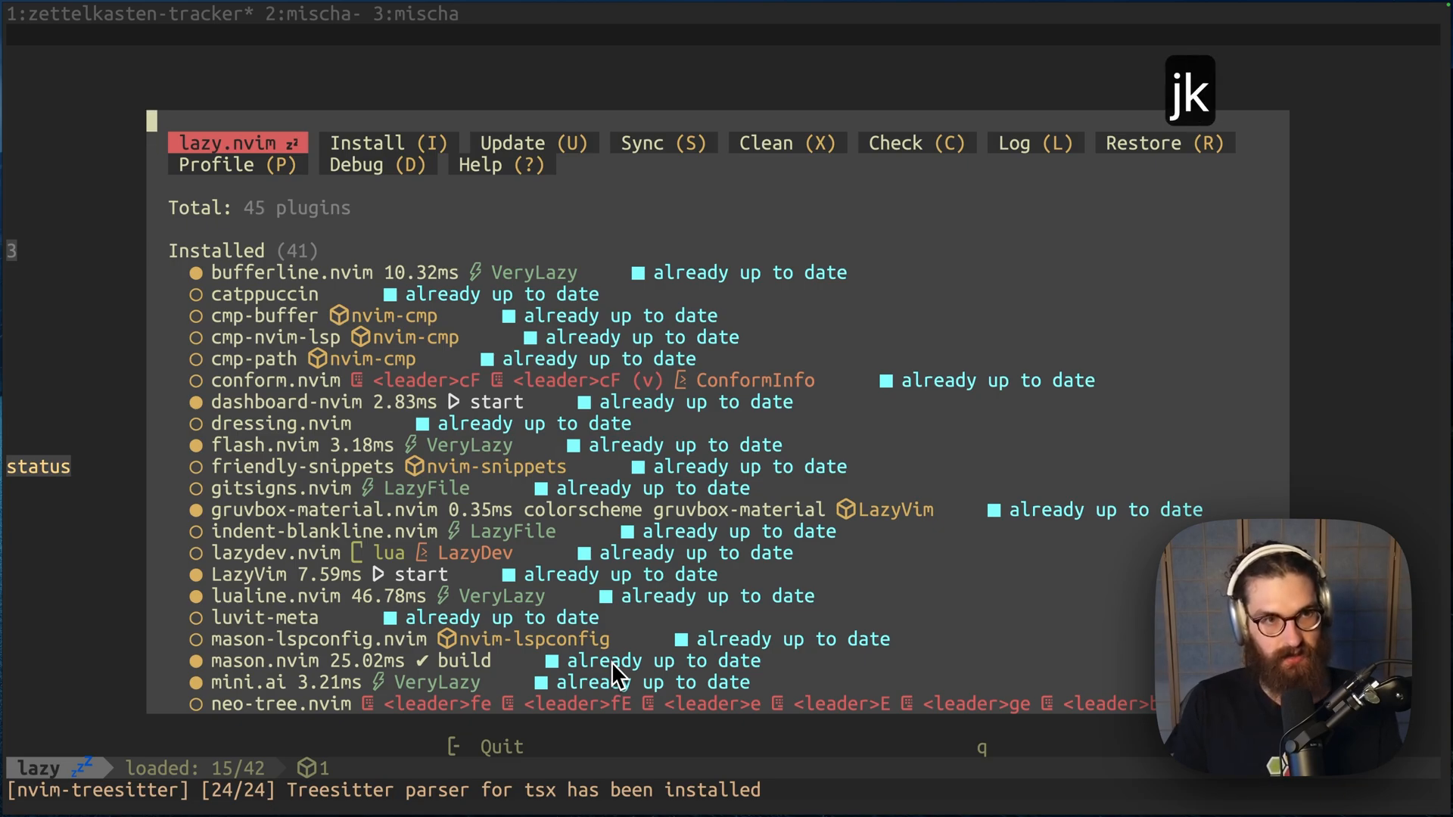
Step: Browse the Neovim config files in LazyVim's finder, close it, and open main.go
key("q")
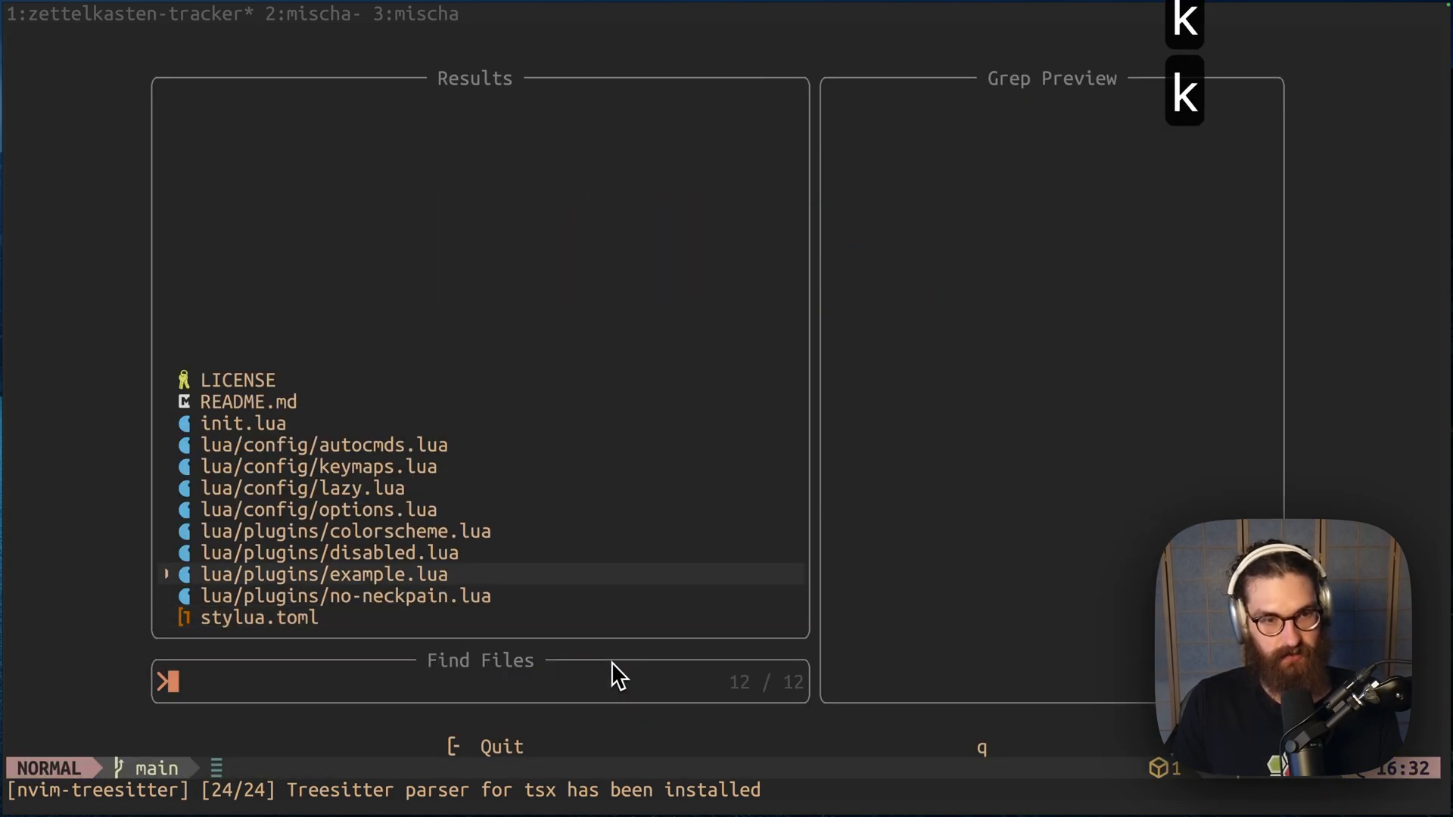
key("k")
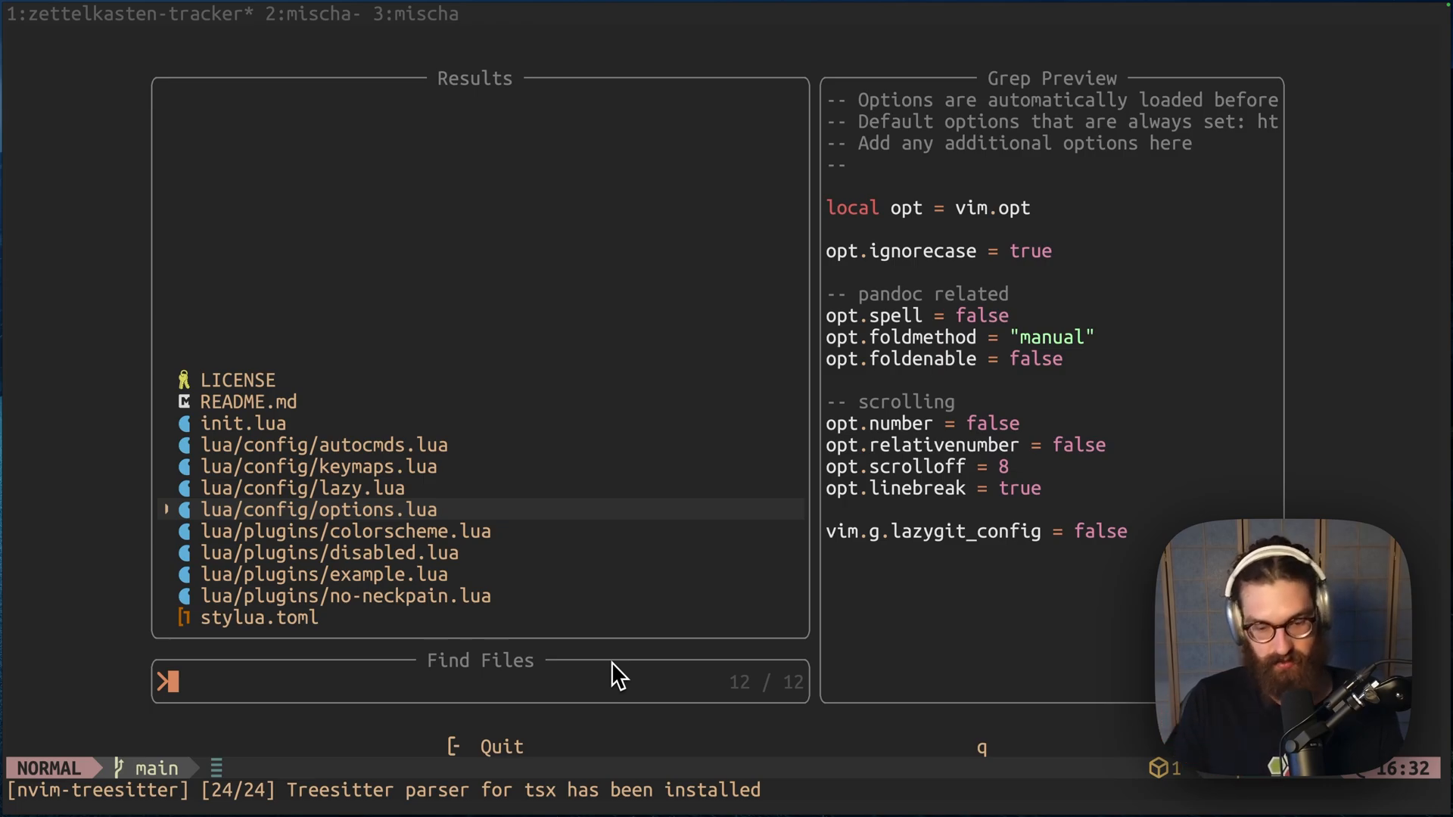
key("k")
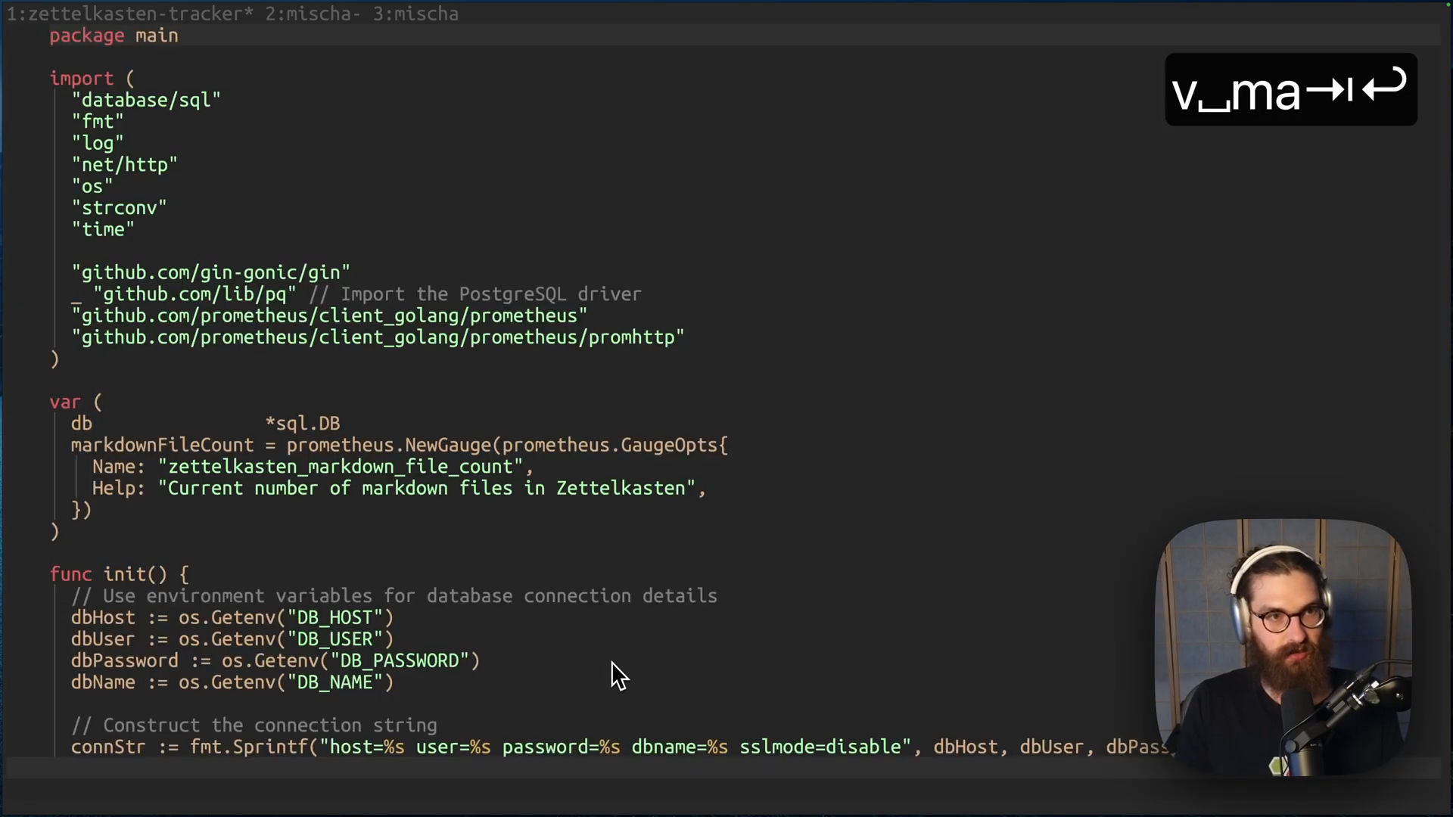
Step: Enable the lang.go extra in LazyExtras, then start typing 'prett' to find another extra
key("j")
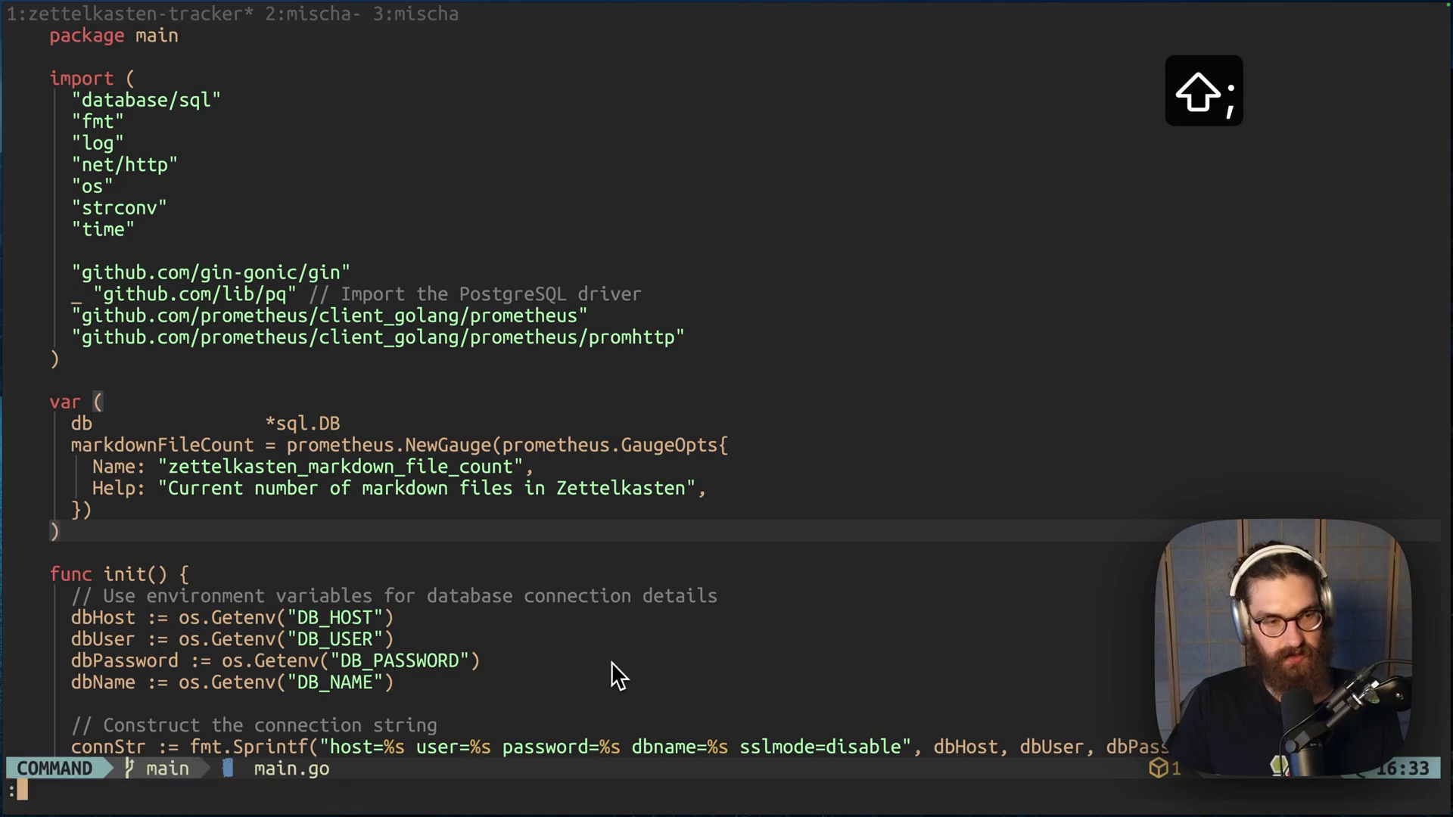
type("LazyExtras")
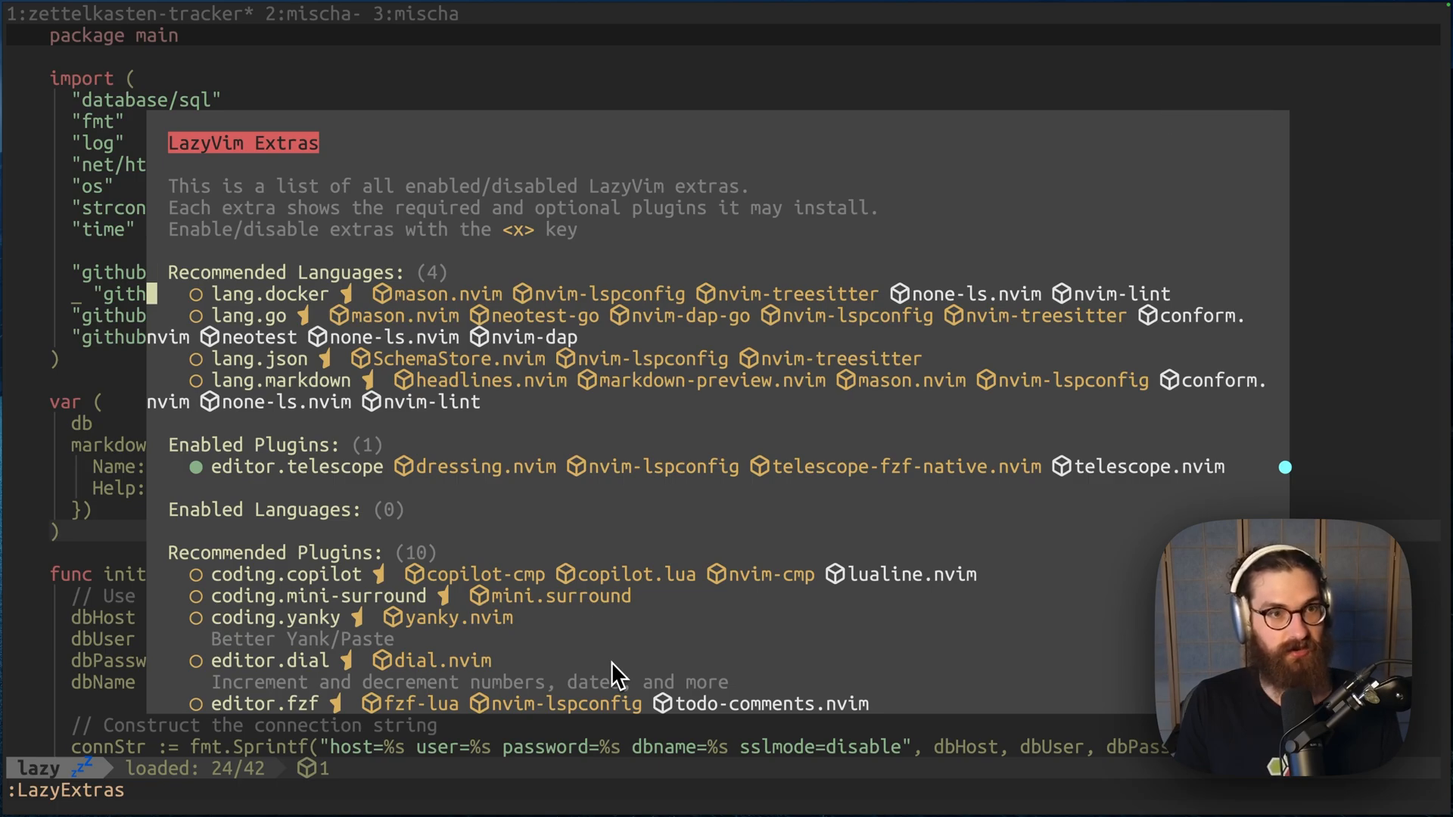
key("j")
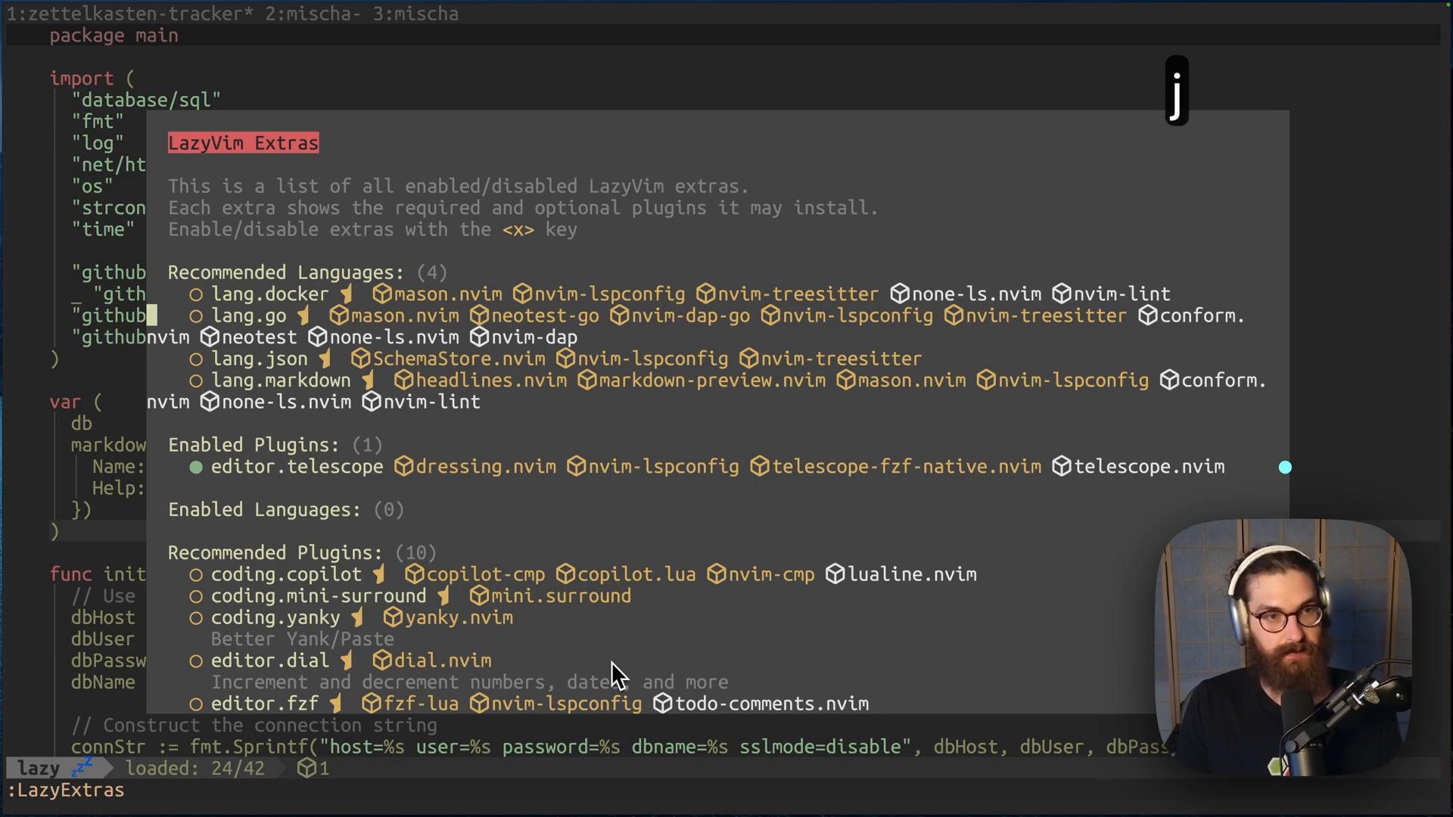
key("x")
type("/")
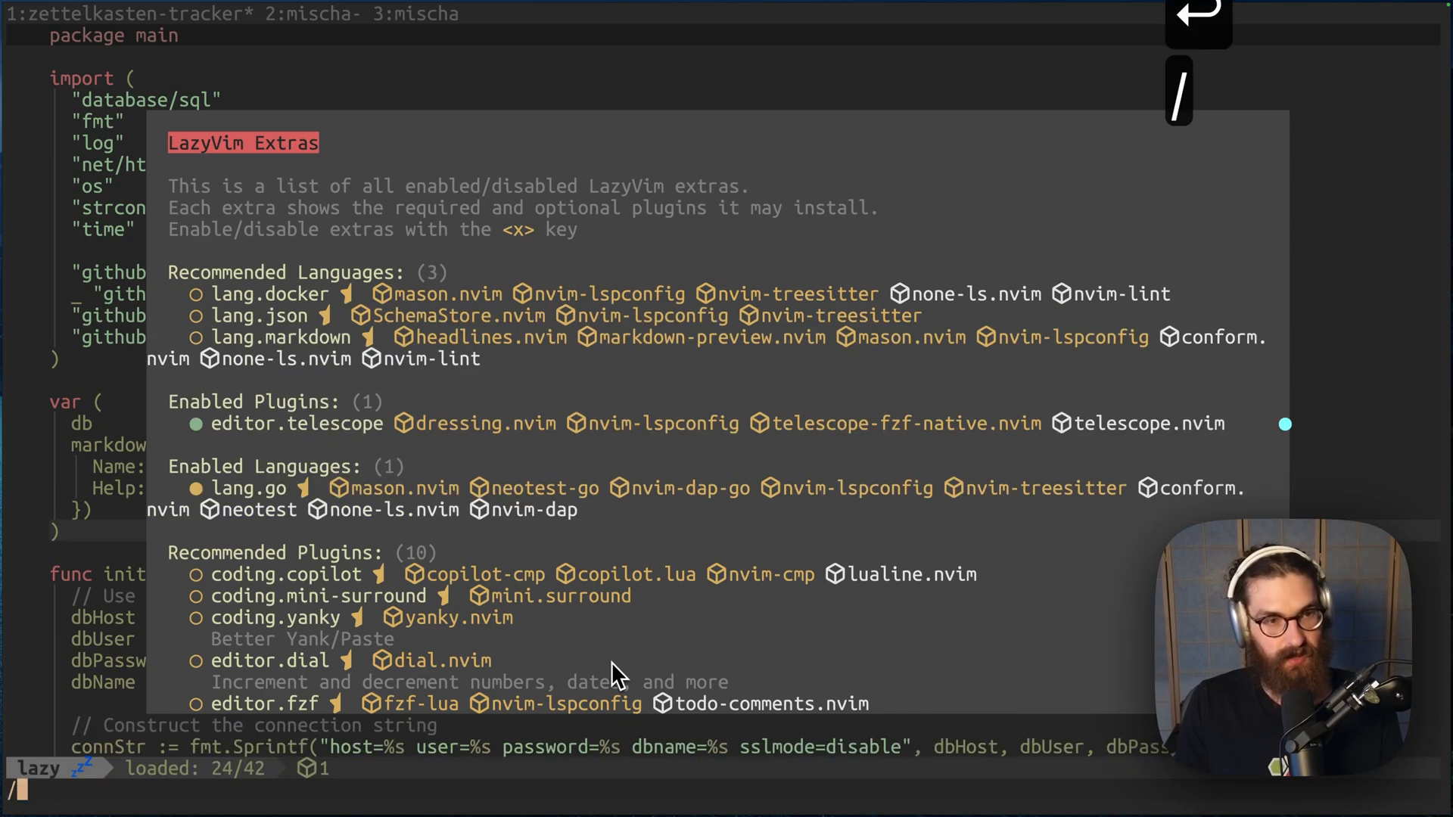
type("prett")
type("LspInfo")
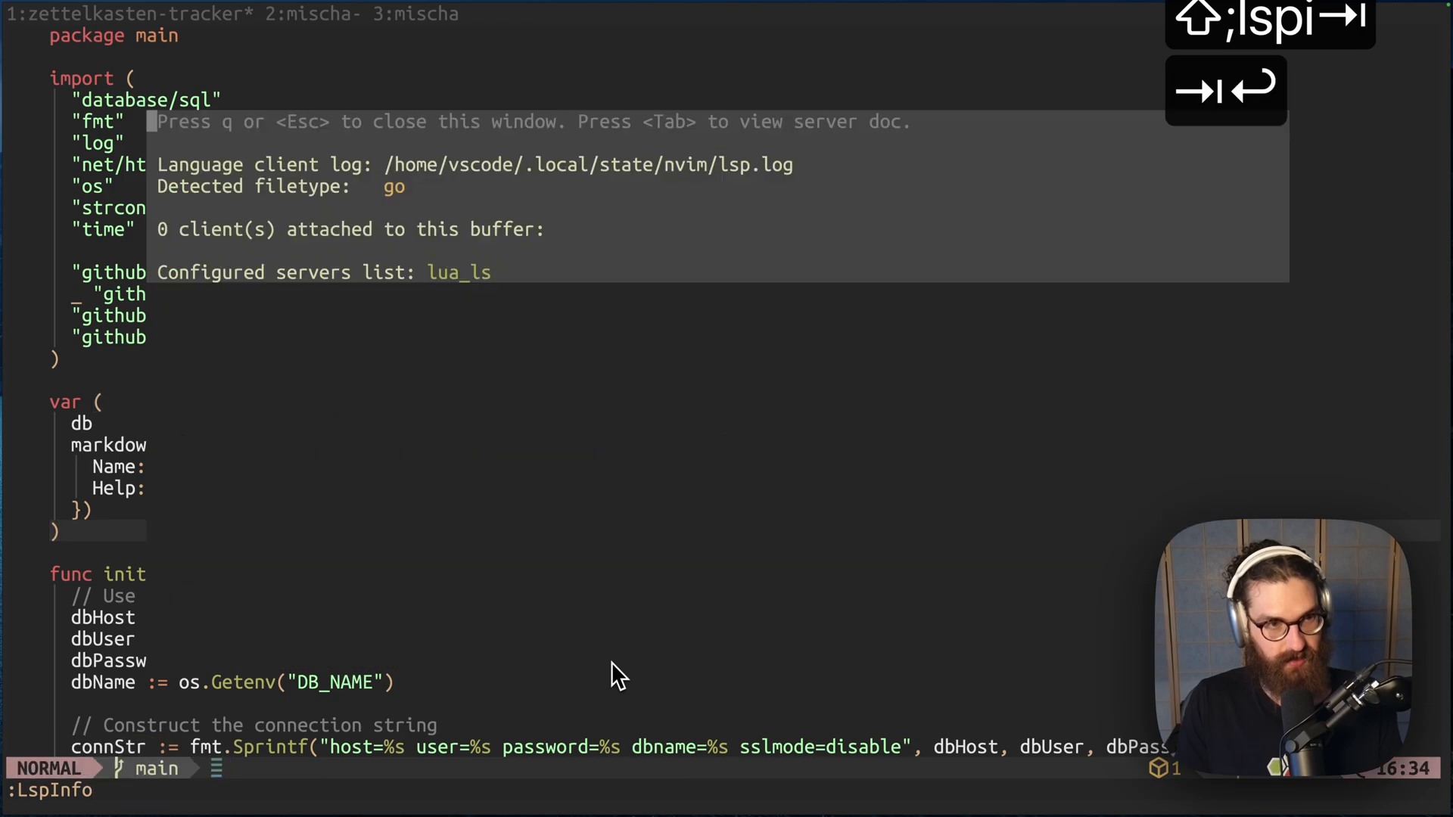
Step: Reopen main.go in Neovim, check LspInfo, and wait for Mason to install gopls
key("q")
type("v m")
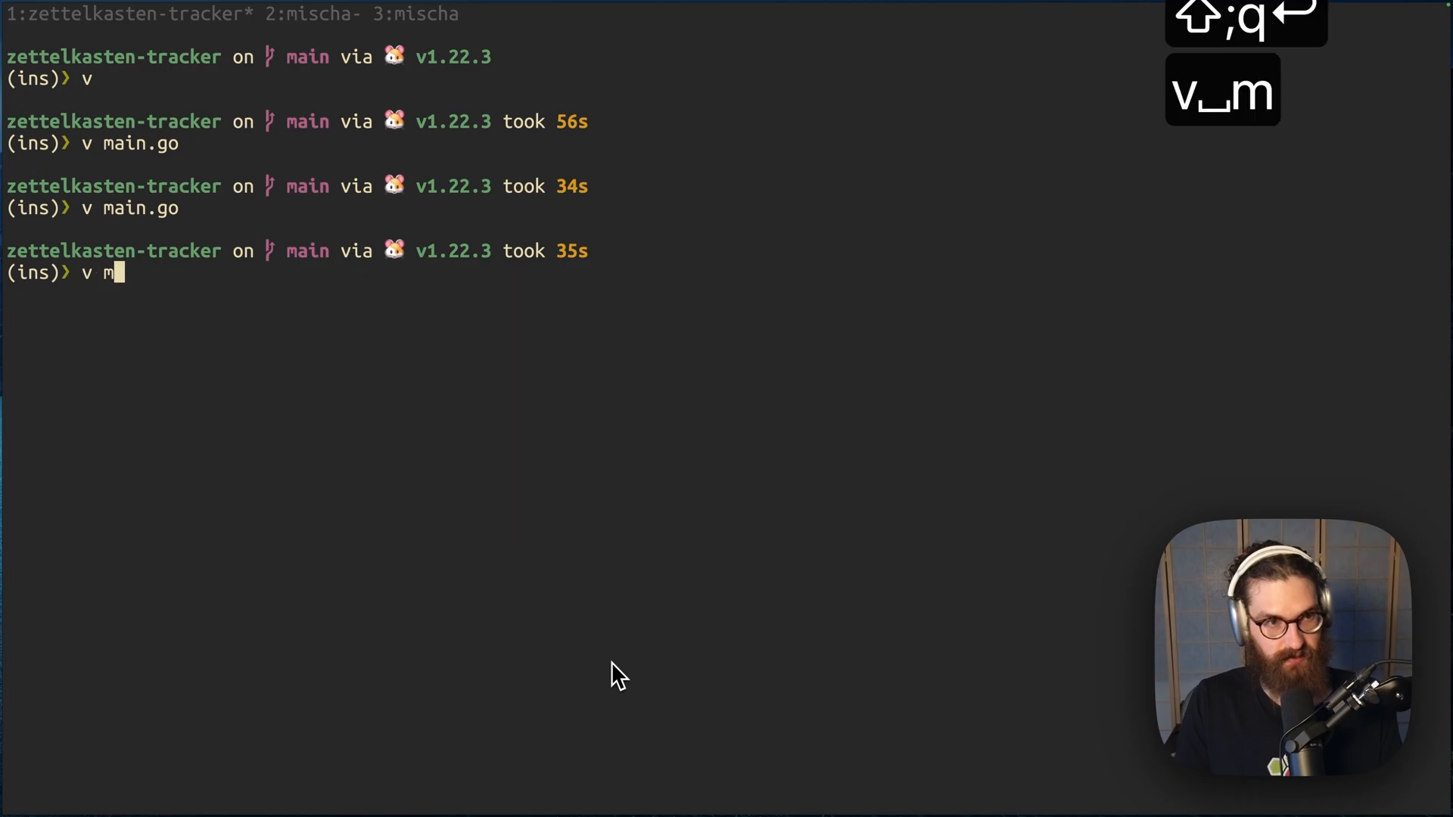
key("Return")
type(":lspi")
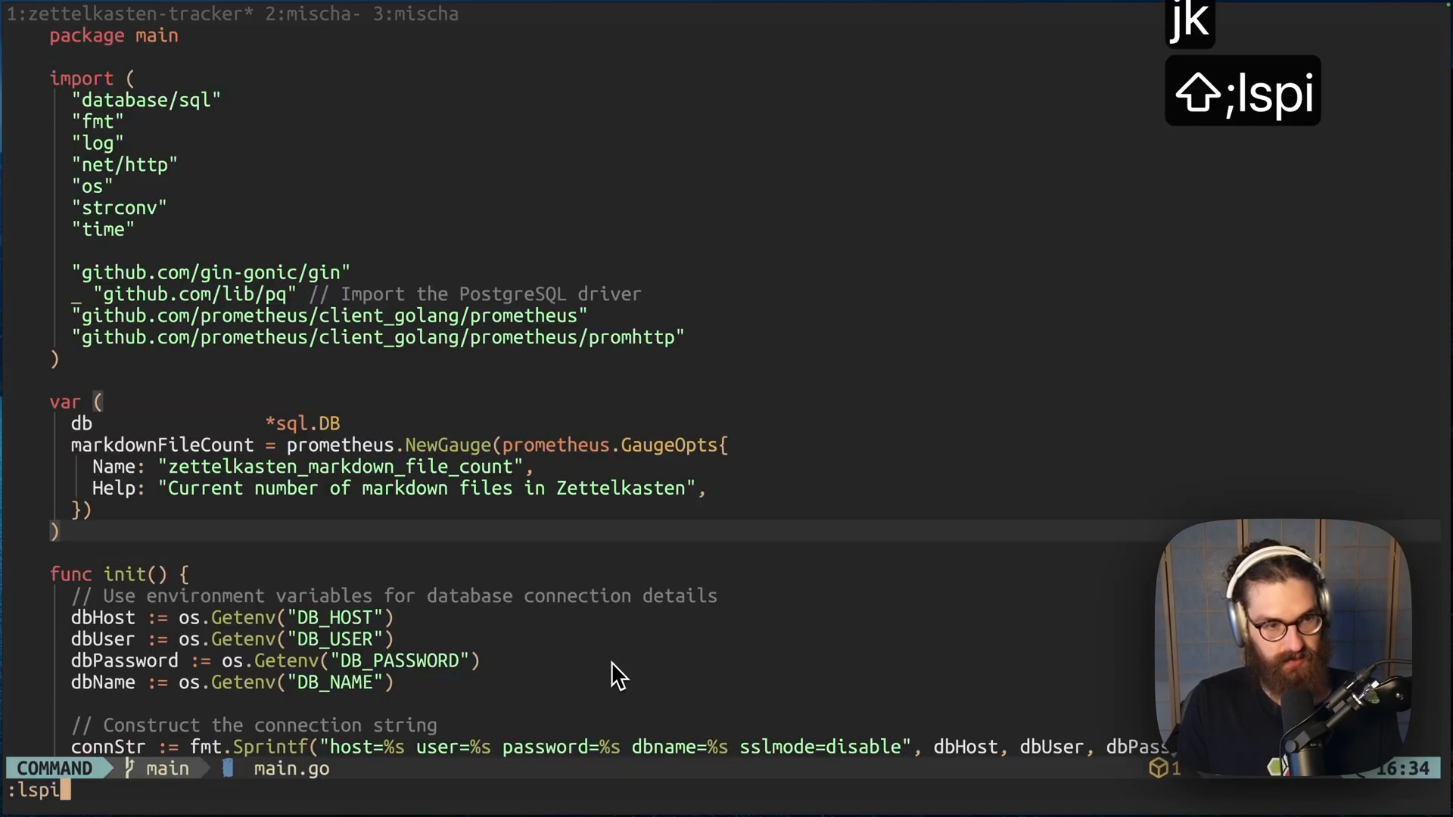
key("Return")
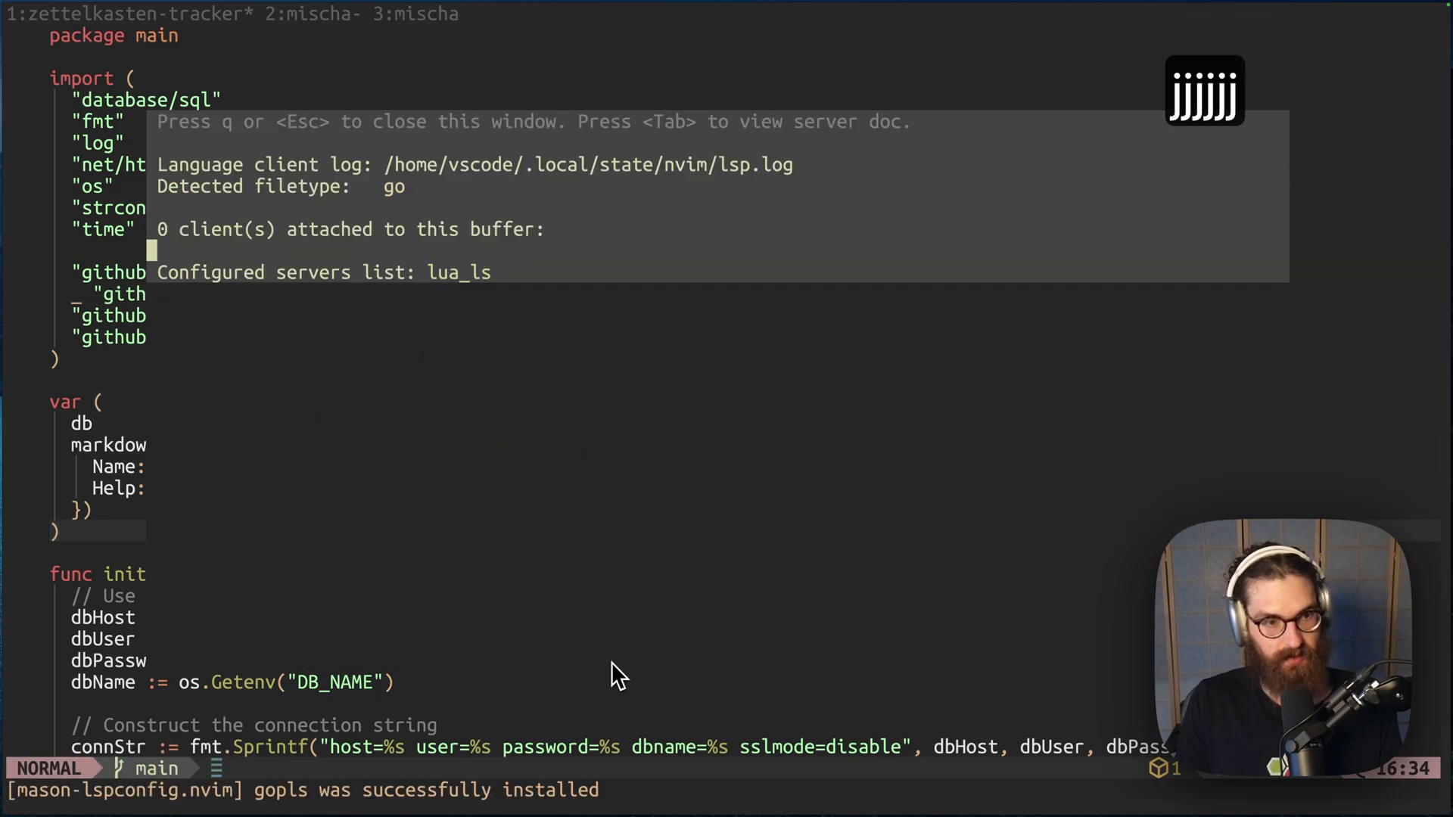
key("q")
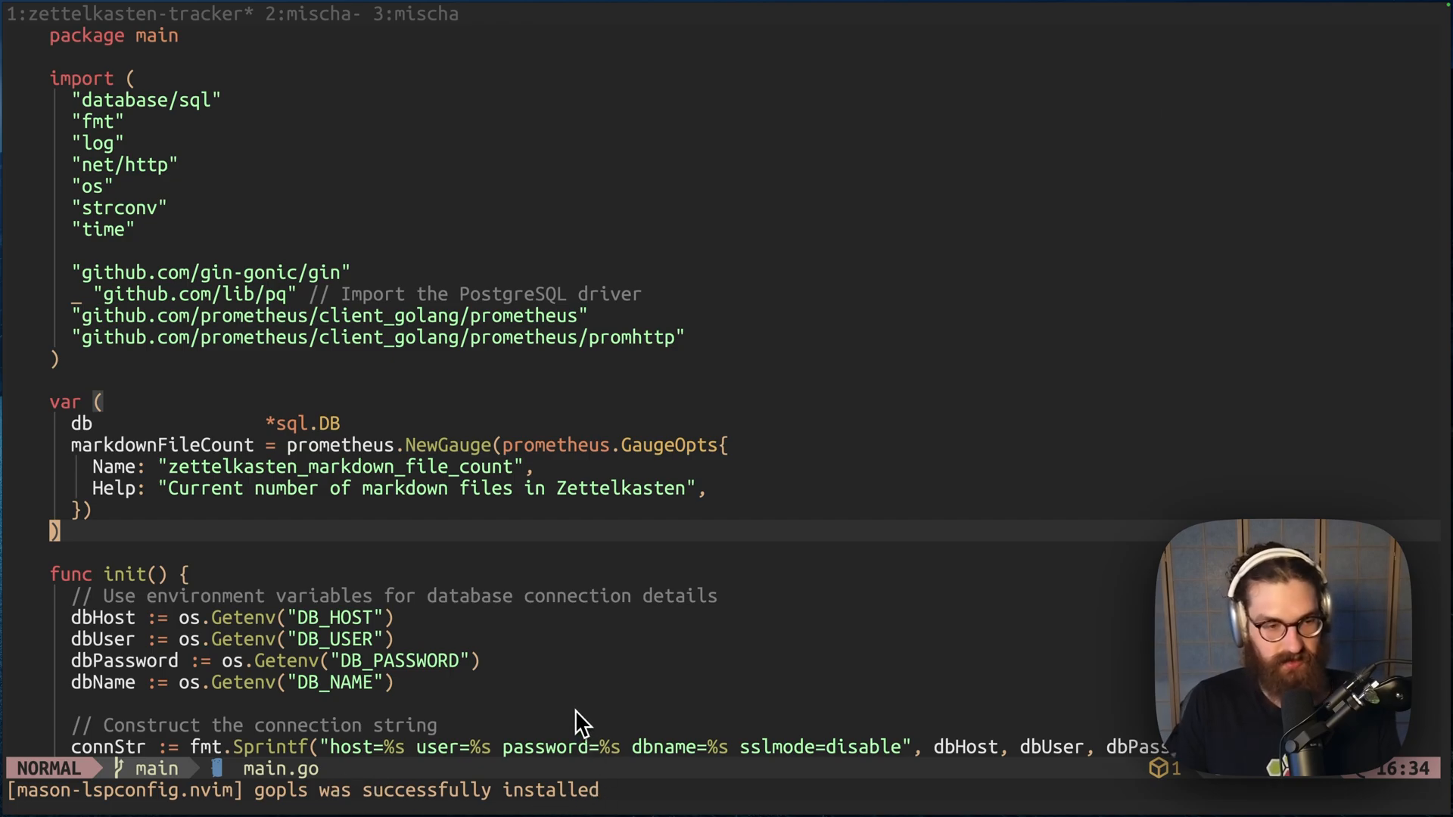
Step: Check LspInfo again to confirm gopls is attached to main.go
key("j")
type(":LspInfo")
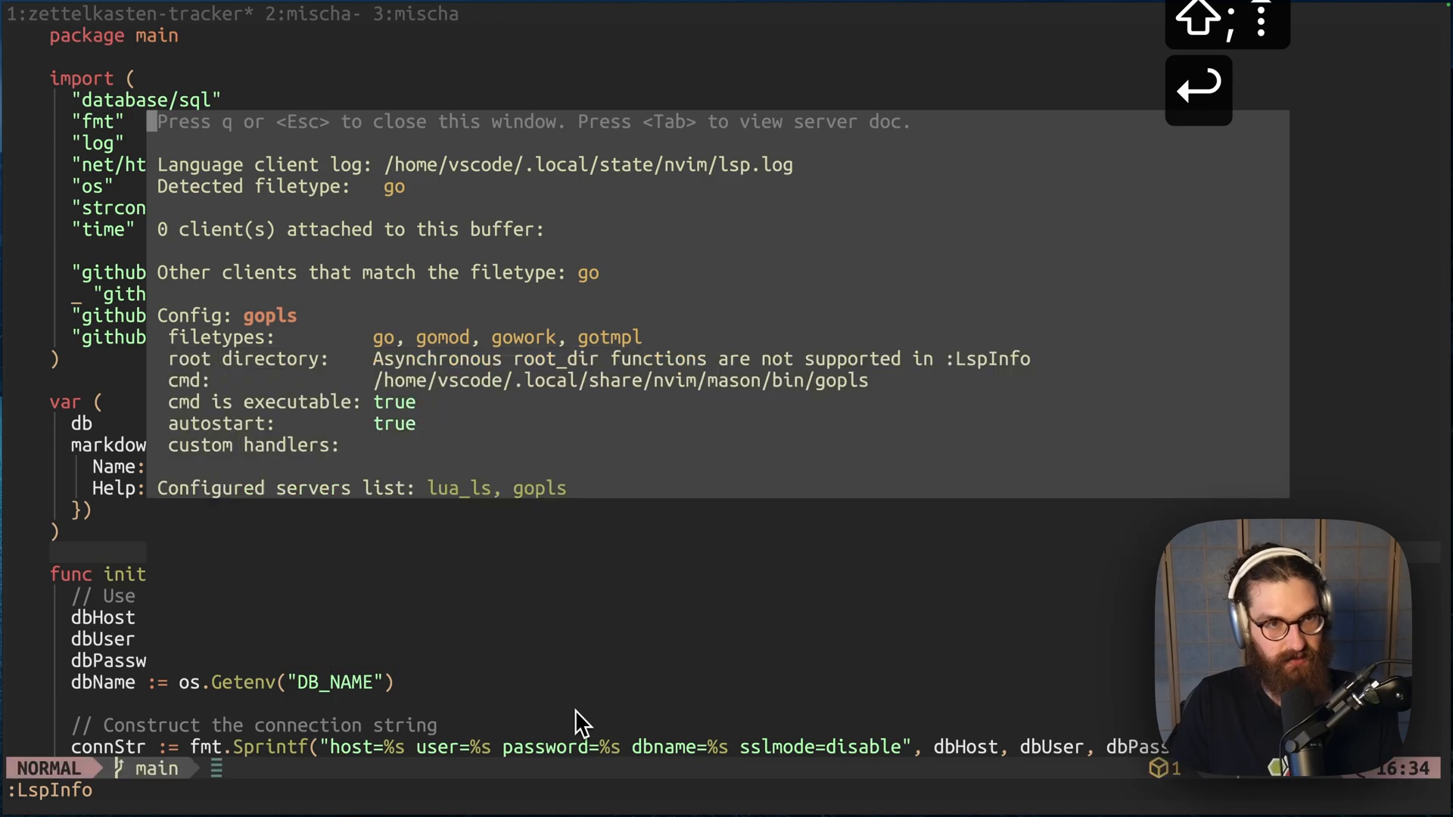
mouse_move(403, 459)
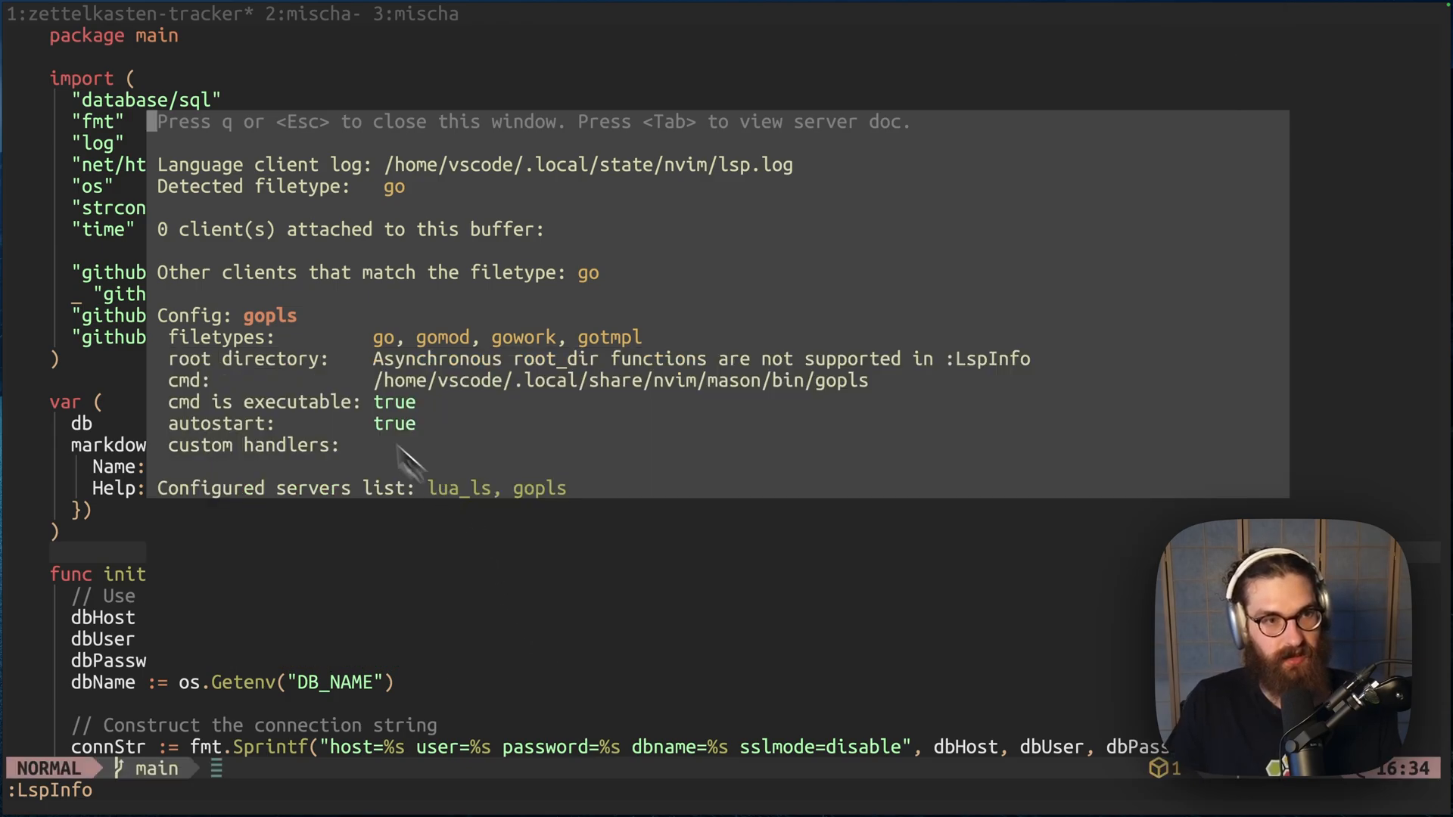
mouse_move(177, 339)
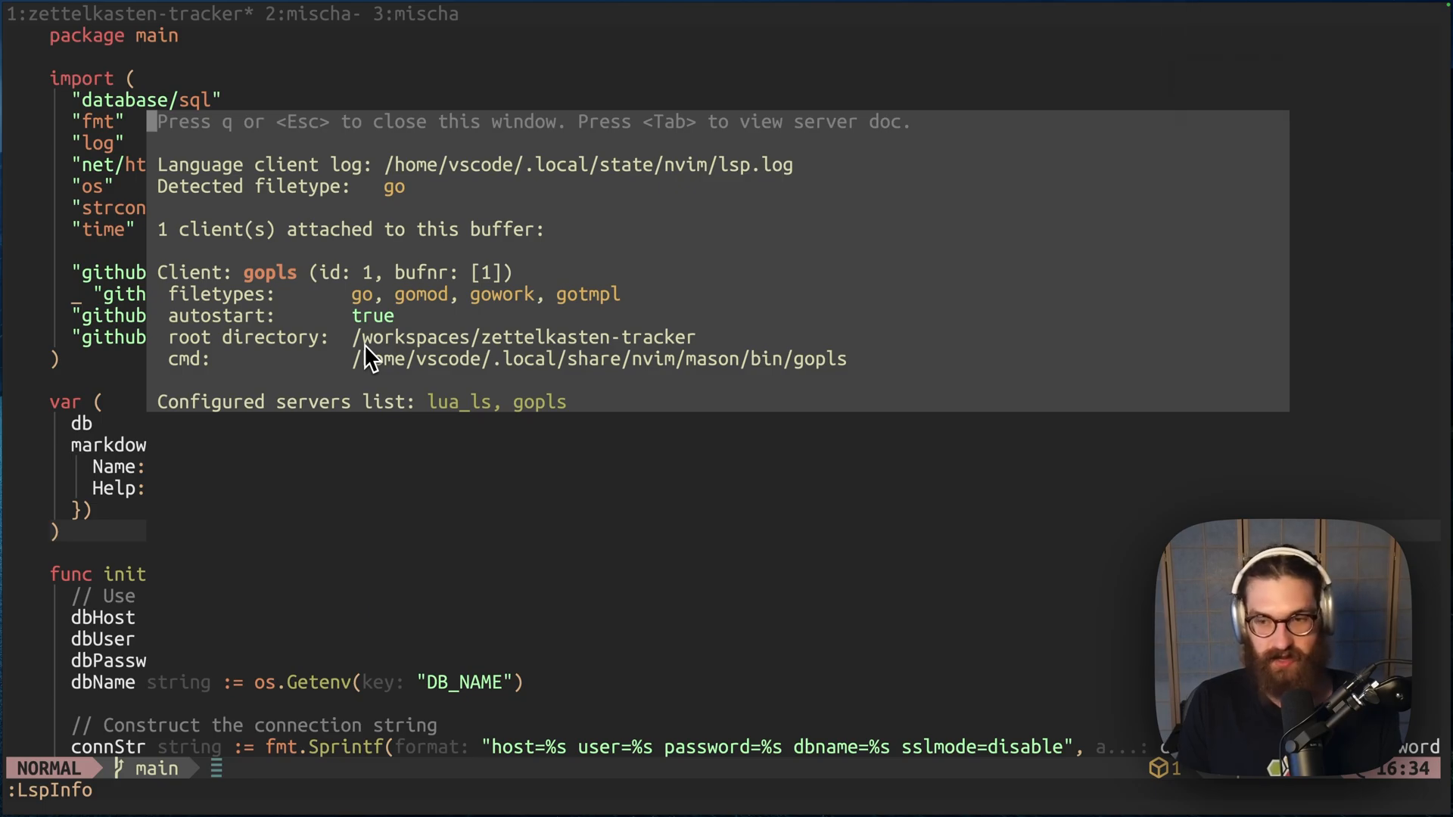
Step: Add a func snippet named hello with body 'hello := world' below the var block in main.go
key("q")
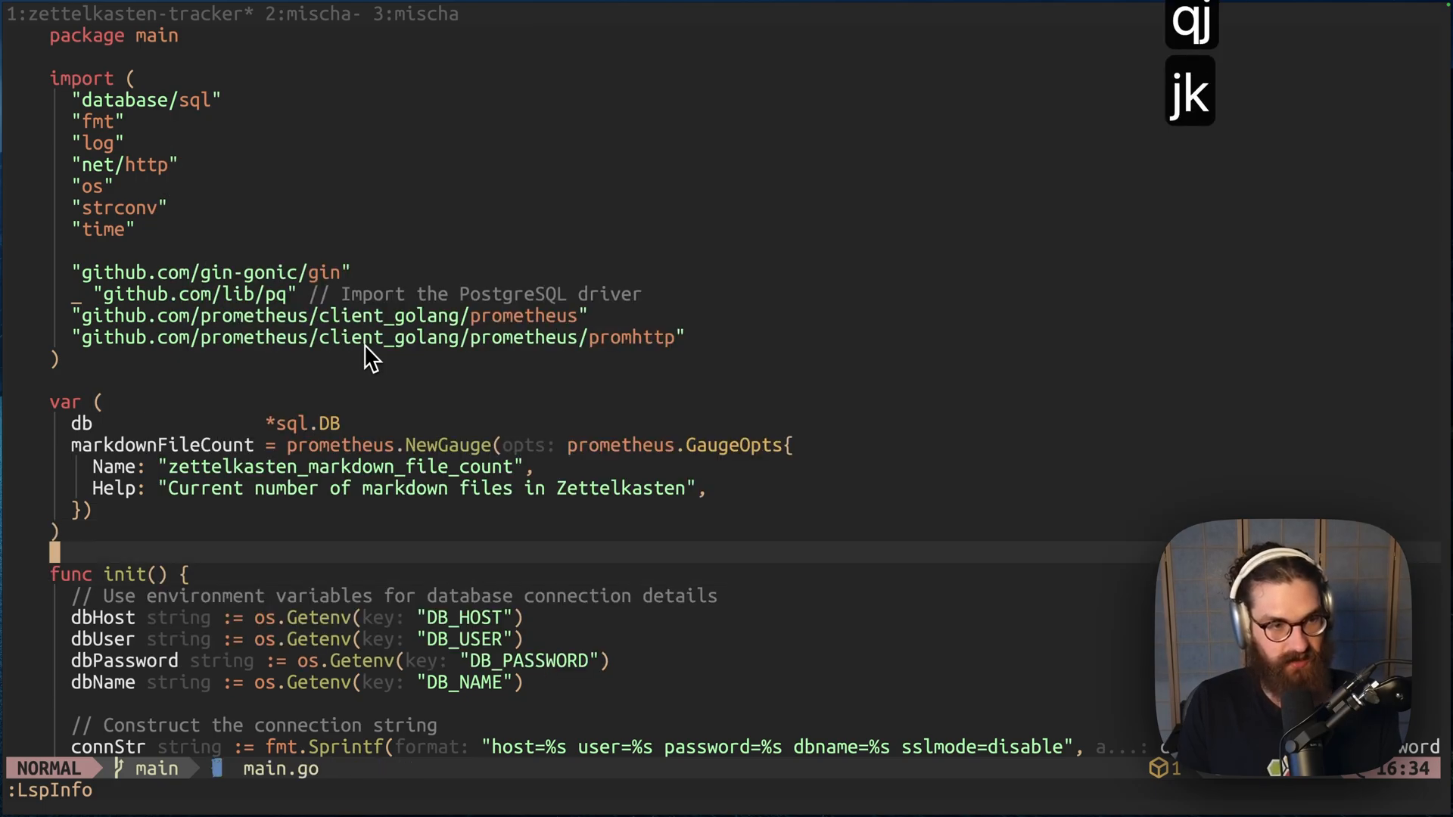
key("o")
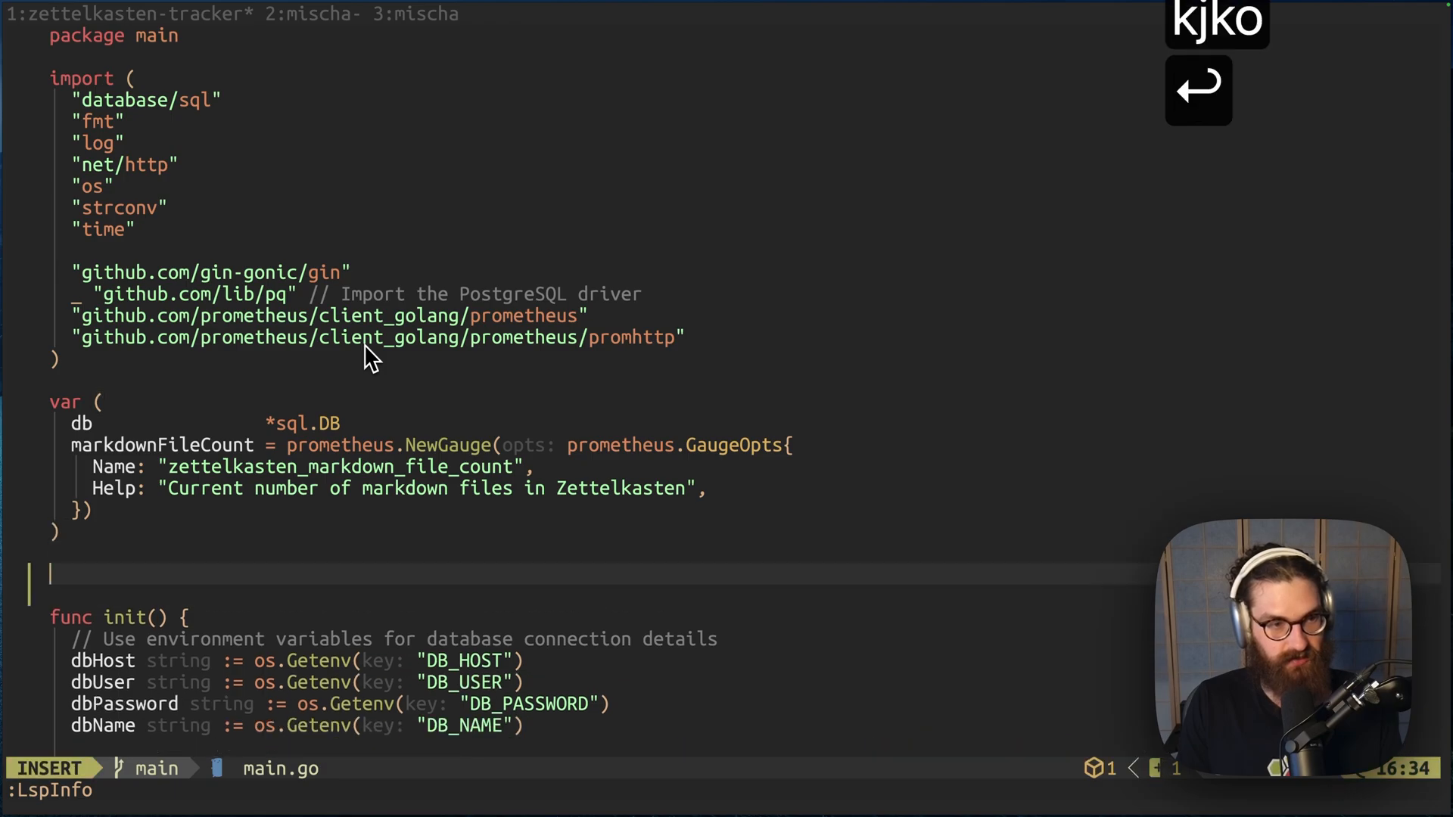
type("func")
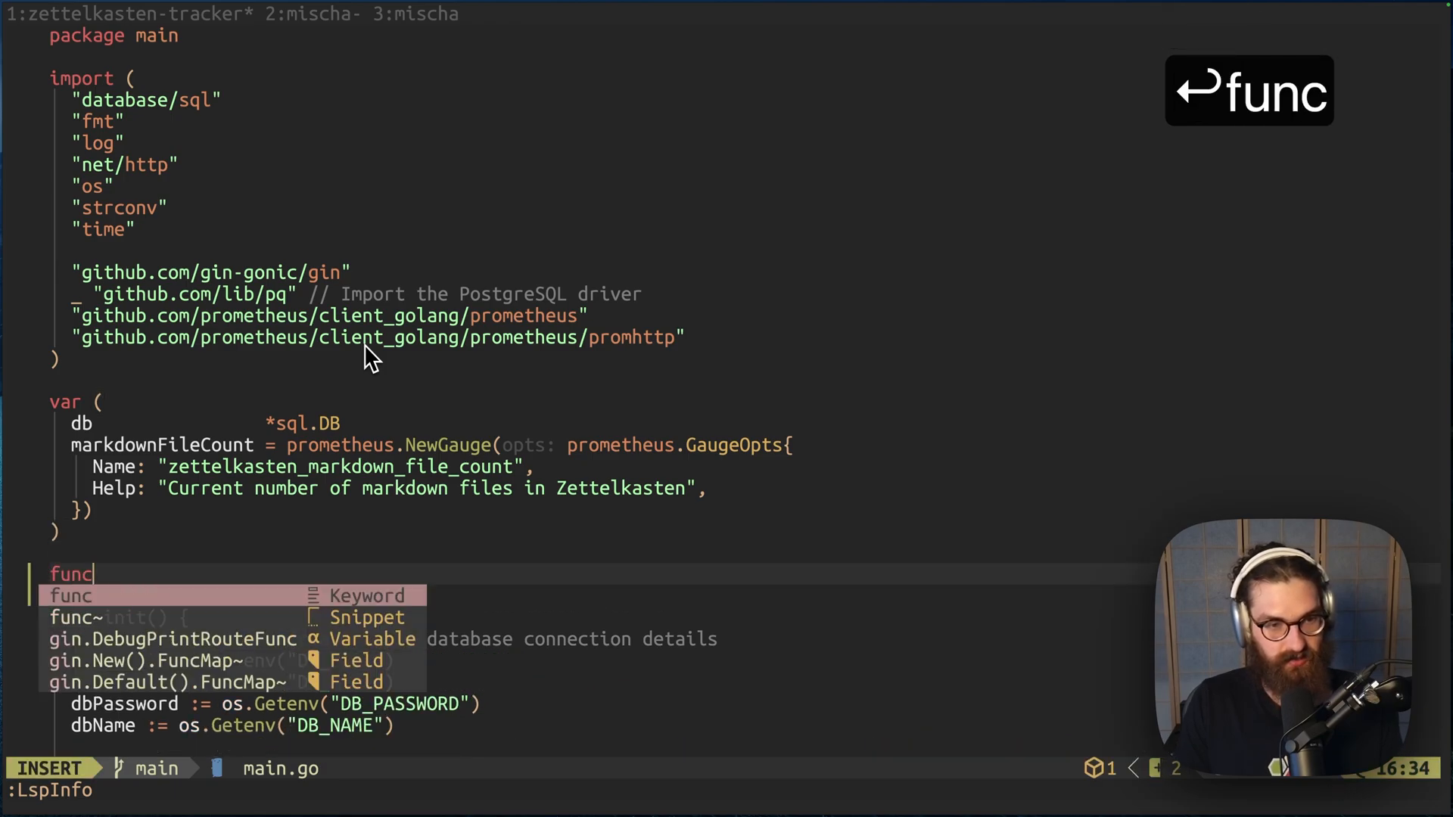
key("Backspace")
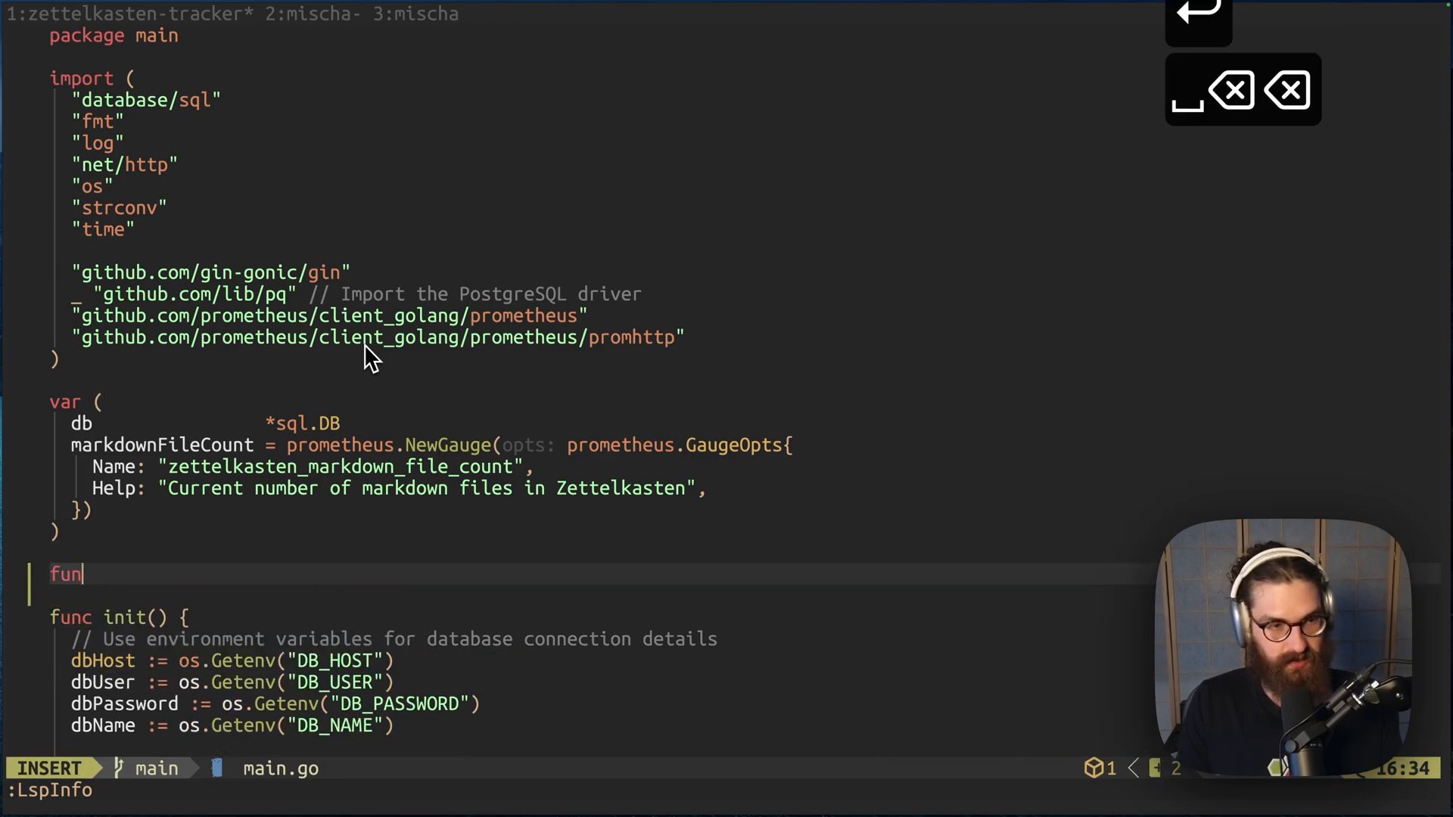
key("BackSpace")
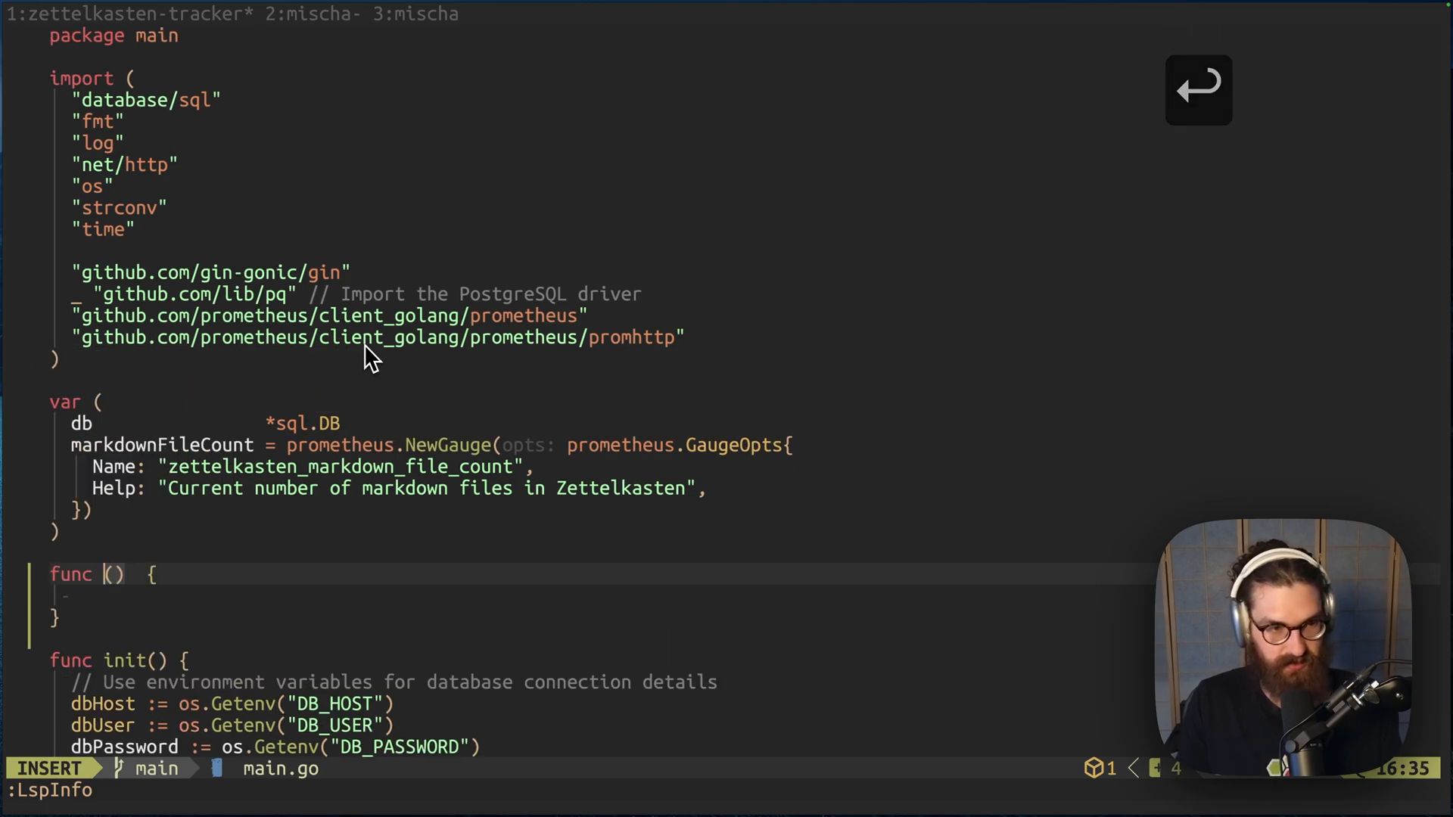
type("hello")
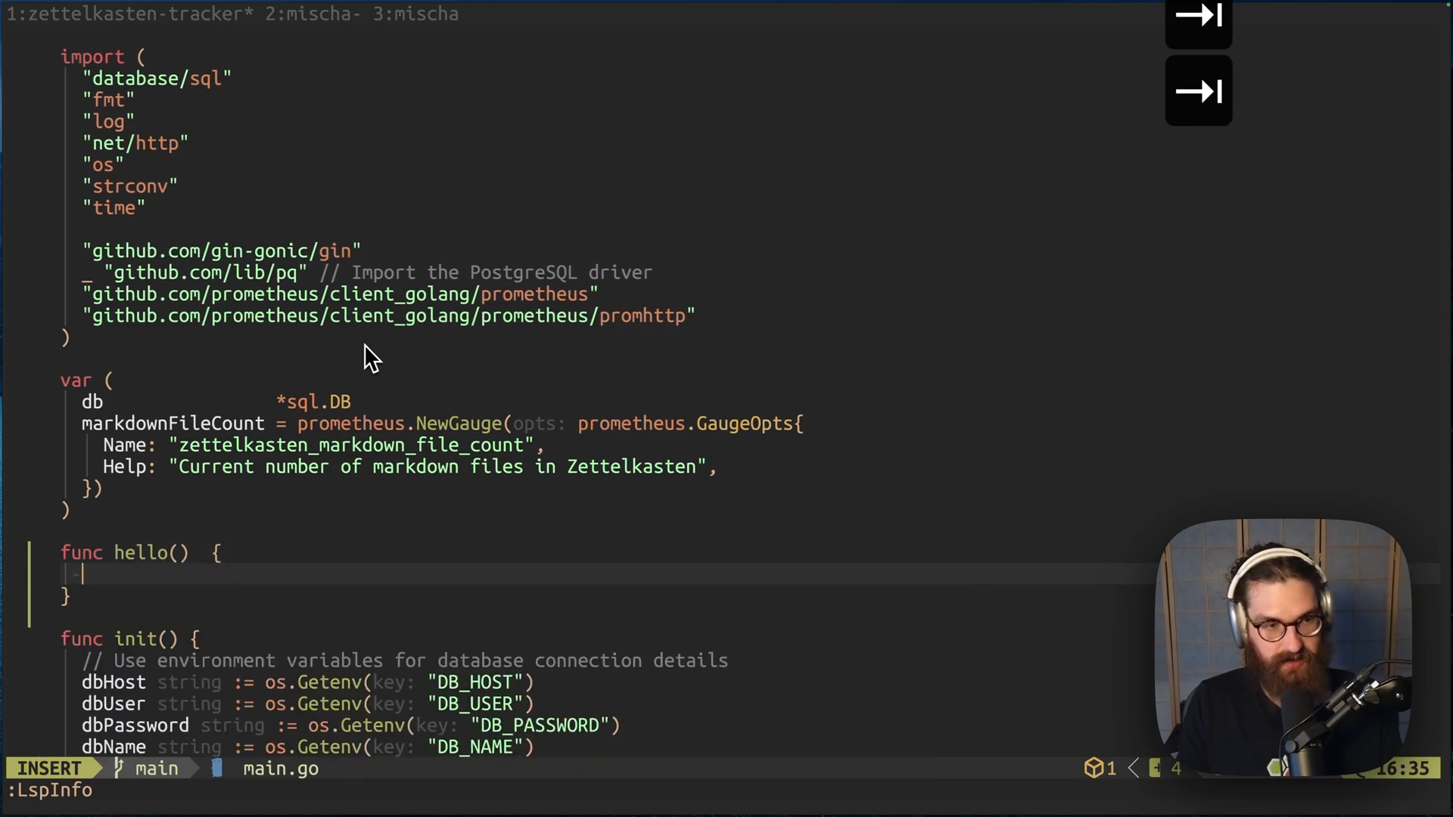
type("hello := world")
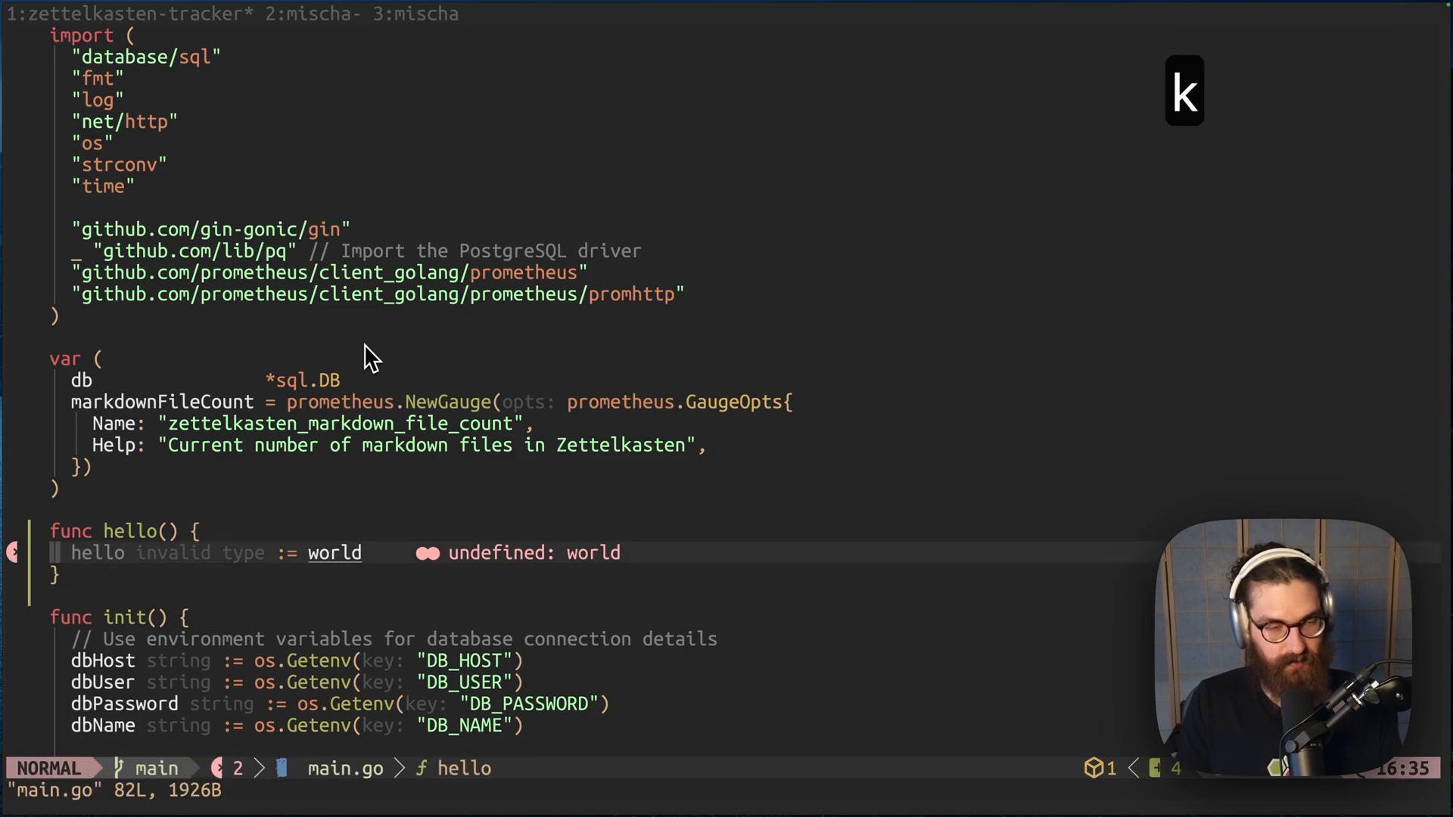
key("j")
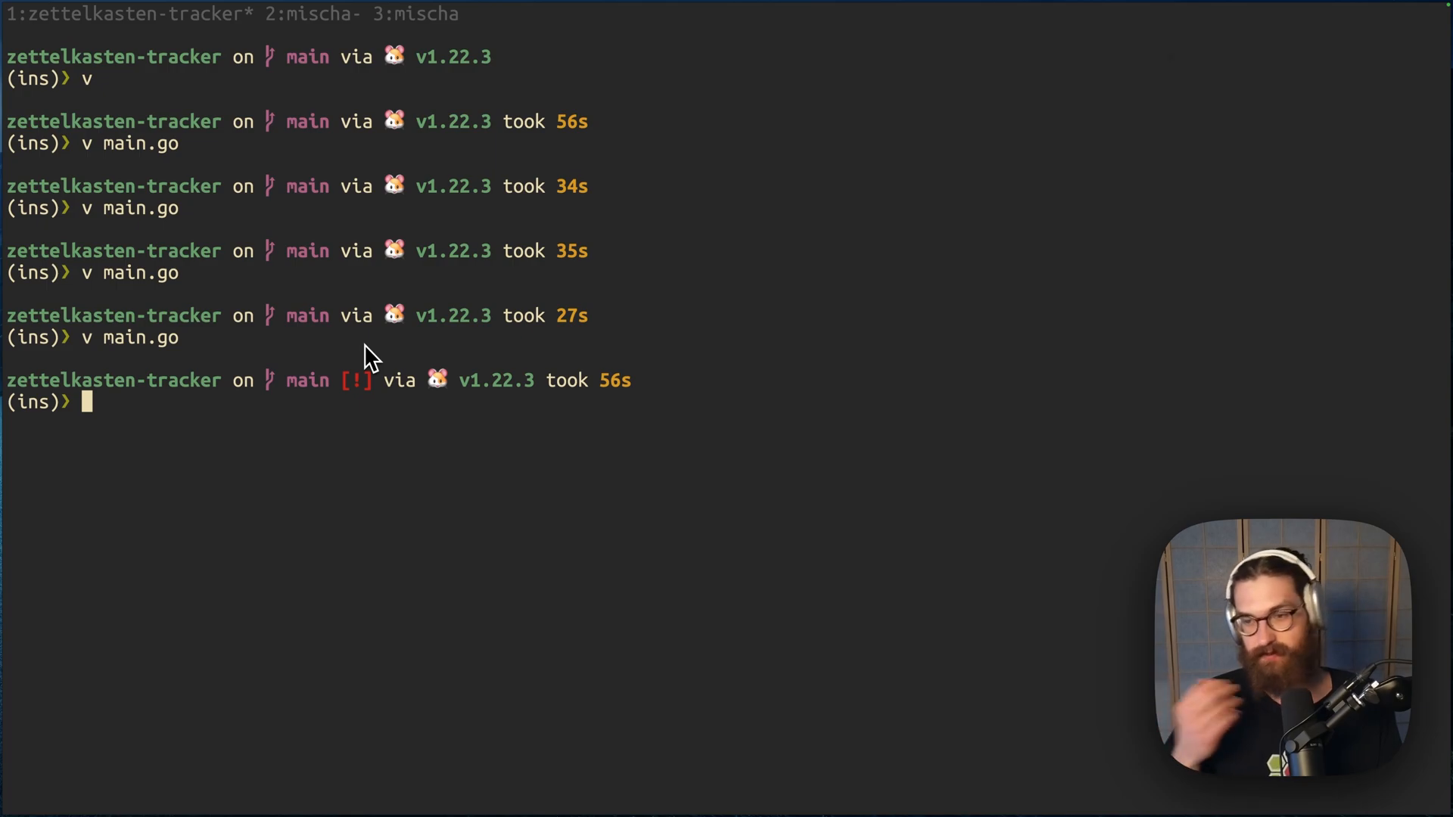
Step: Switch to the mischa tmux session, run devpod ssh, abort the picker, then run k9s
type(";")
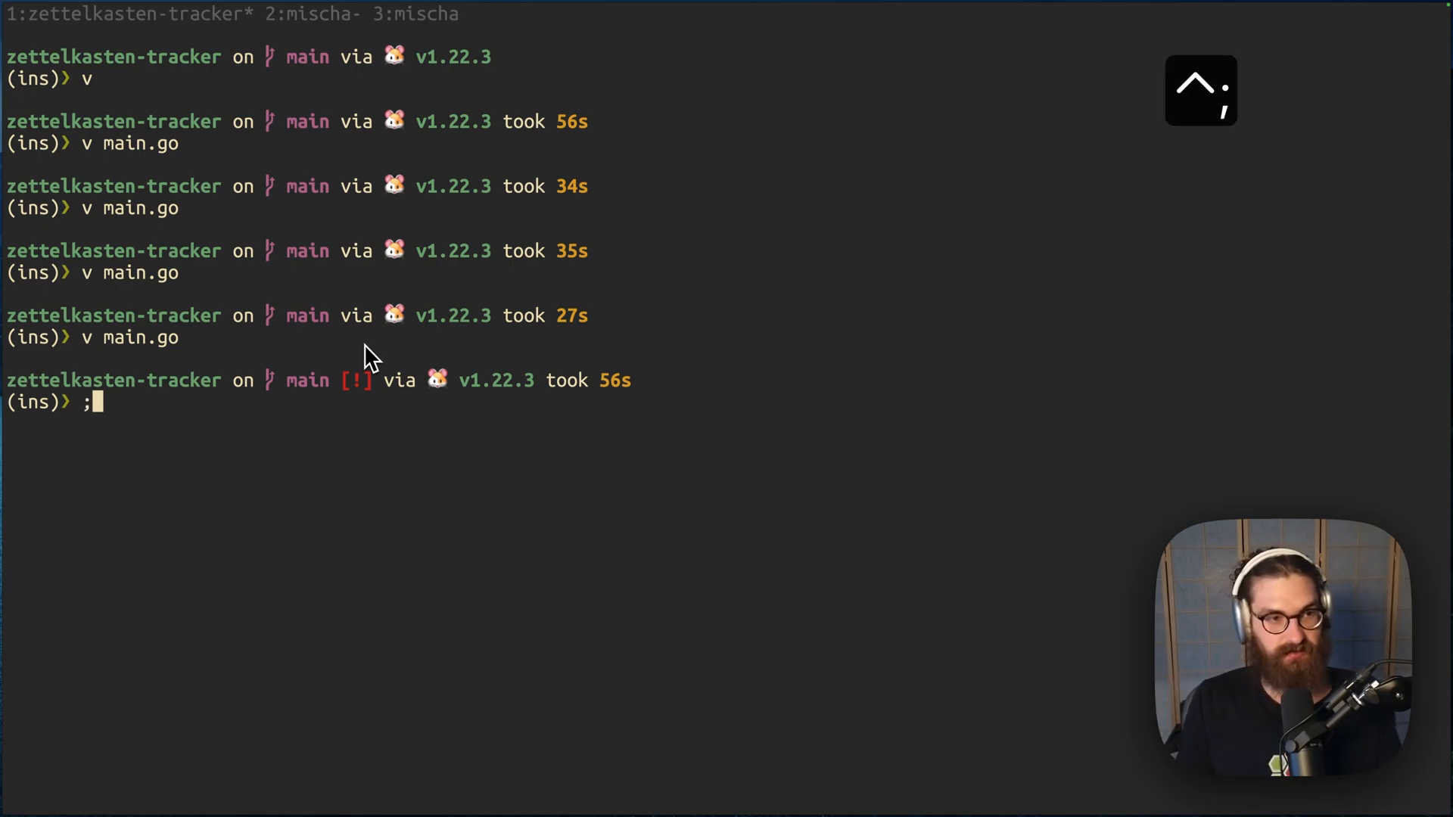
key("ctrl+c")
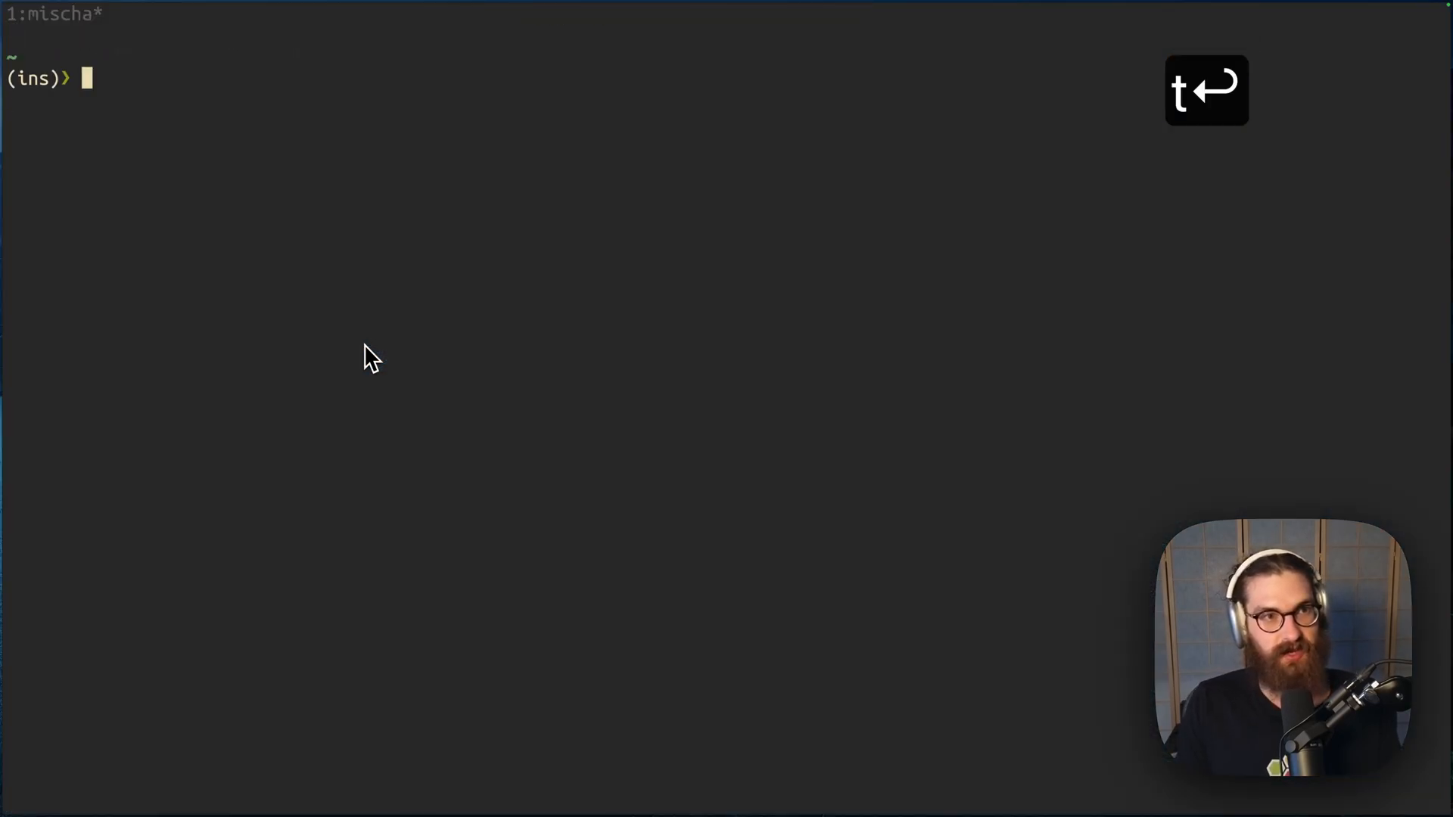
type("devpod ssh")
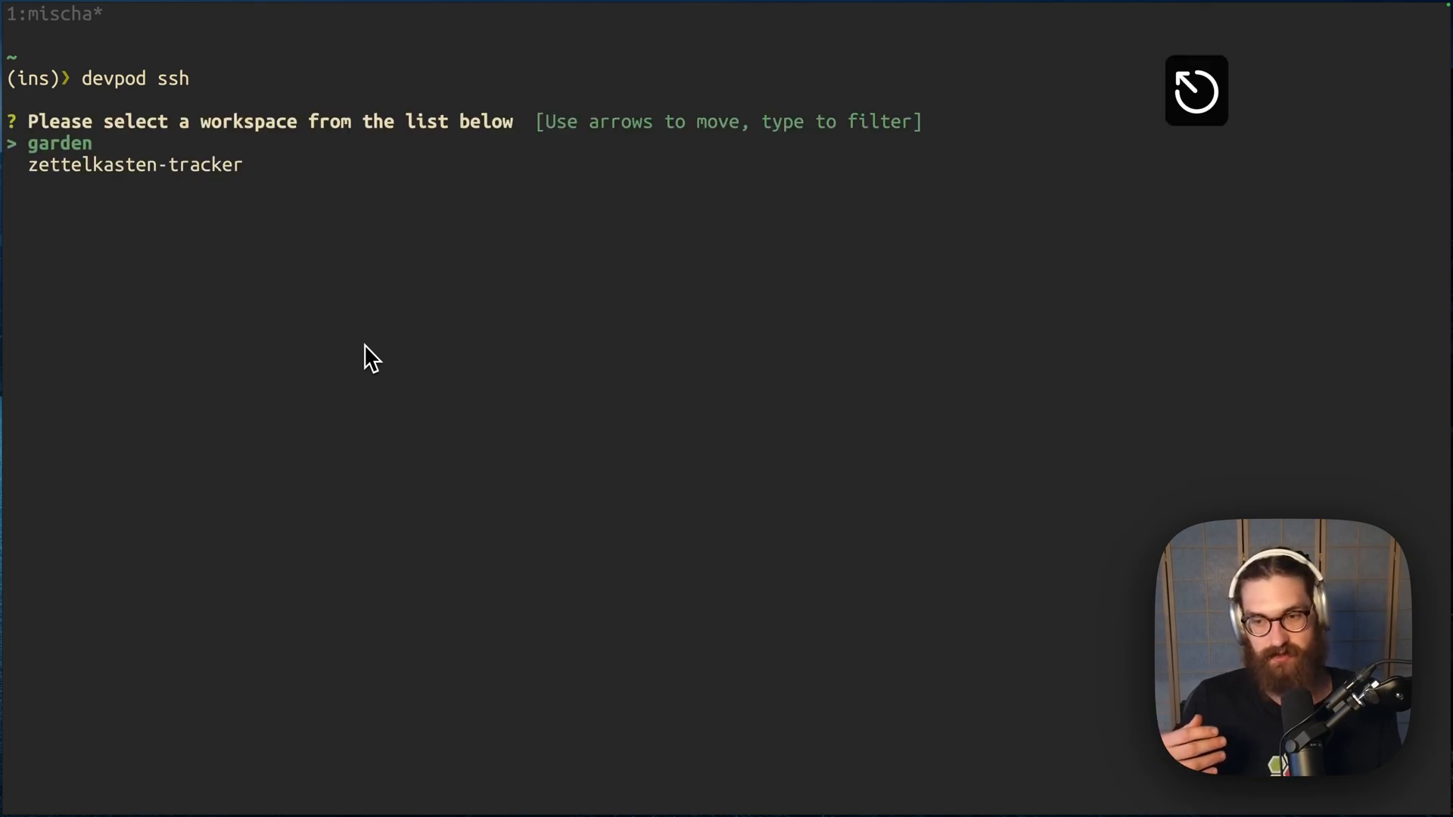
type("qq")
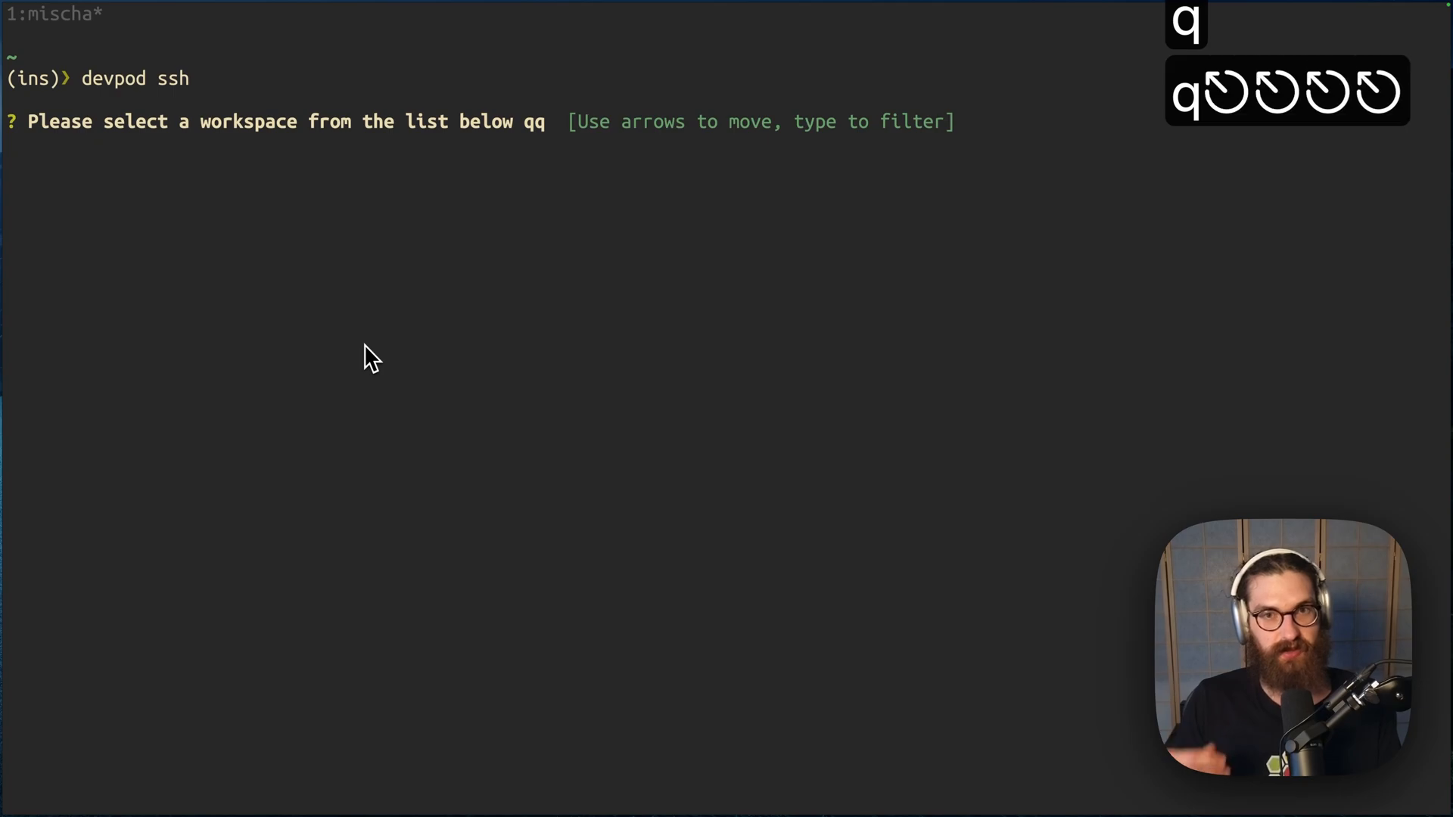
key("ctrl+c")
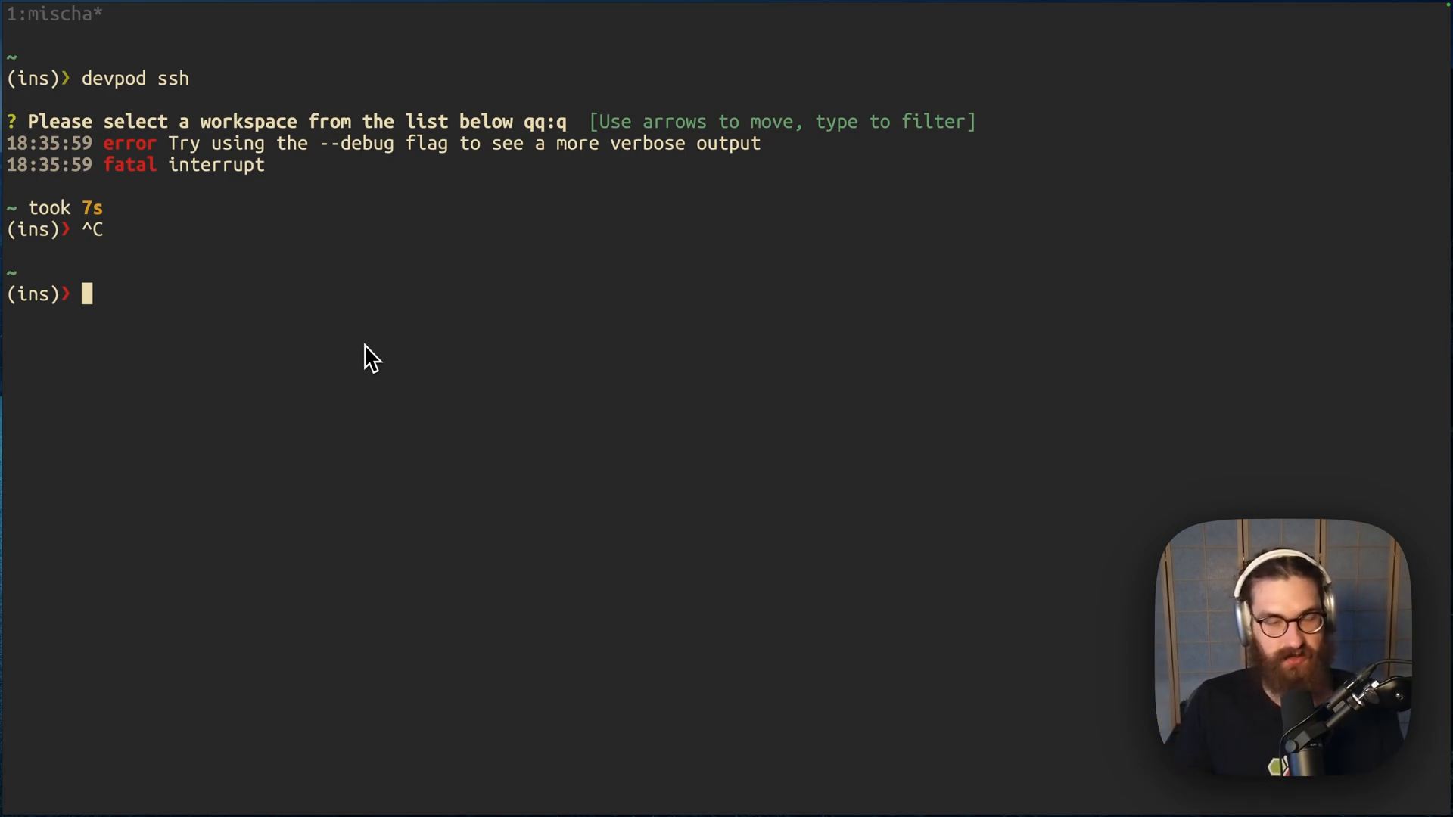
type("k9s")
type("devpod ssh")
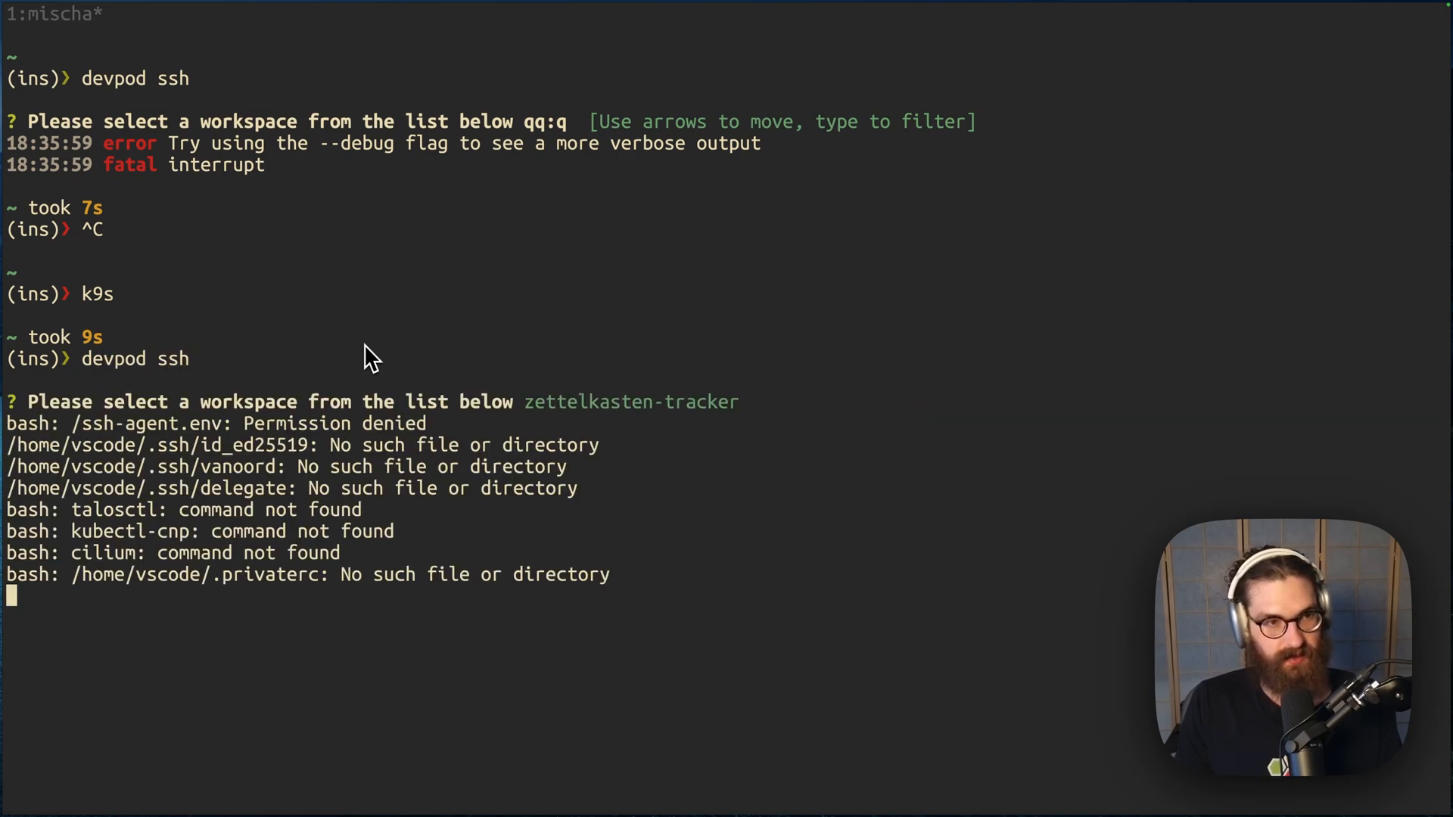
Step: Start the v main.go command in the reconnected zettelkasten-tracker workspace
type("v")
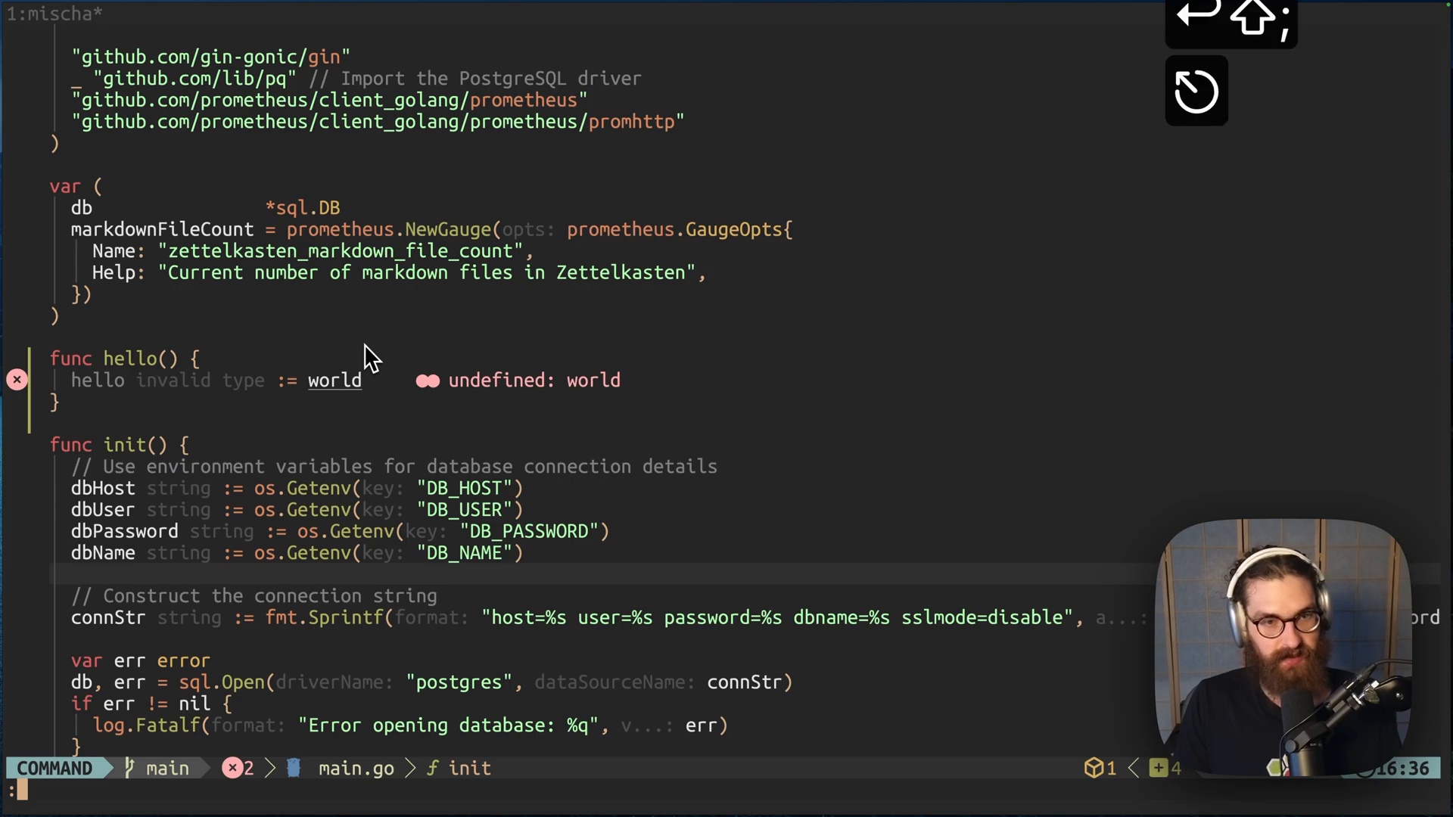
Step: Run :LspInfo on main.go to confirm gopls is attached, then close the info window
key("k")
type("Lsp")
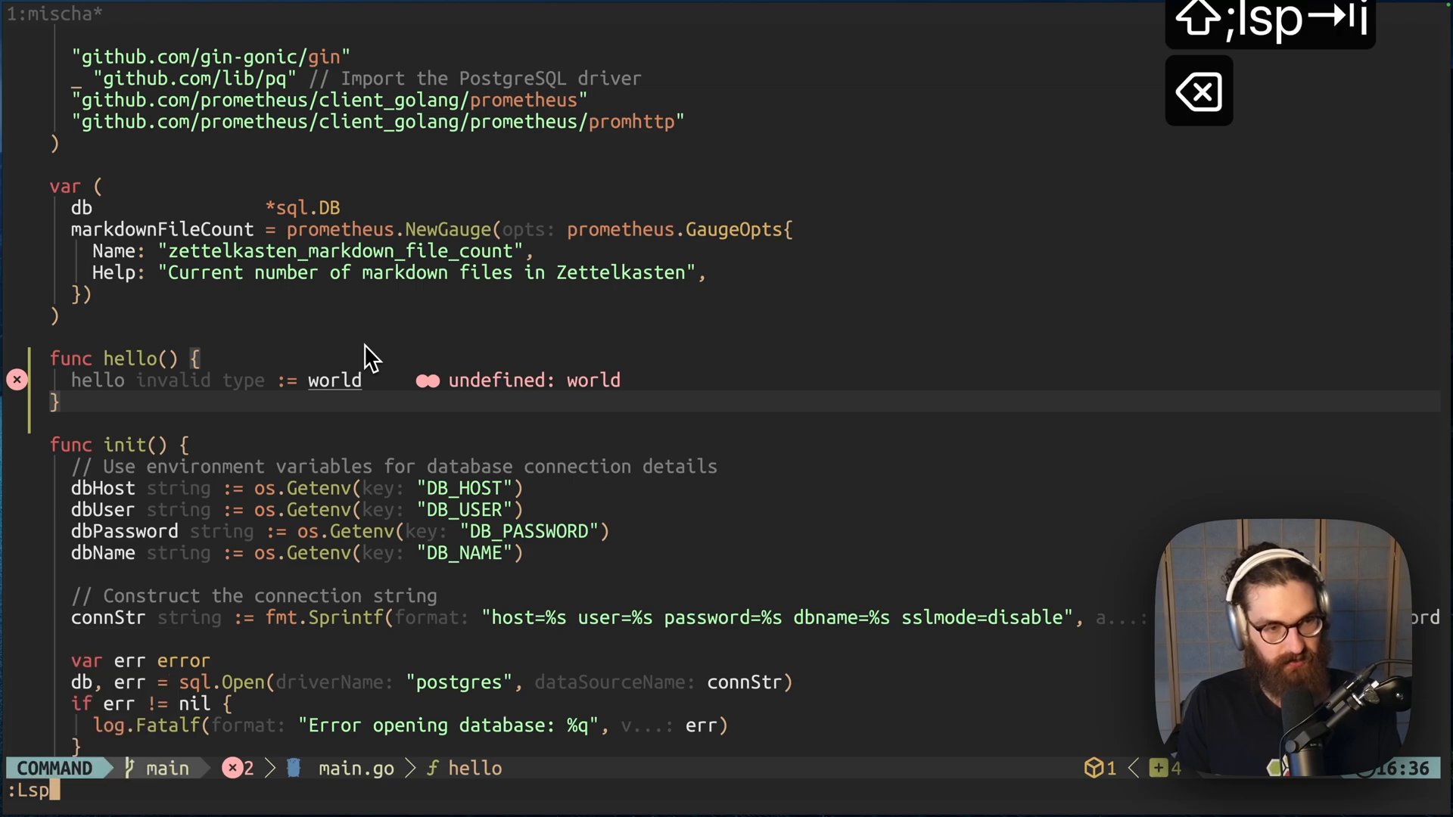
key("backspace")
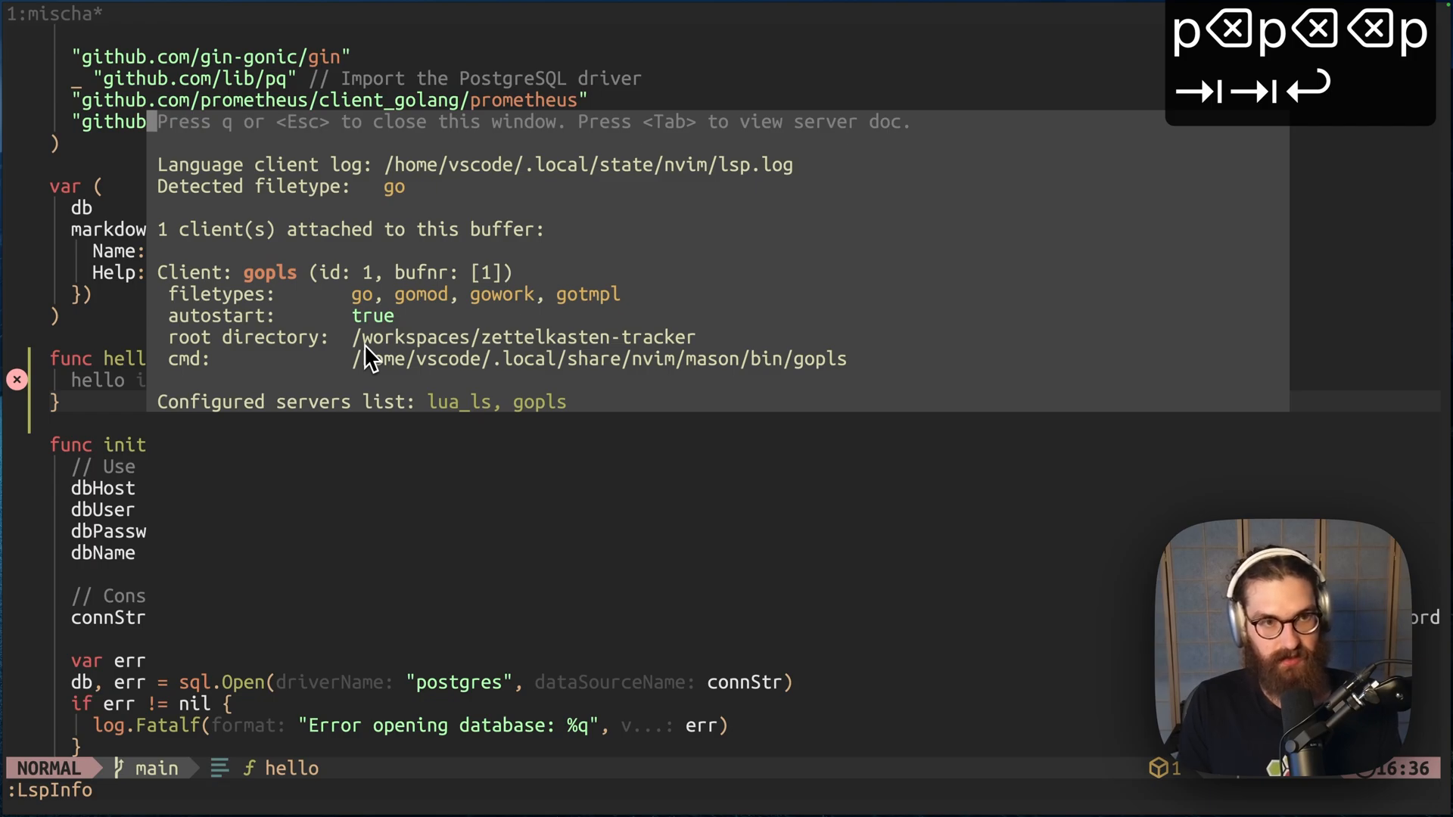
key("q")
type("v")
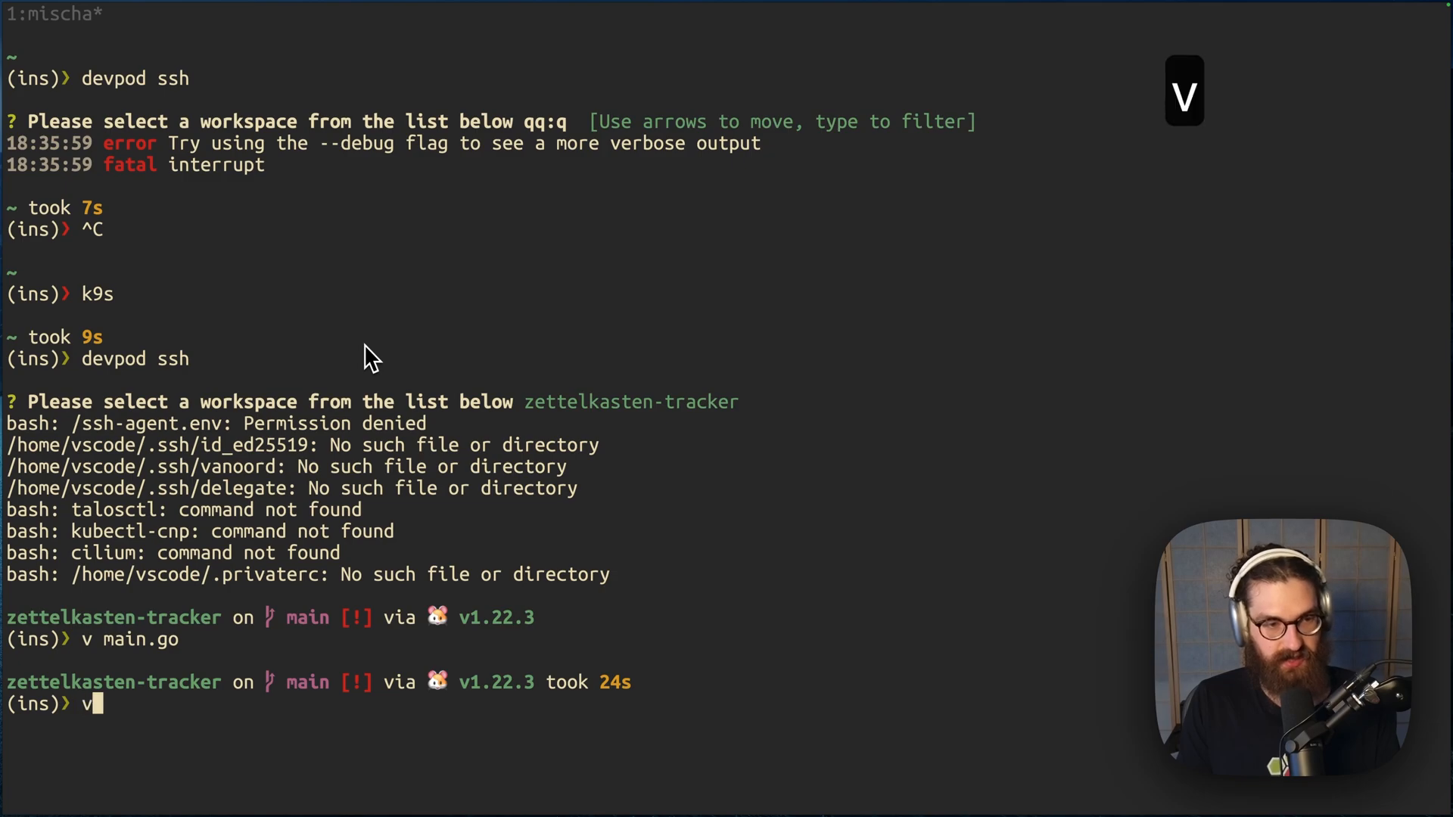
key("backspace")
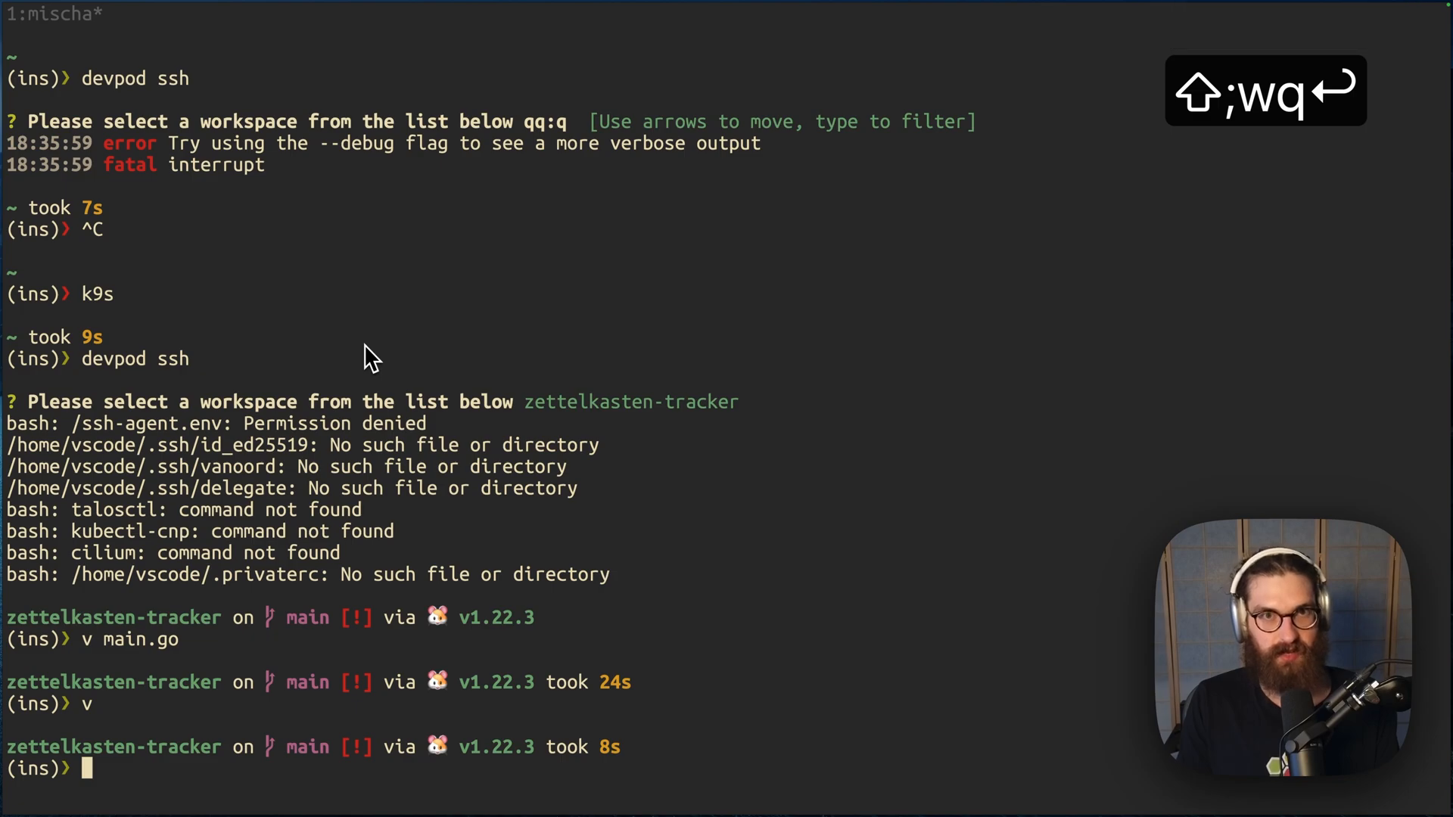
type("ma")
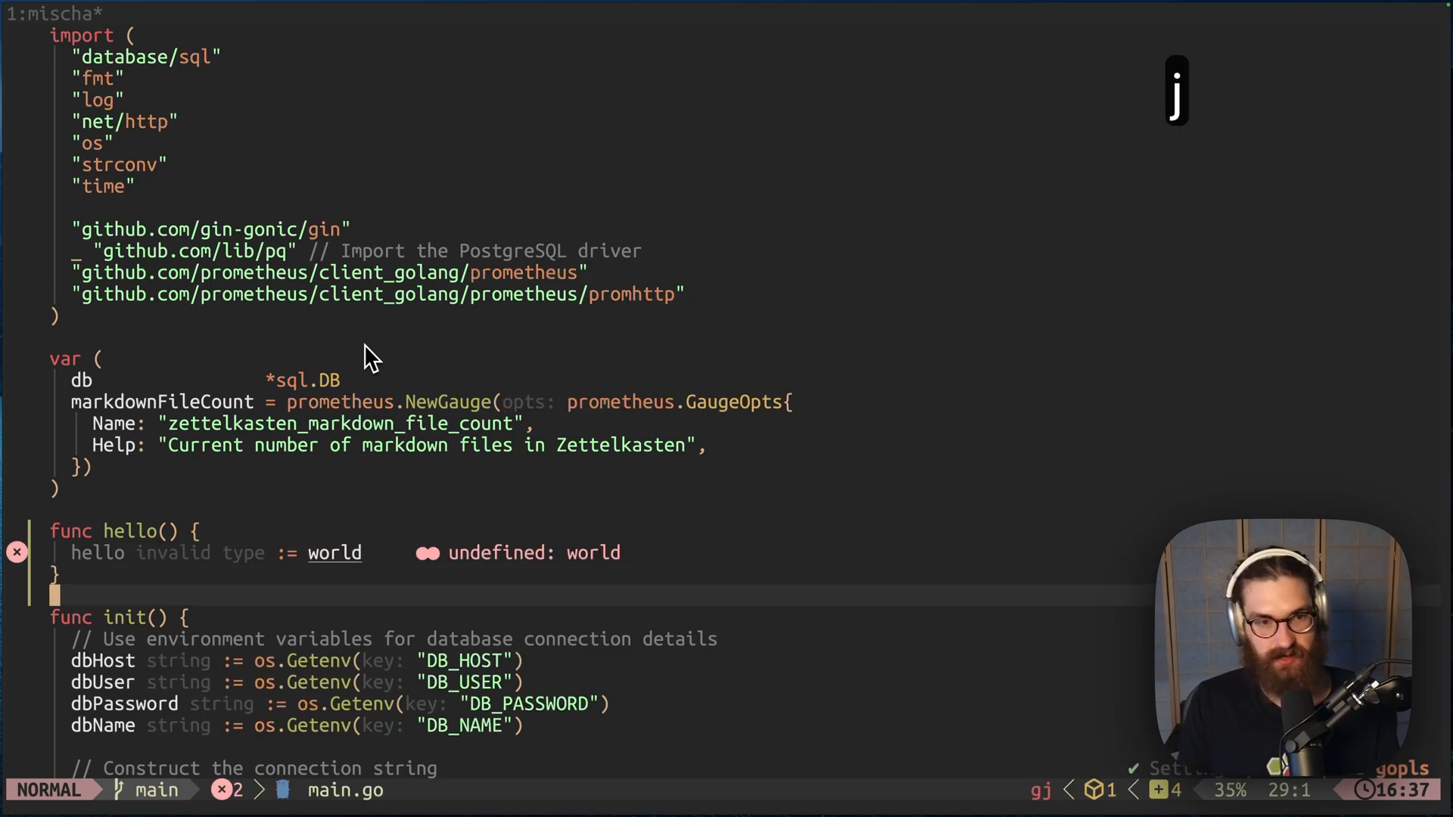
key(":")
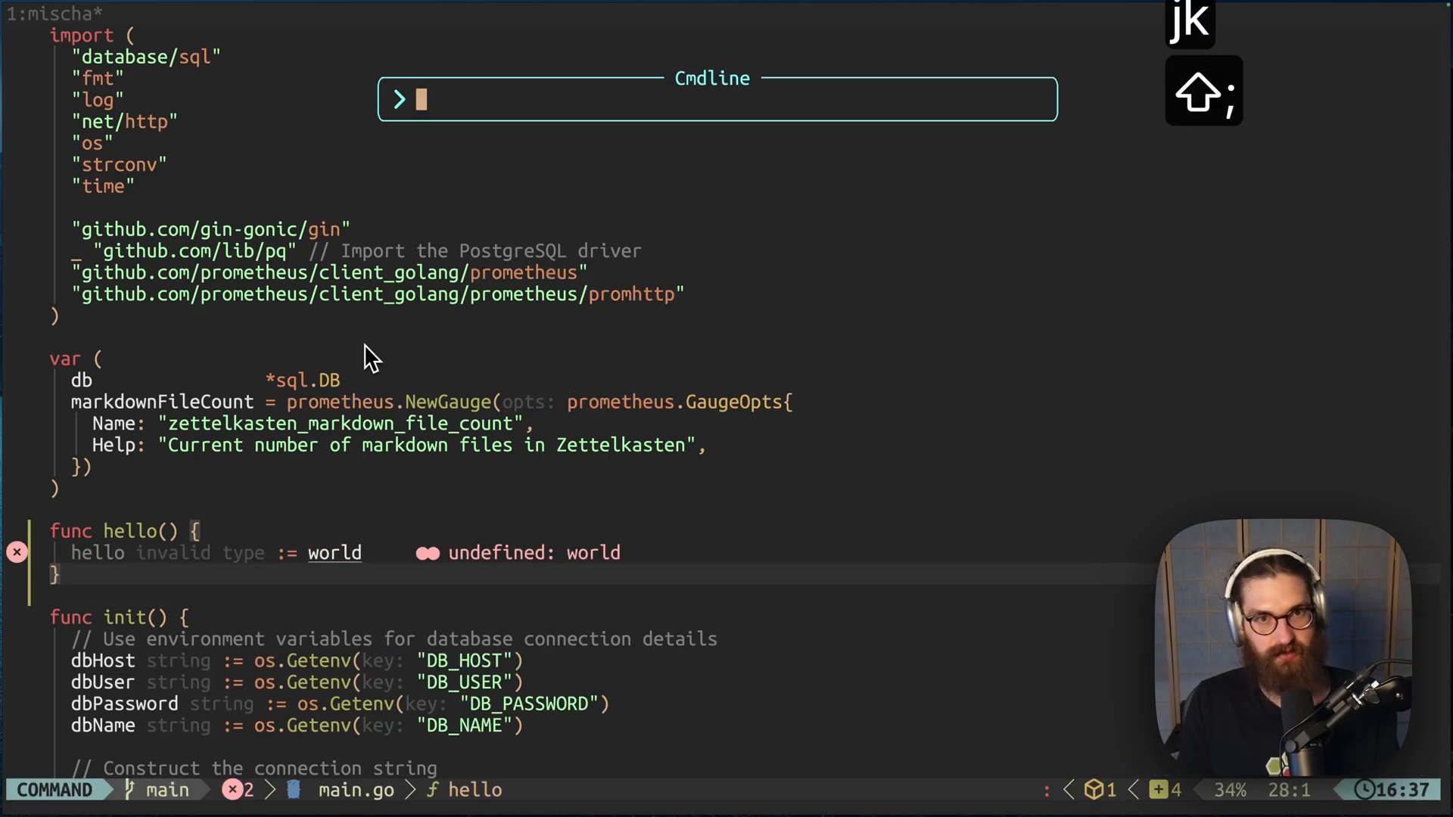
type("mess")
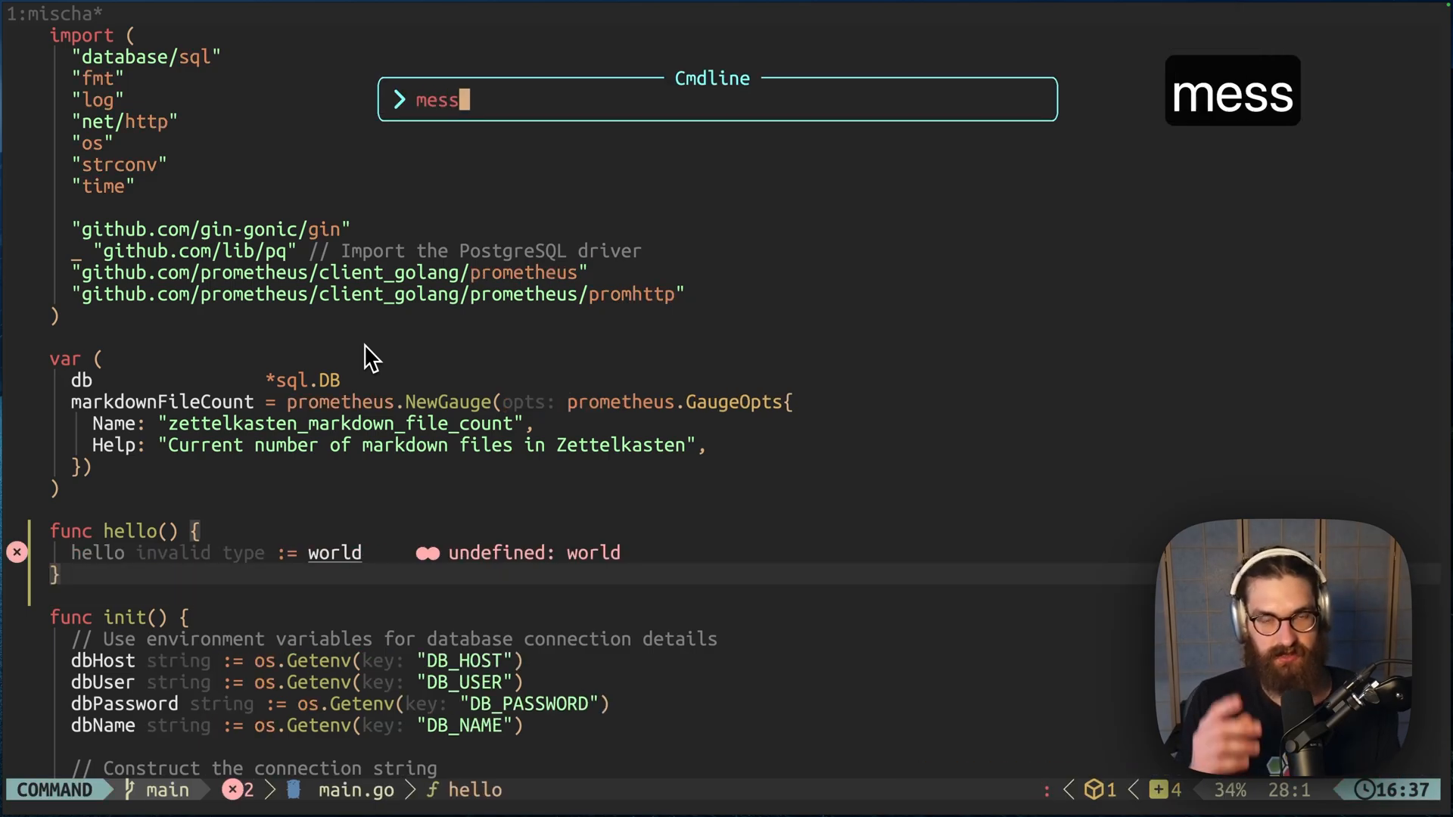
type("ages")
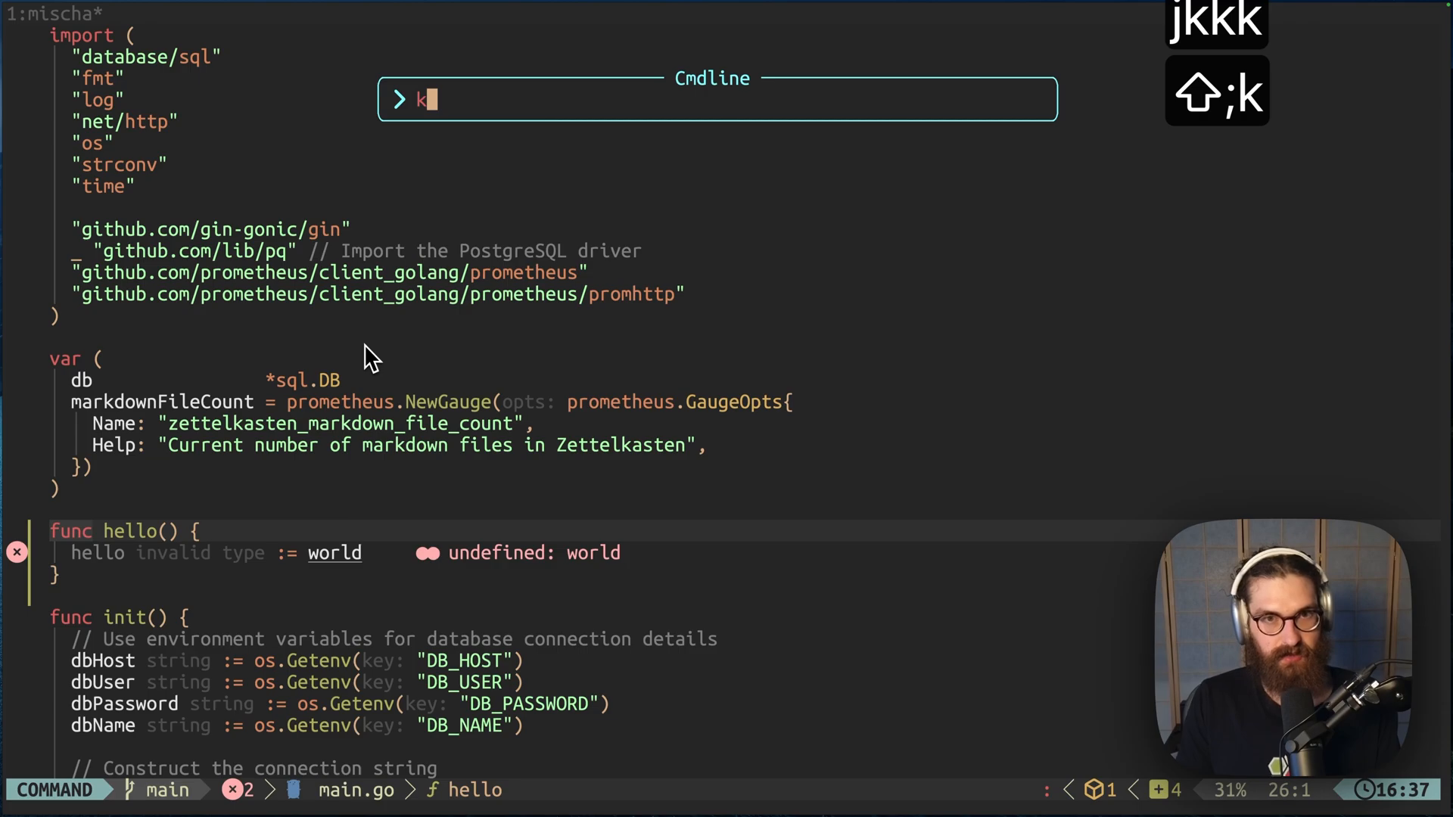
key("BackSpace")
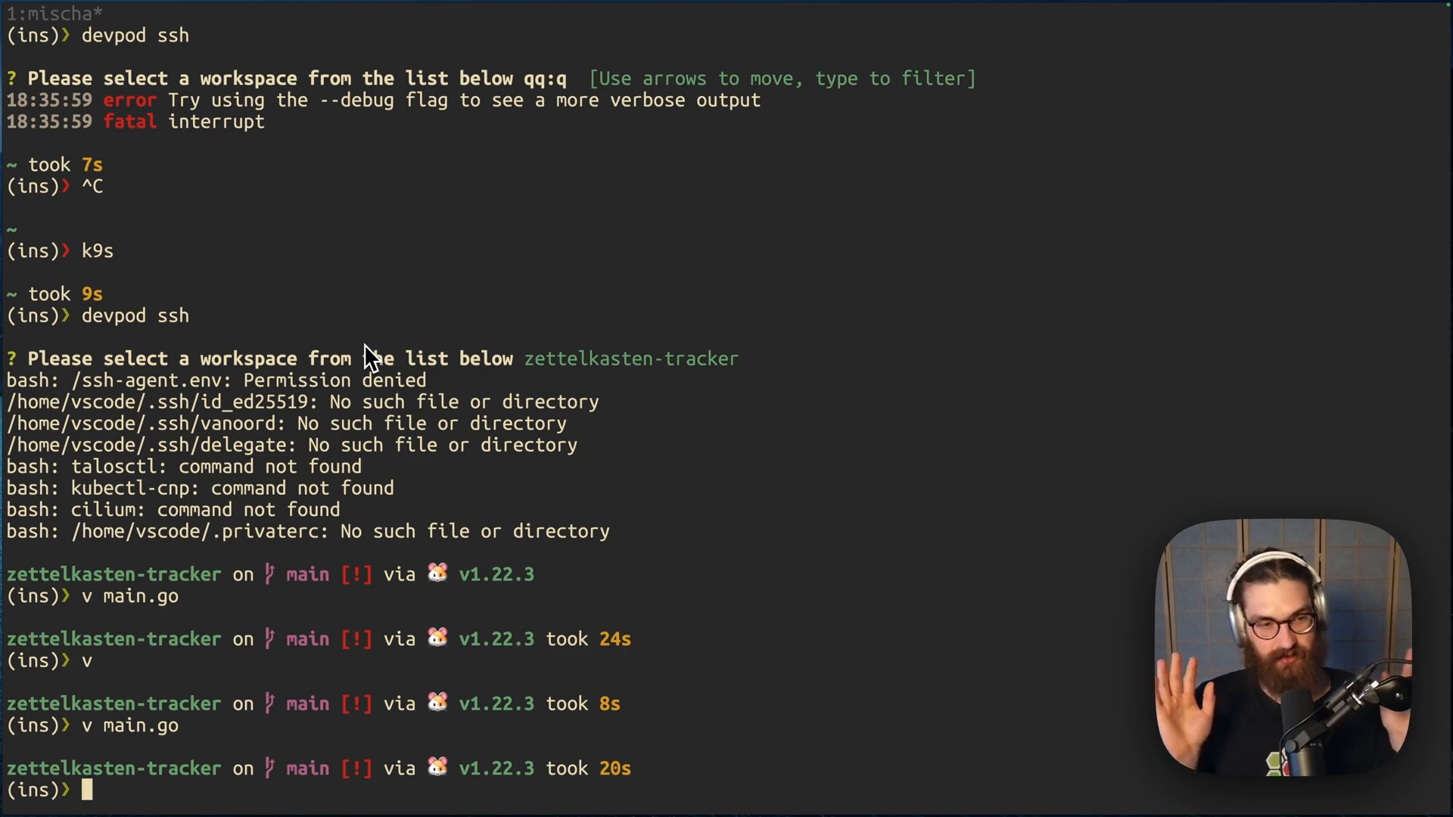
type("la")
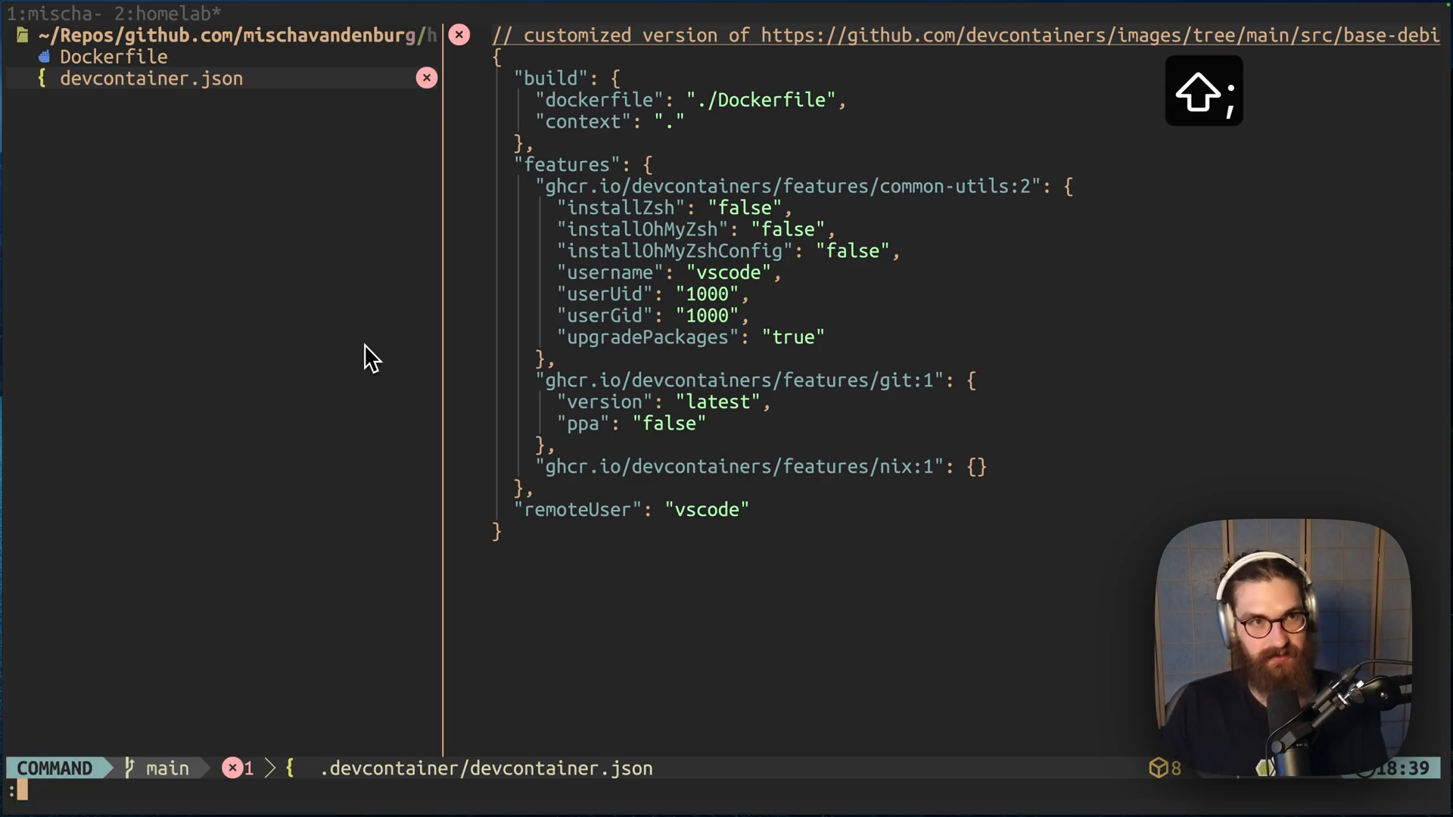
Step: Type the 's' of the :ws command over the open devcontainer.json
type("s")
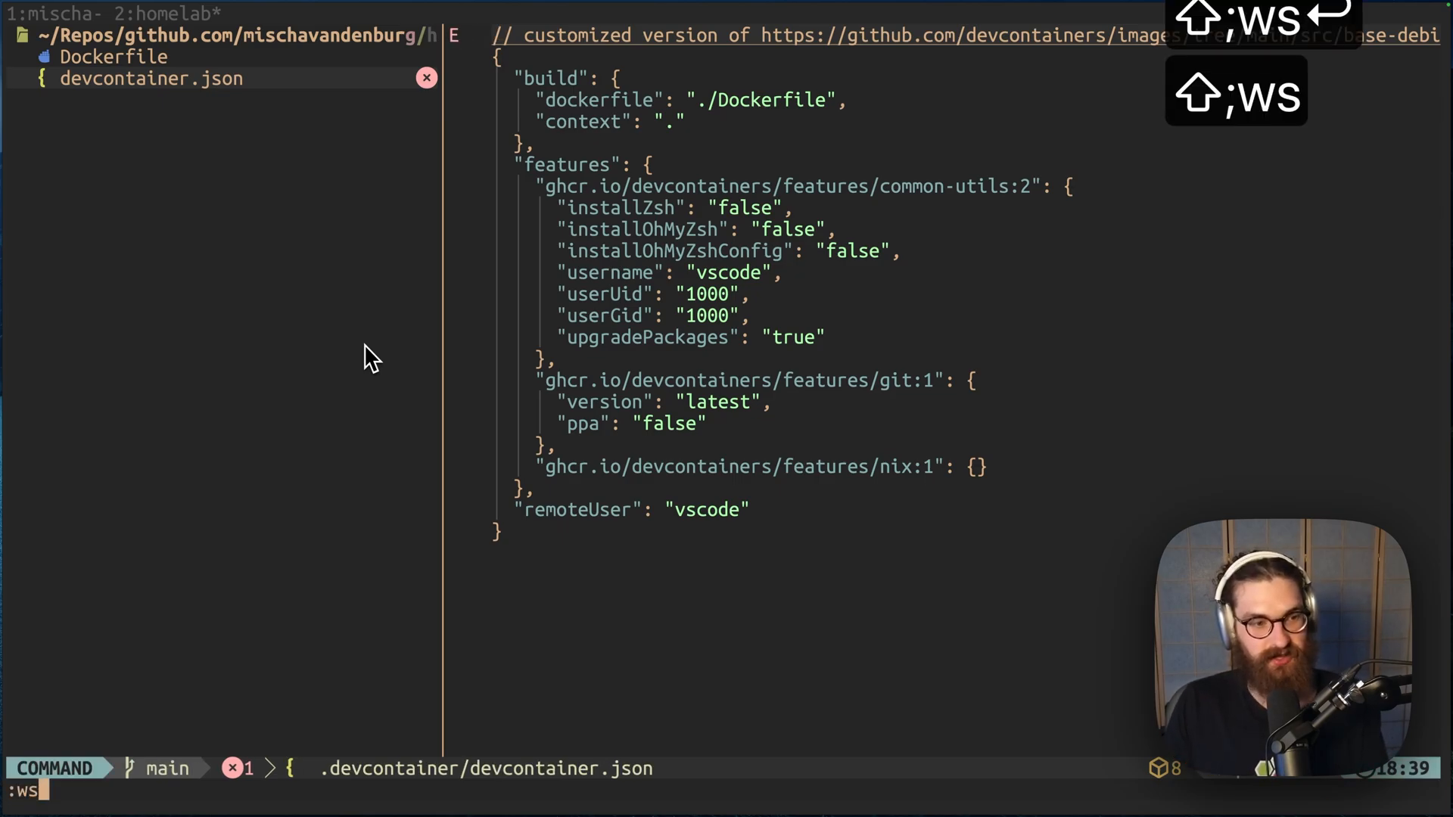